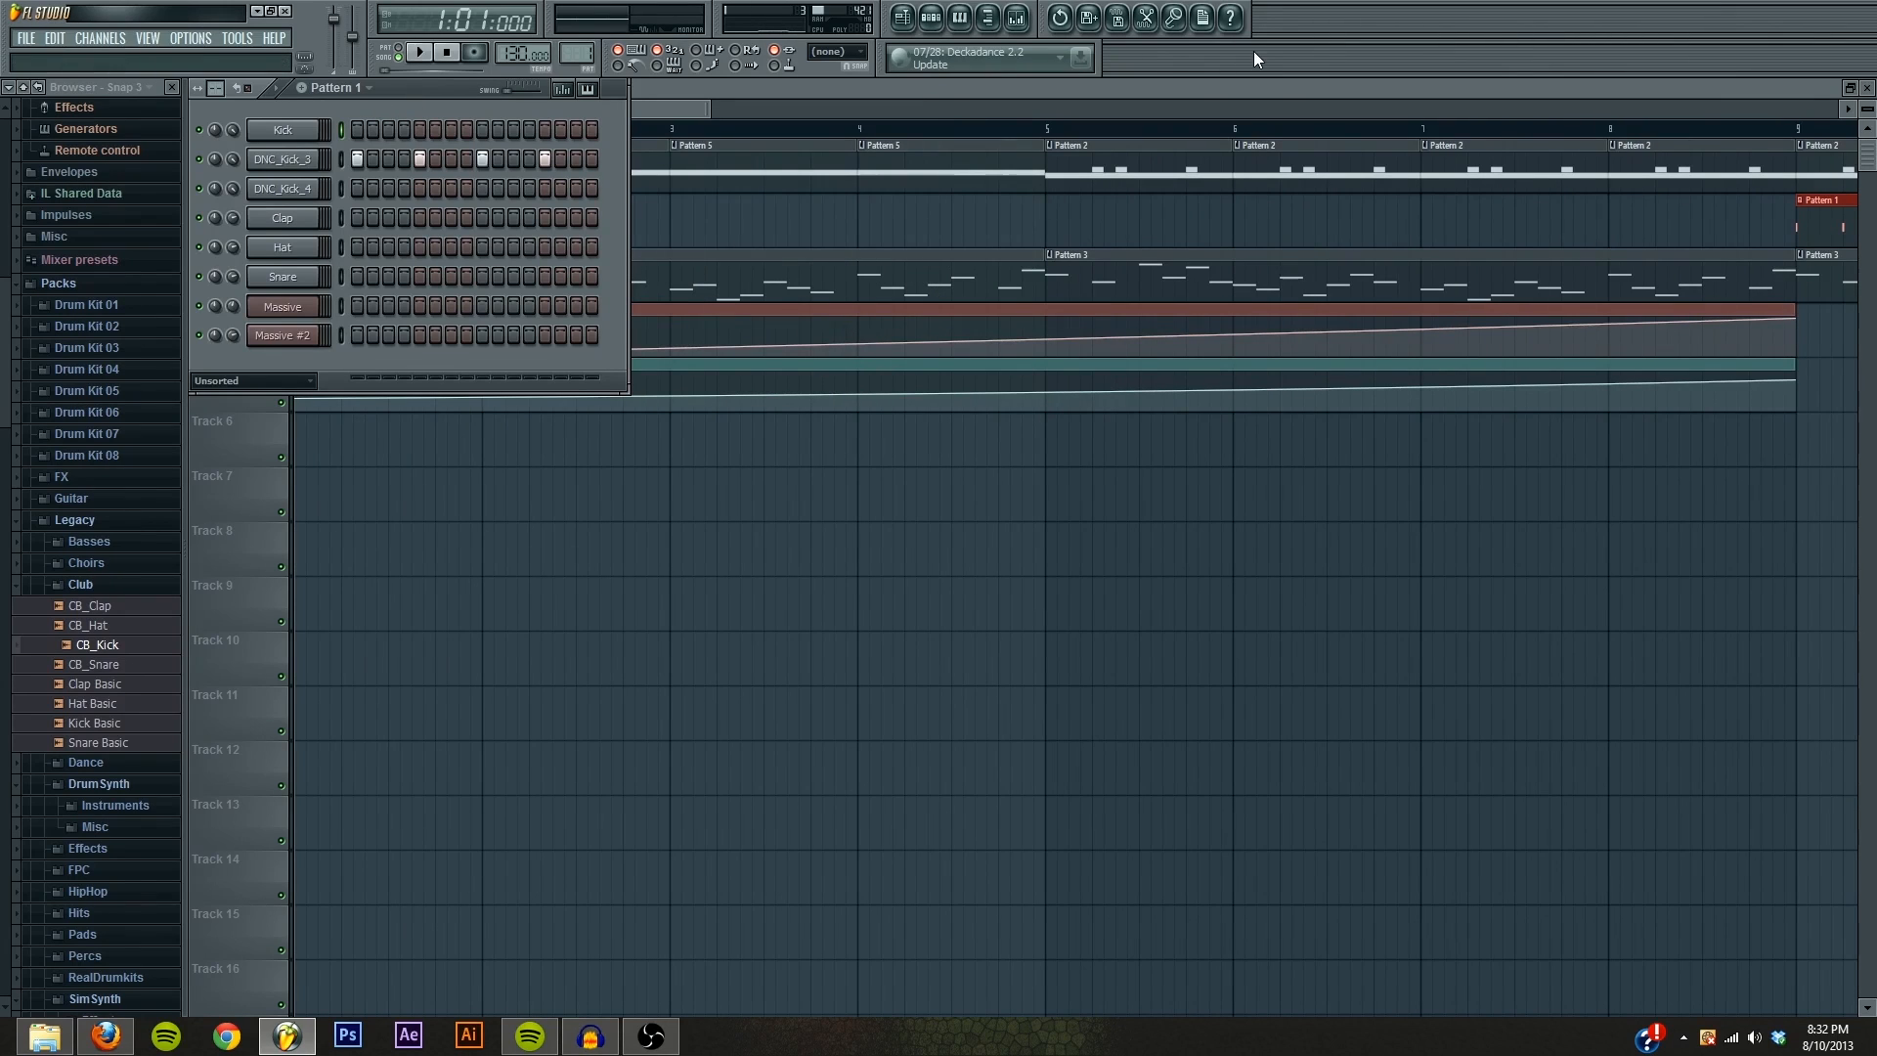
mouse_move(946, 57)
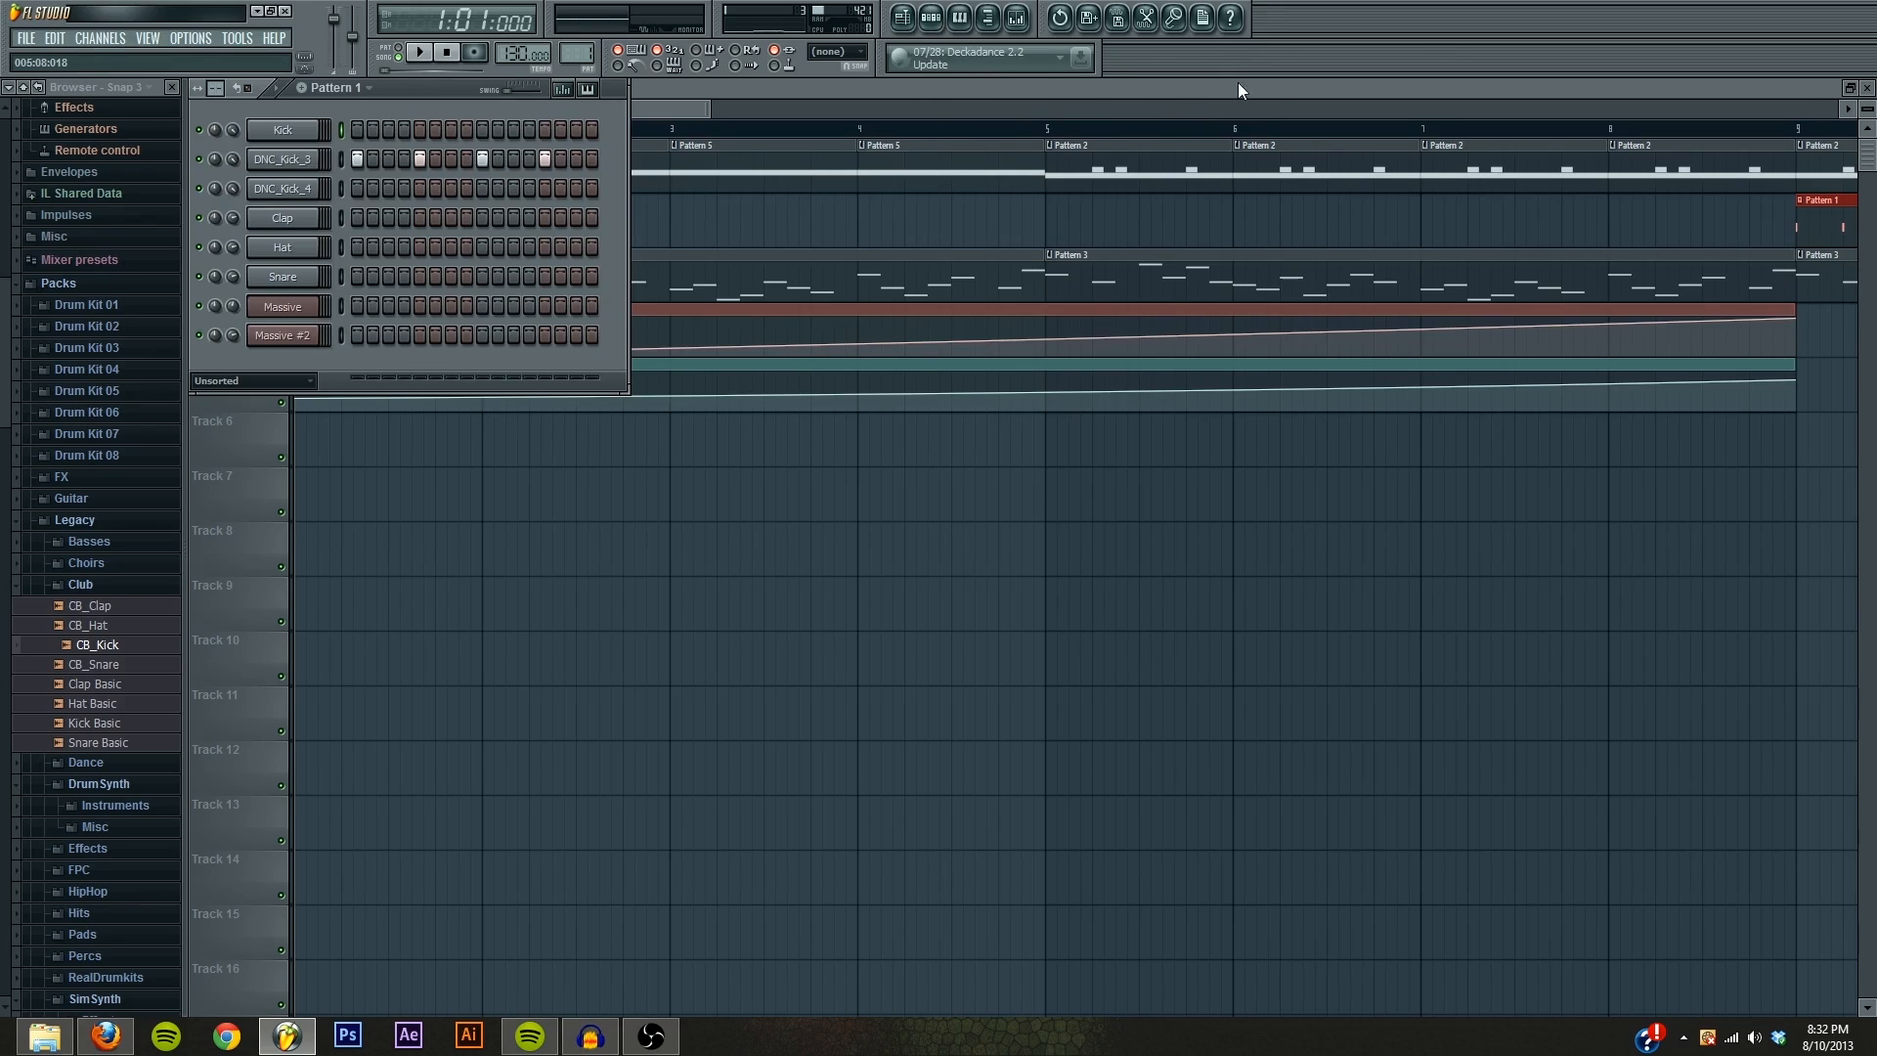
mouse_move(1183, 105)
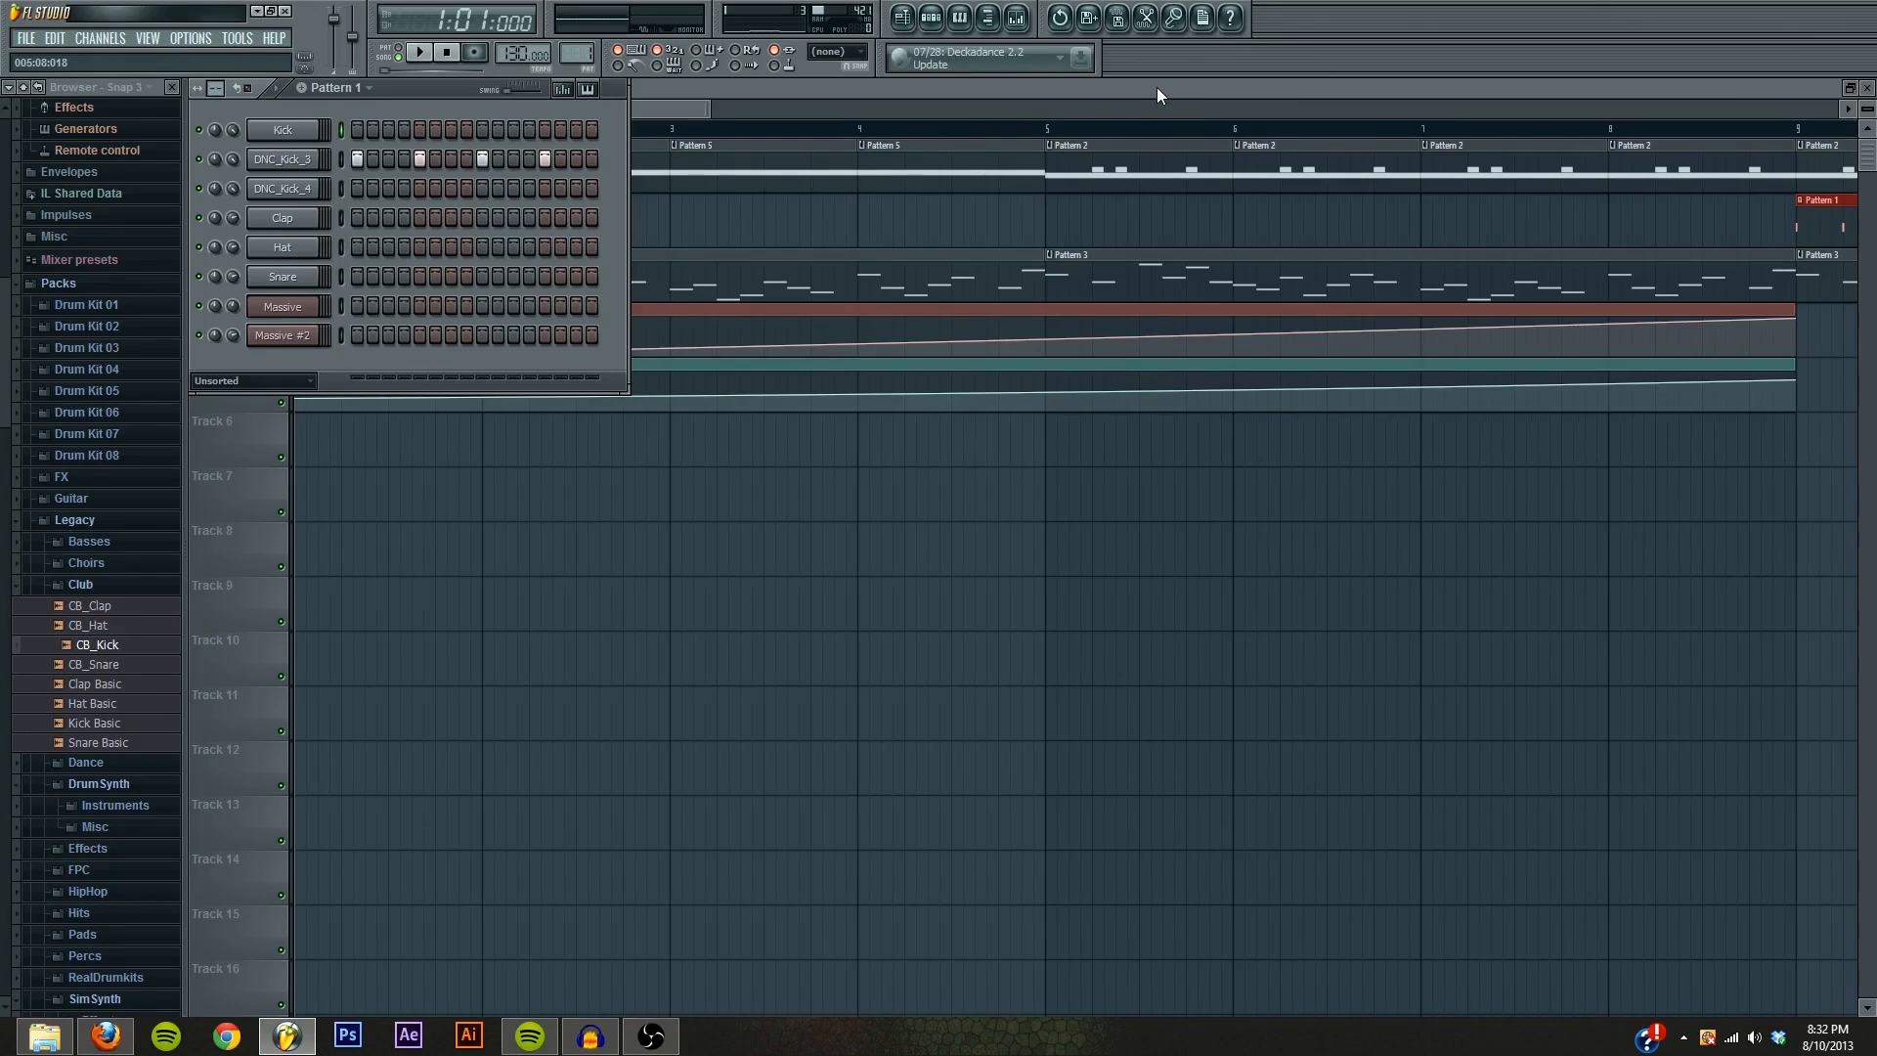
mouse_move(1132, 99)
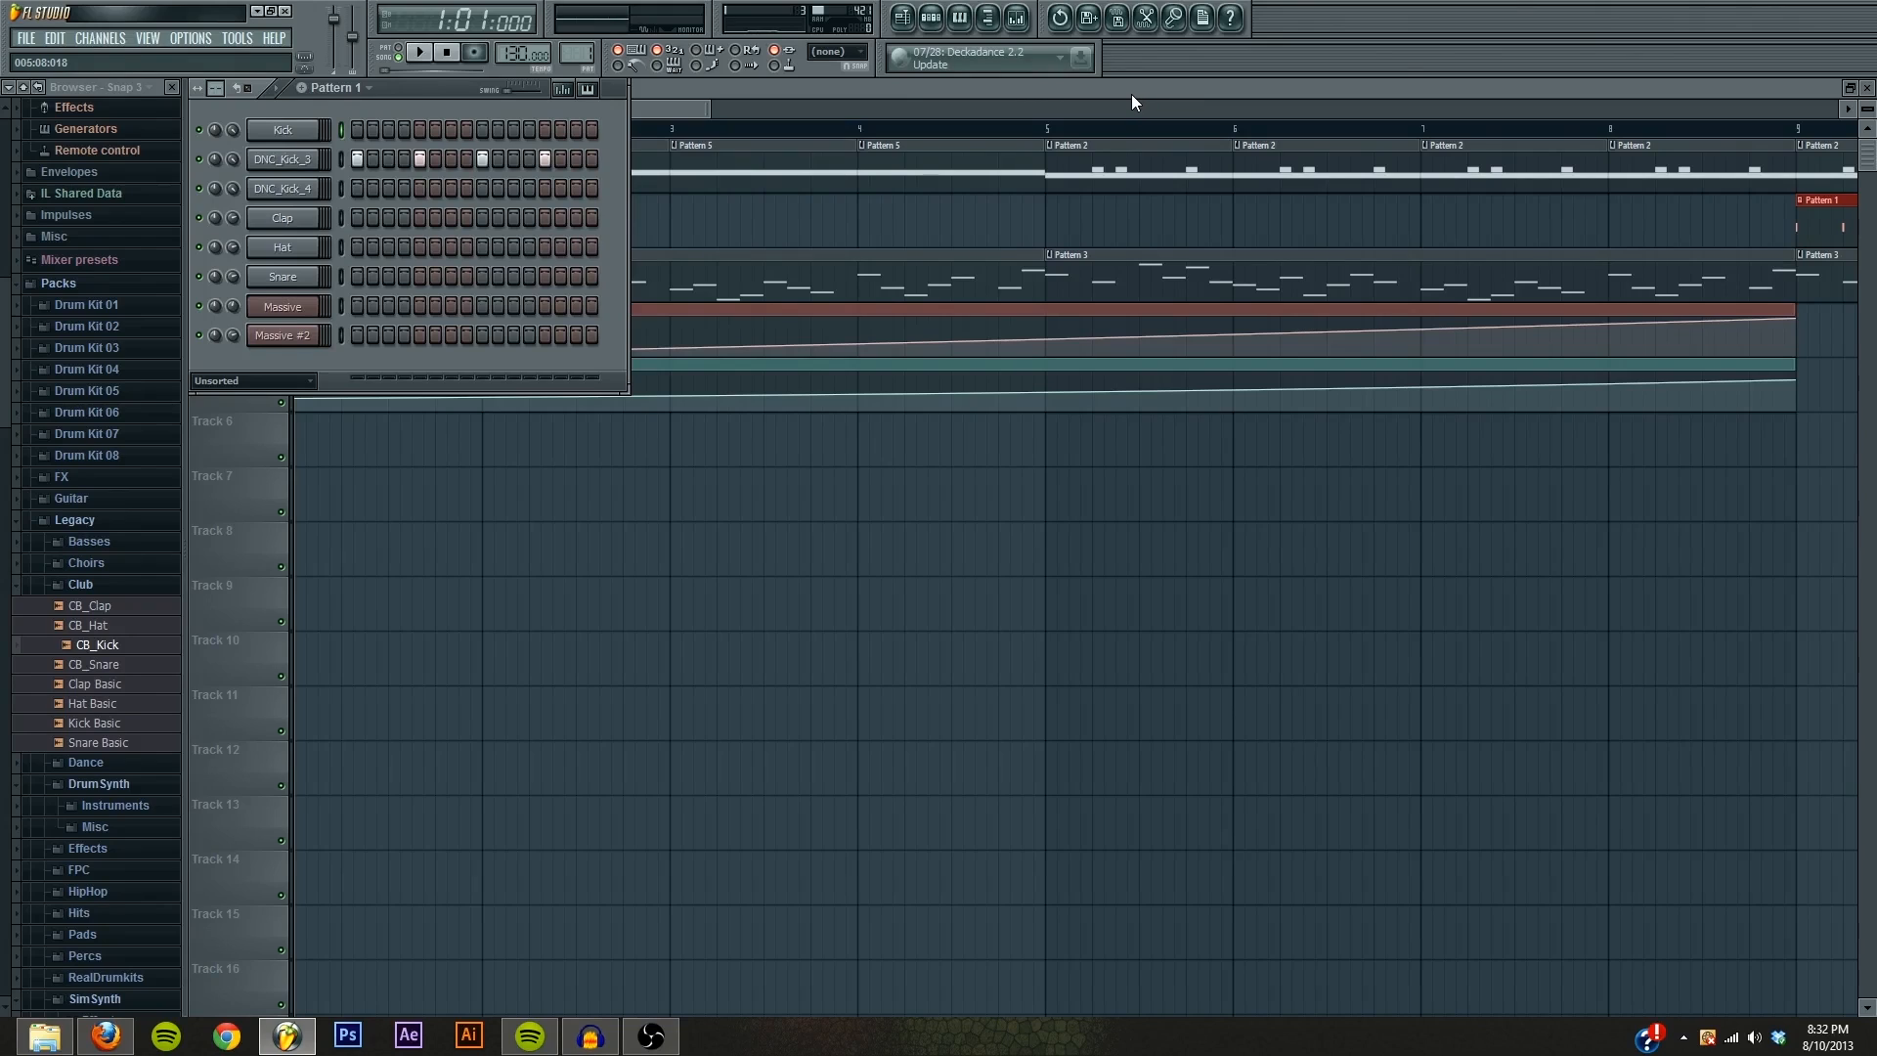
mouse_move(1179, 94)
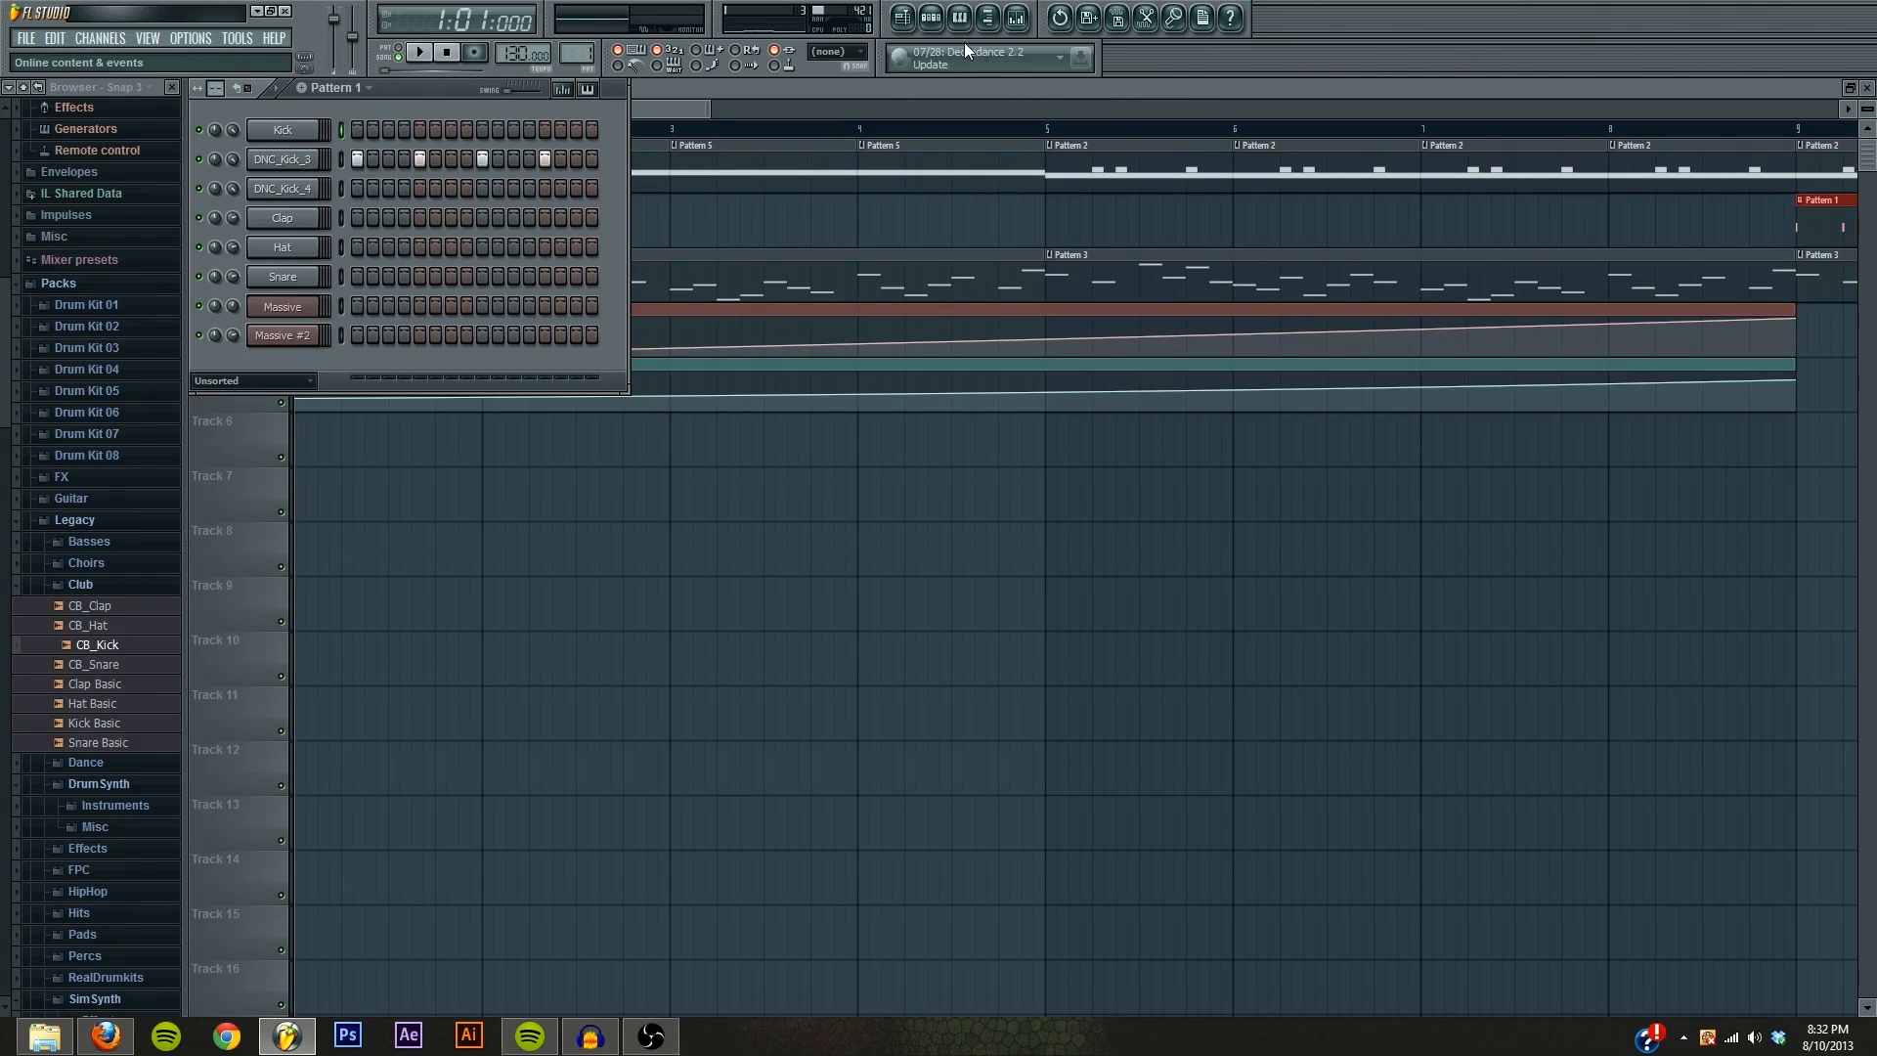
Step: Switch the step sequencer from Pattern 1's drum steps to an empty Pattern 4
click(336, 88)
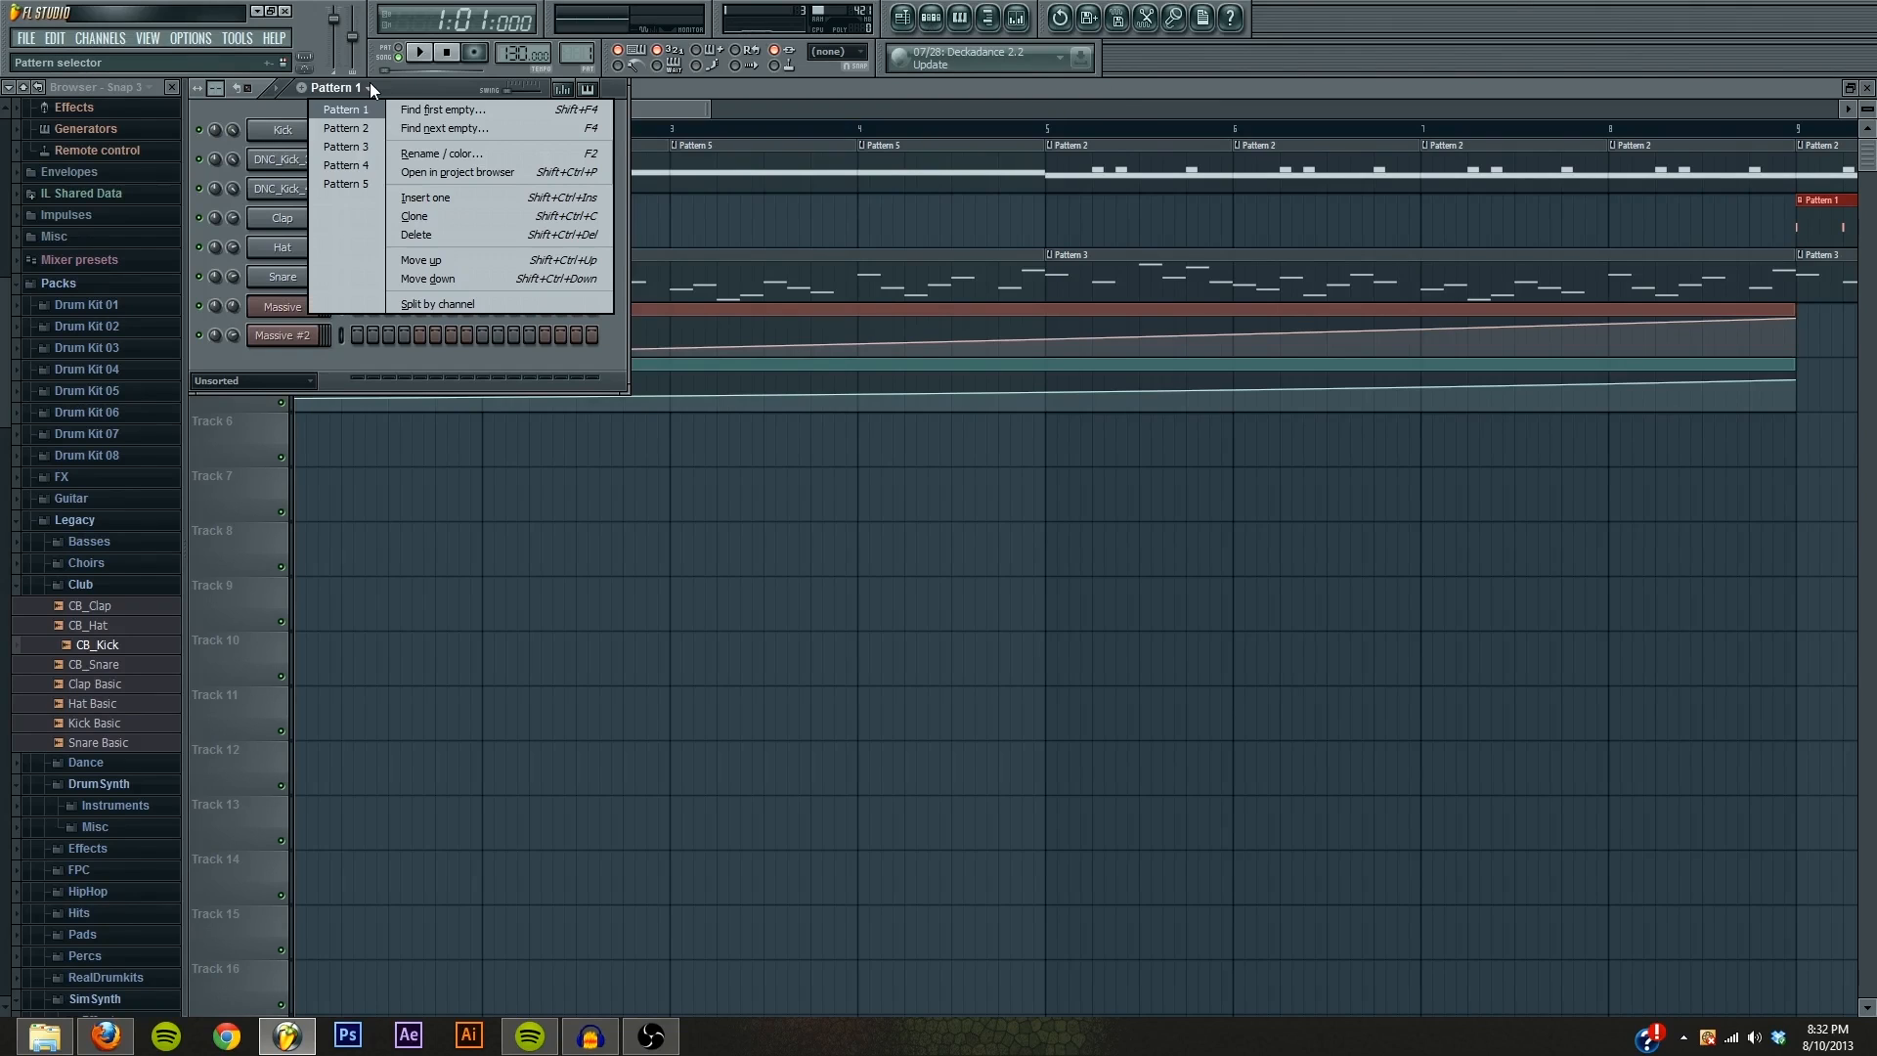
click(344, 165)
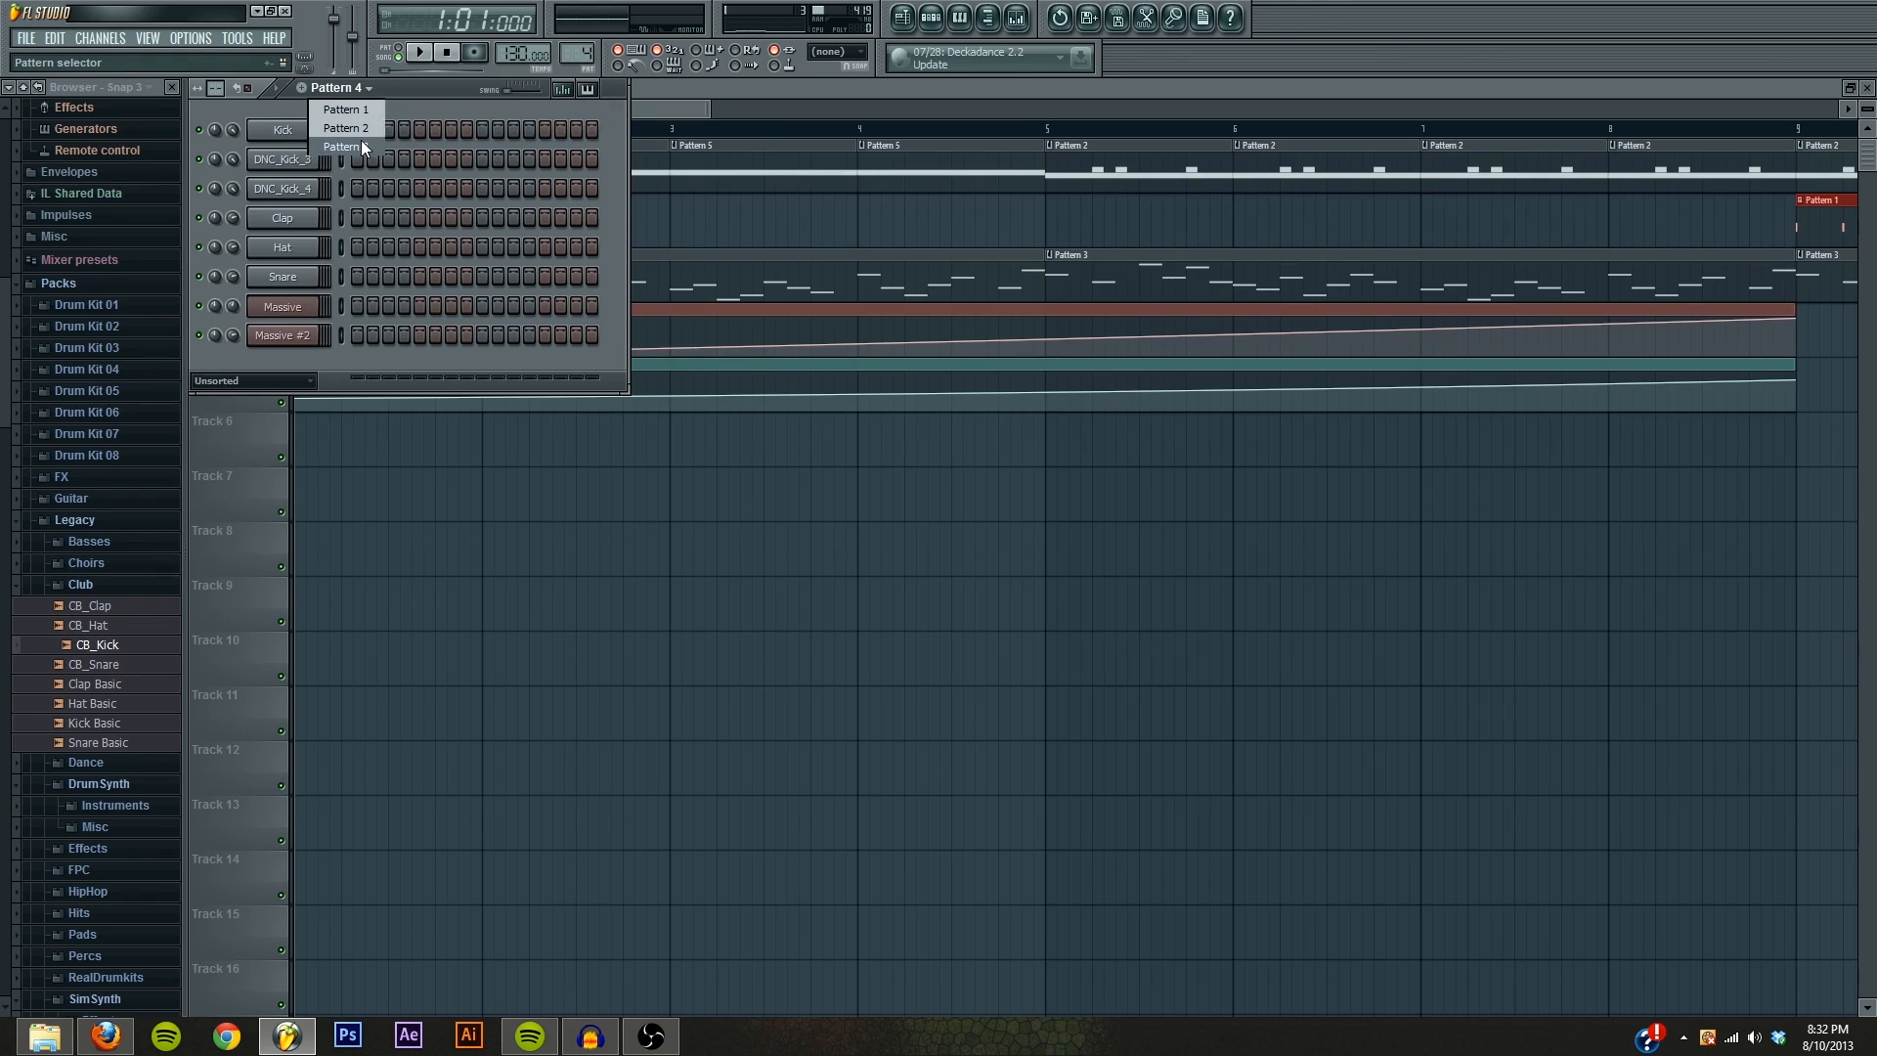
Step: Make Pattern 3 with the Massive #2 melody current and audition it a few times, ending stopped
click(345, 147)
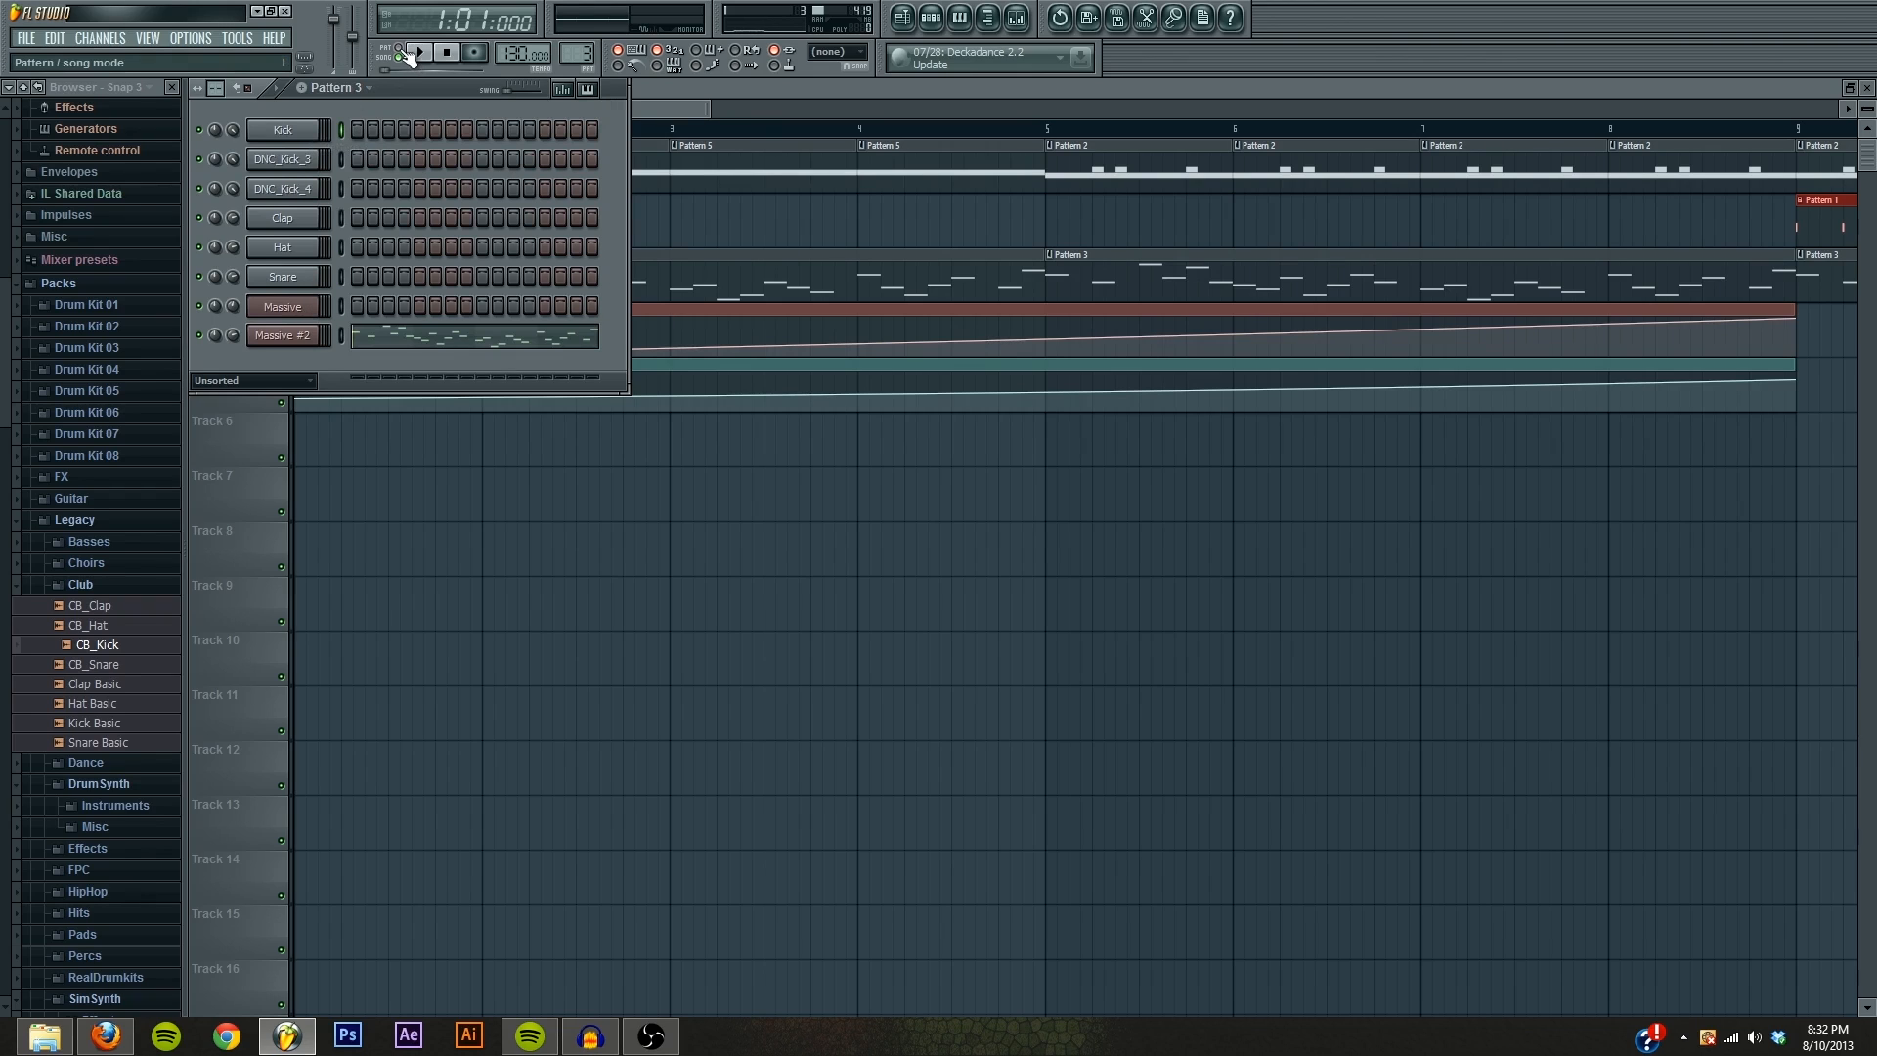
click(421, 52)
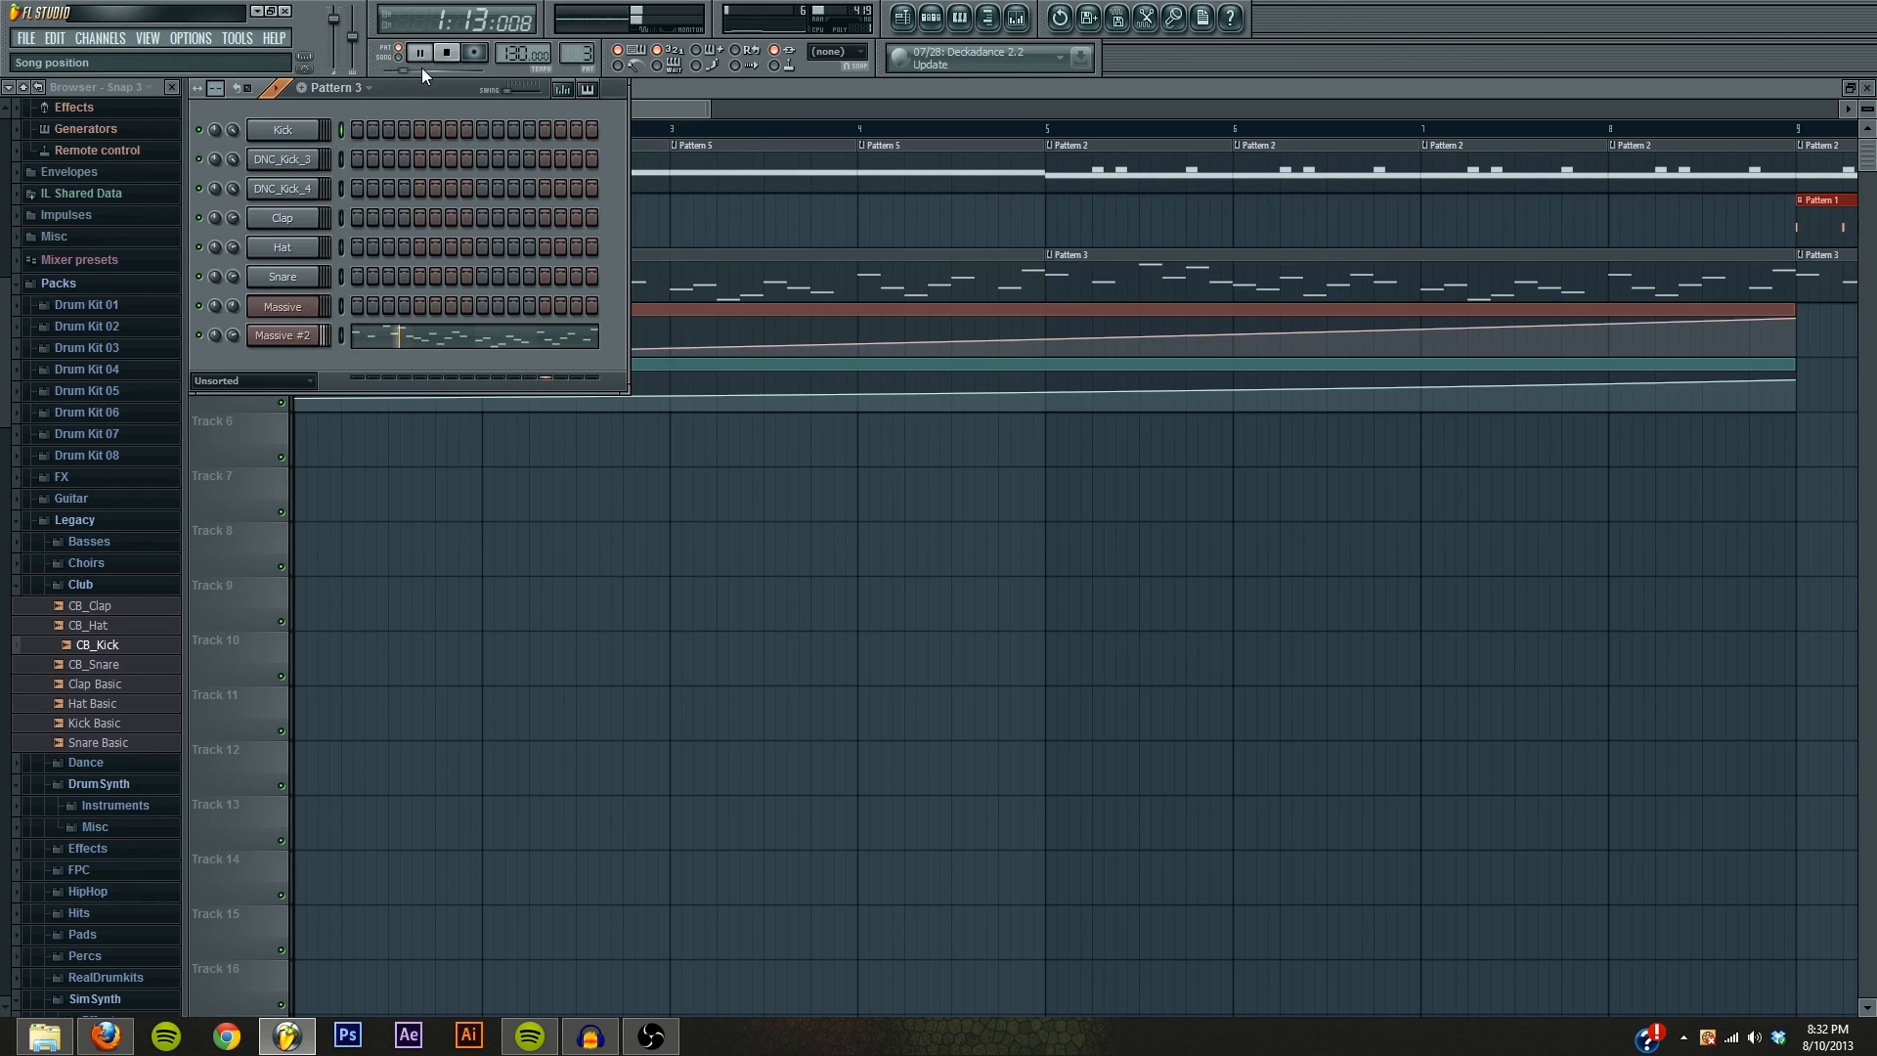
click(446, 51)
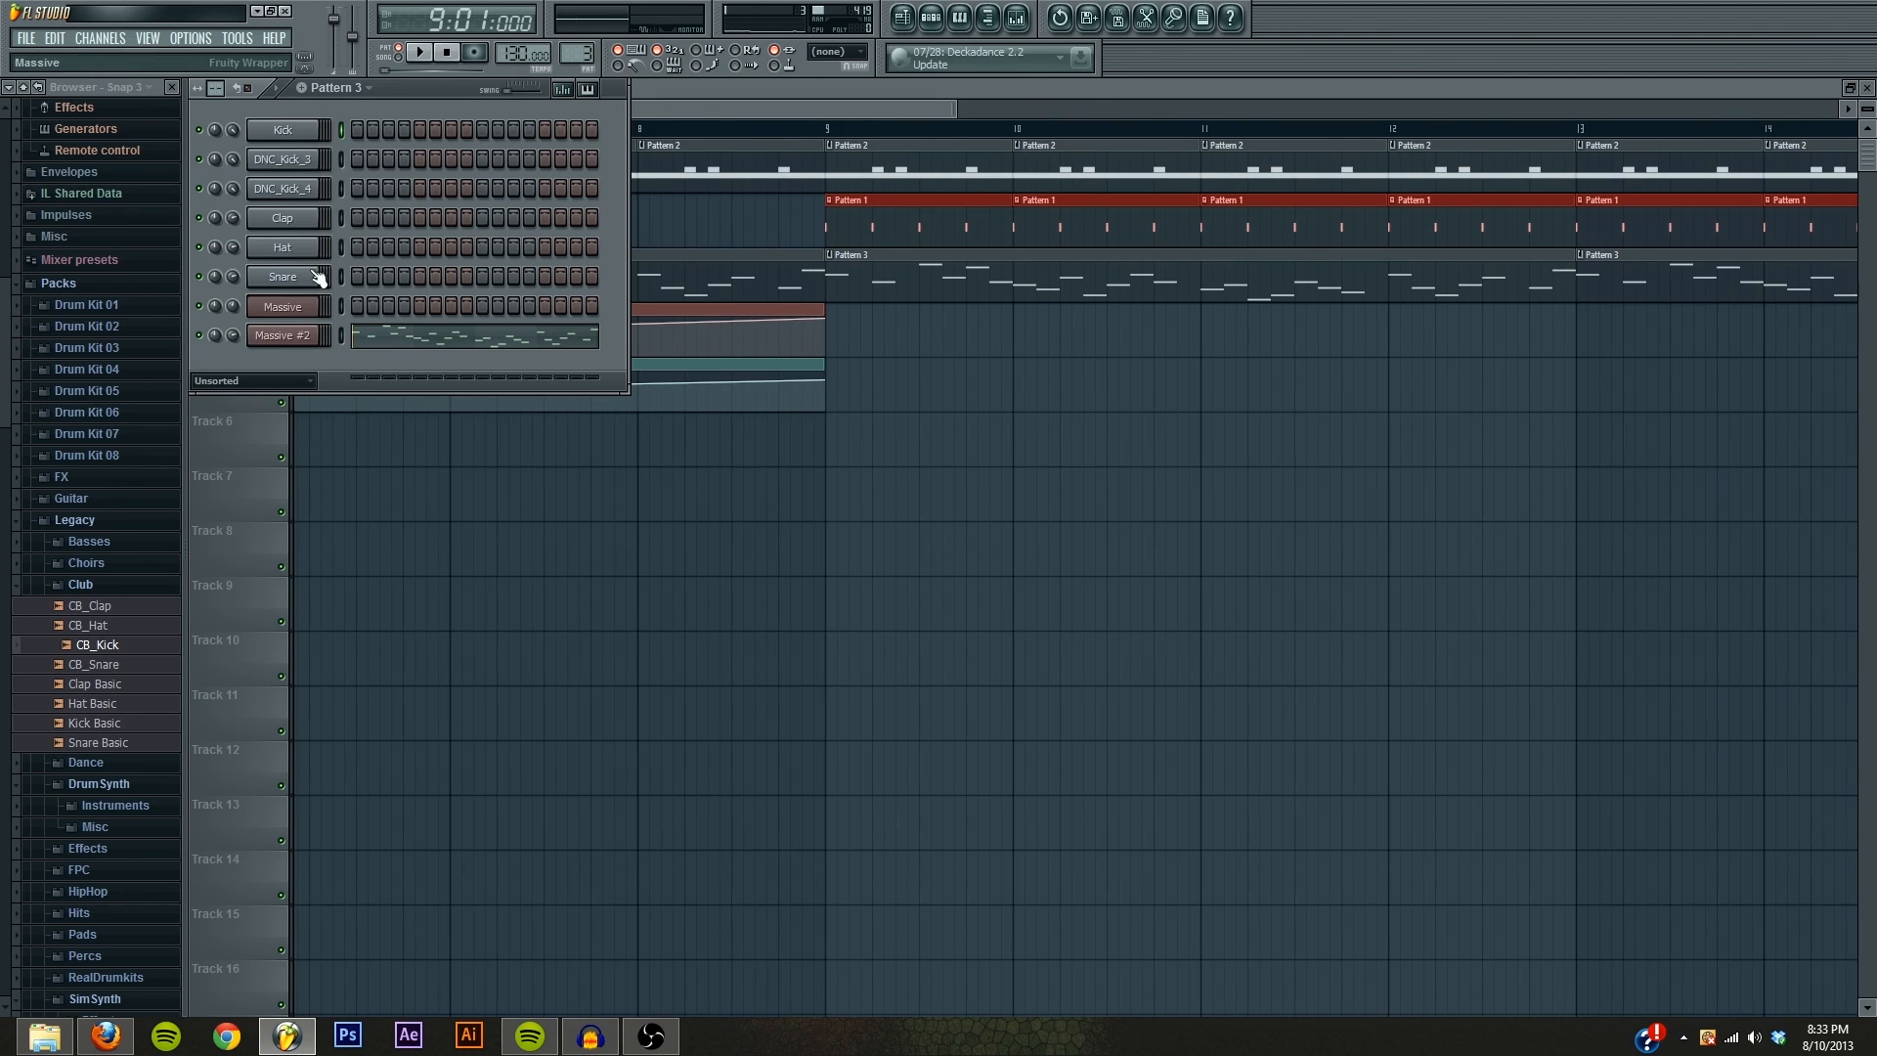
click(420, 50)
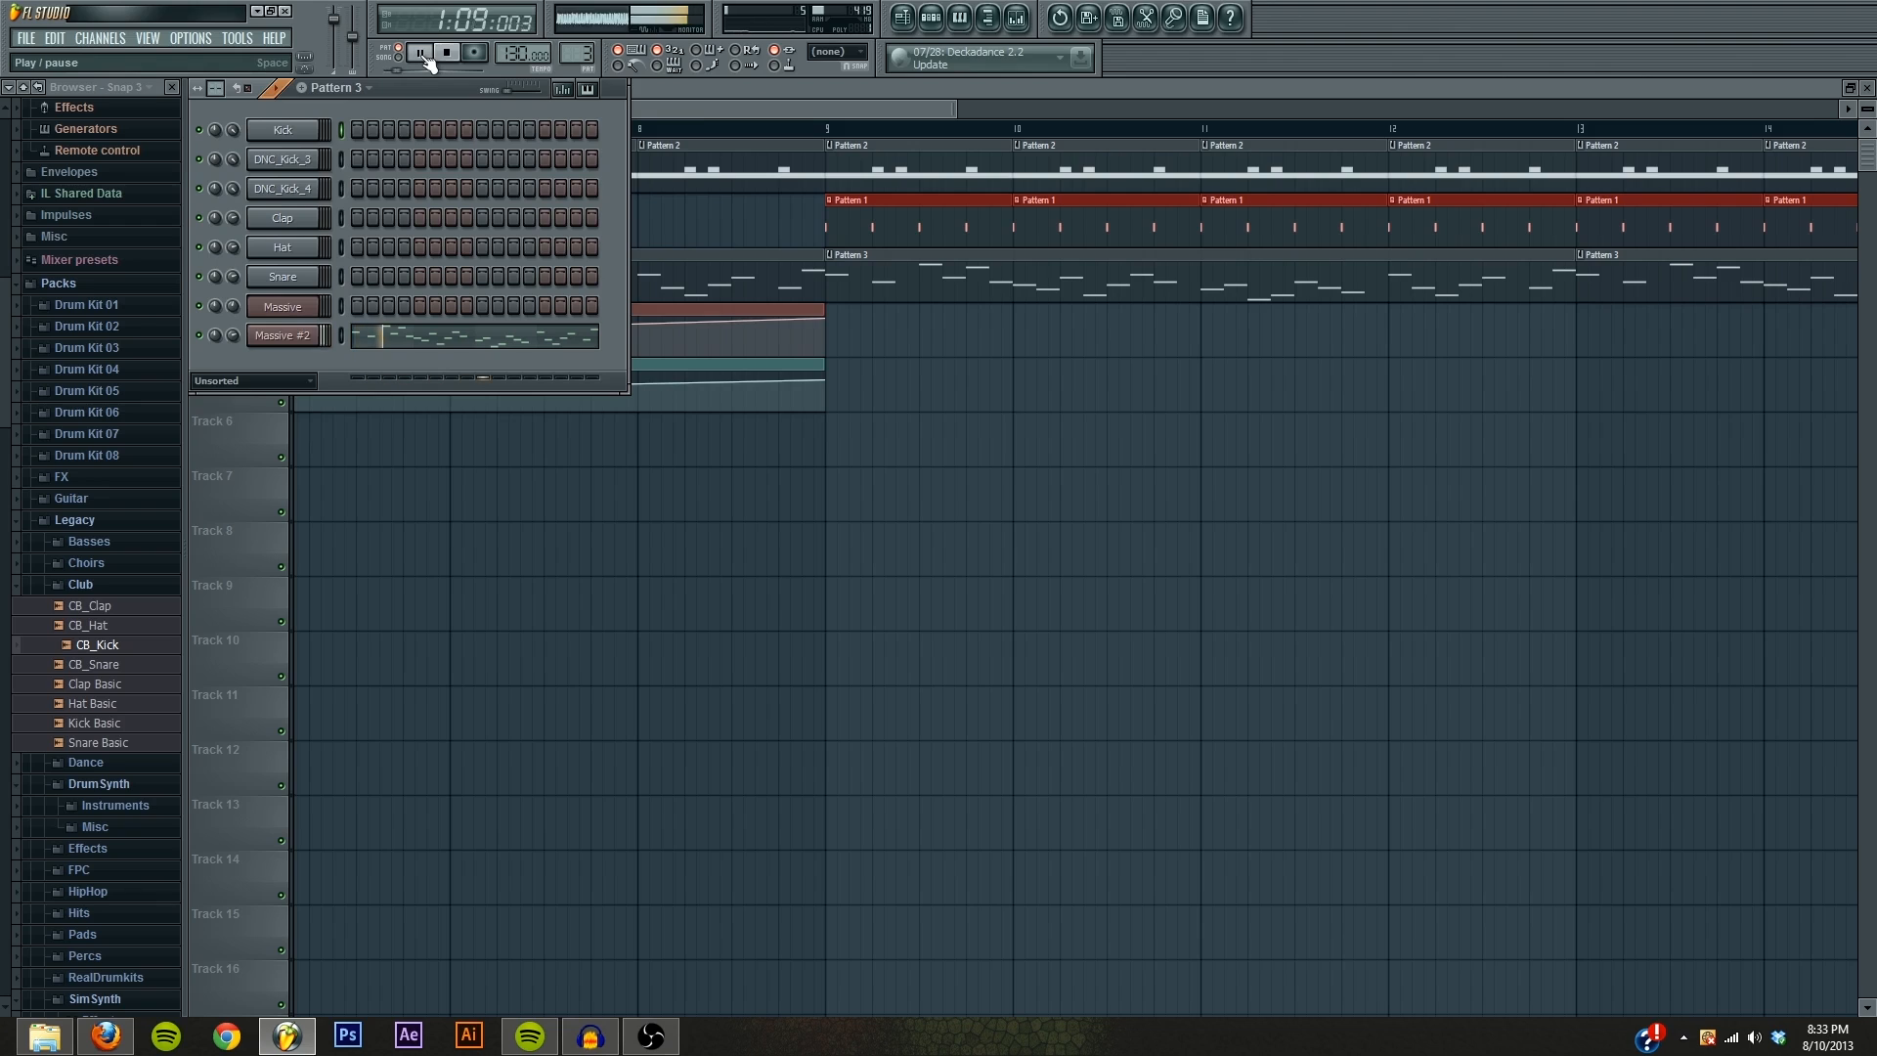
click(421, 52)
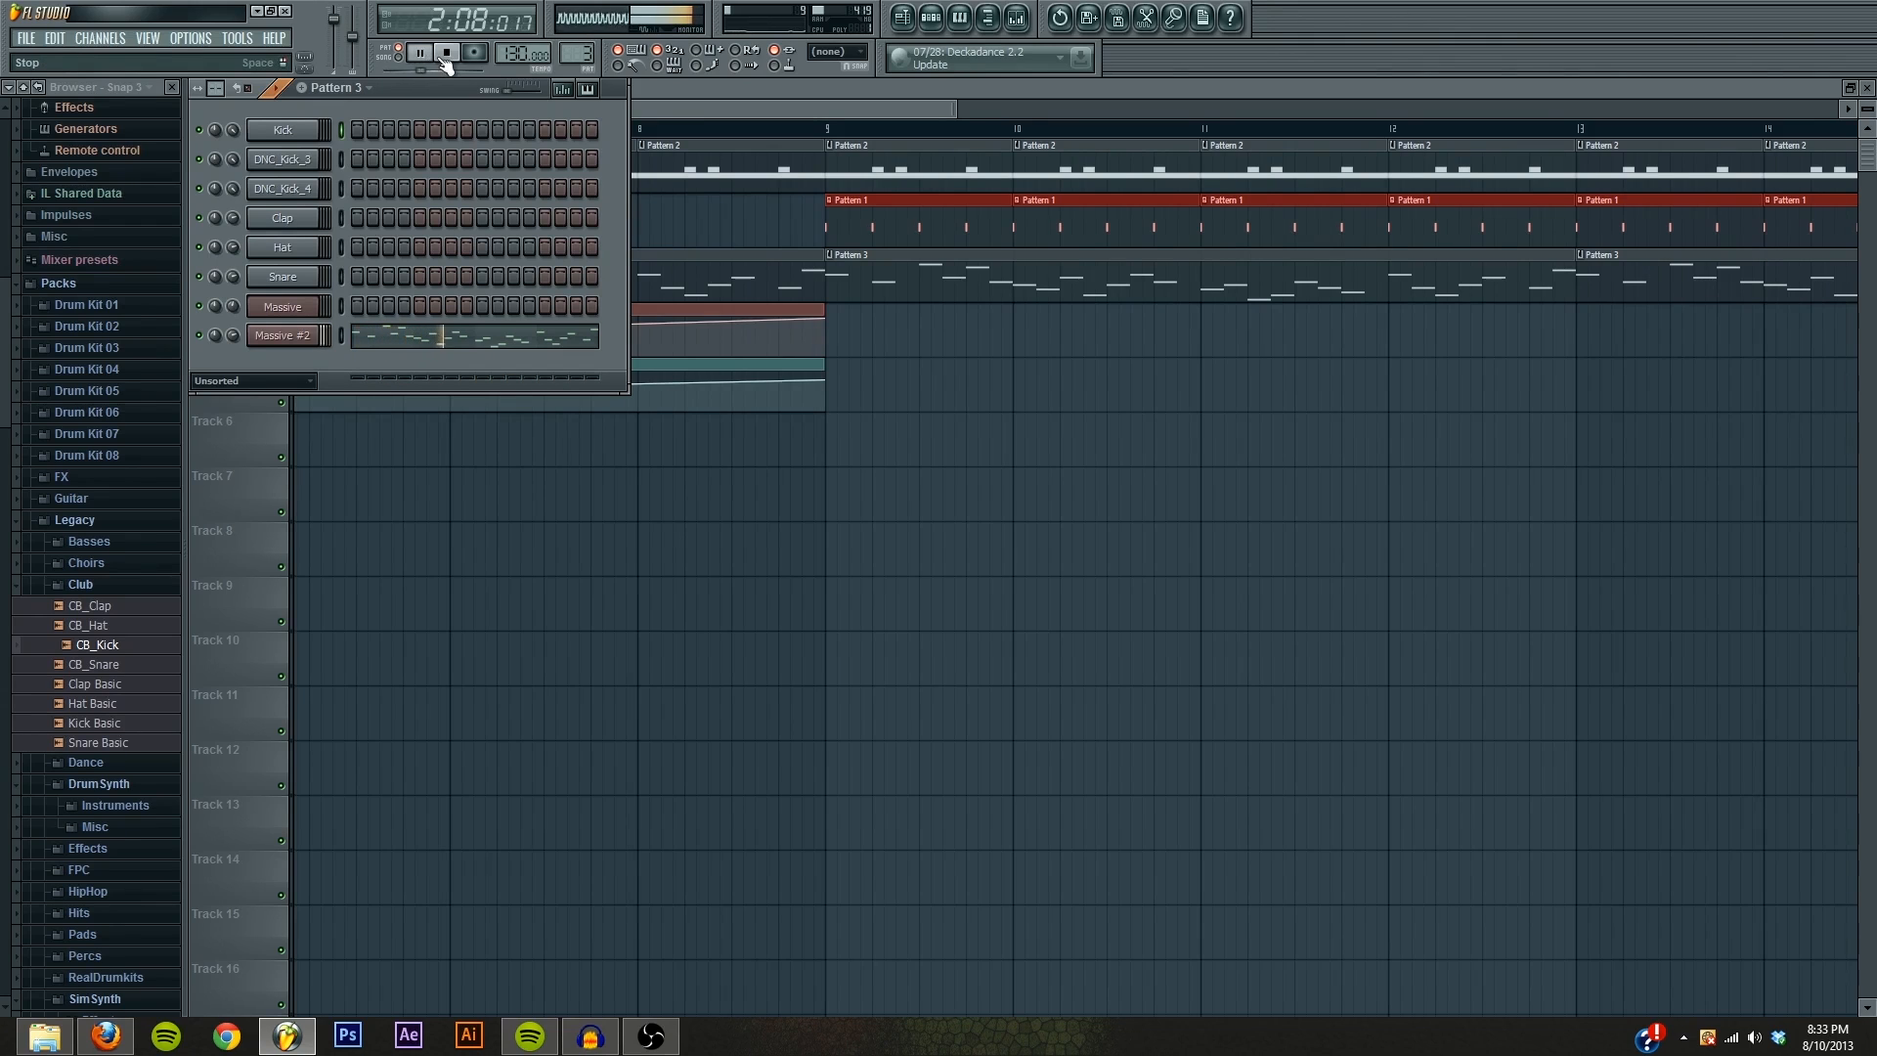
click(446, 51)
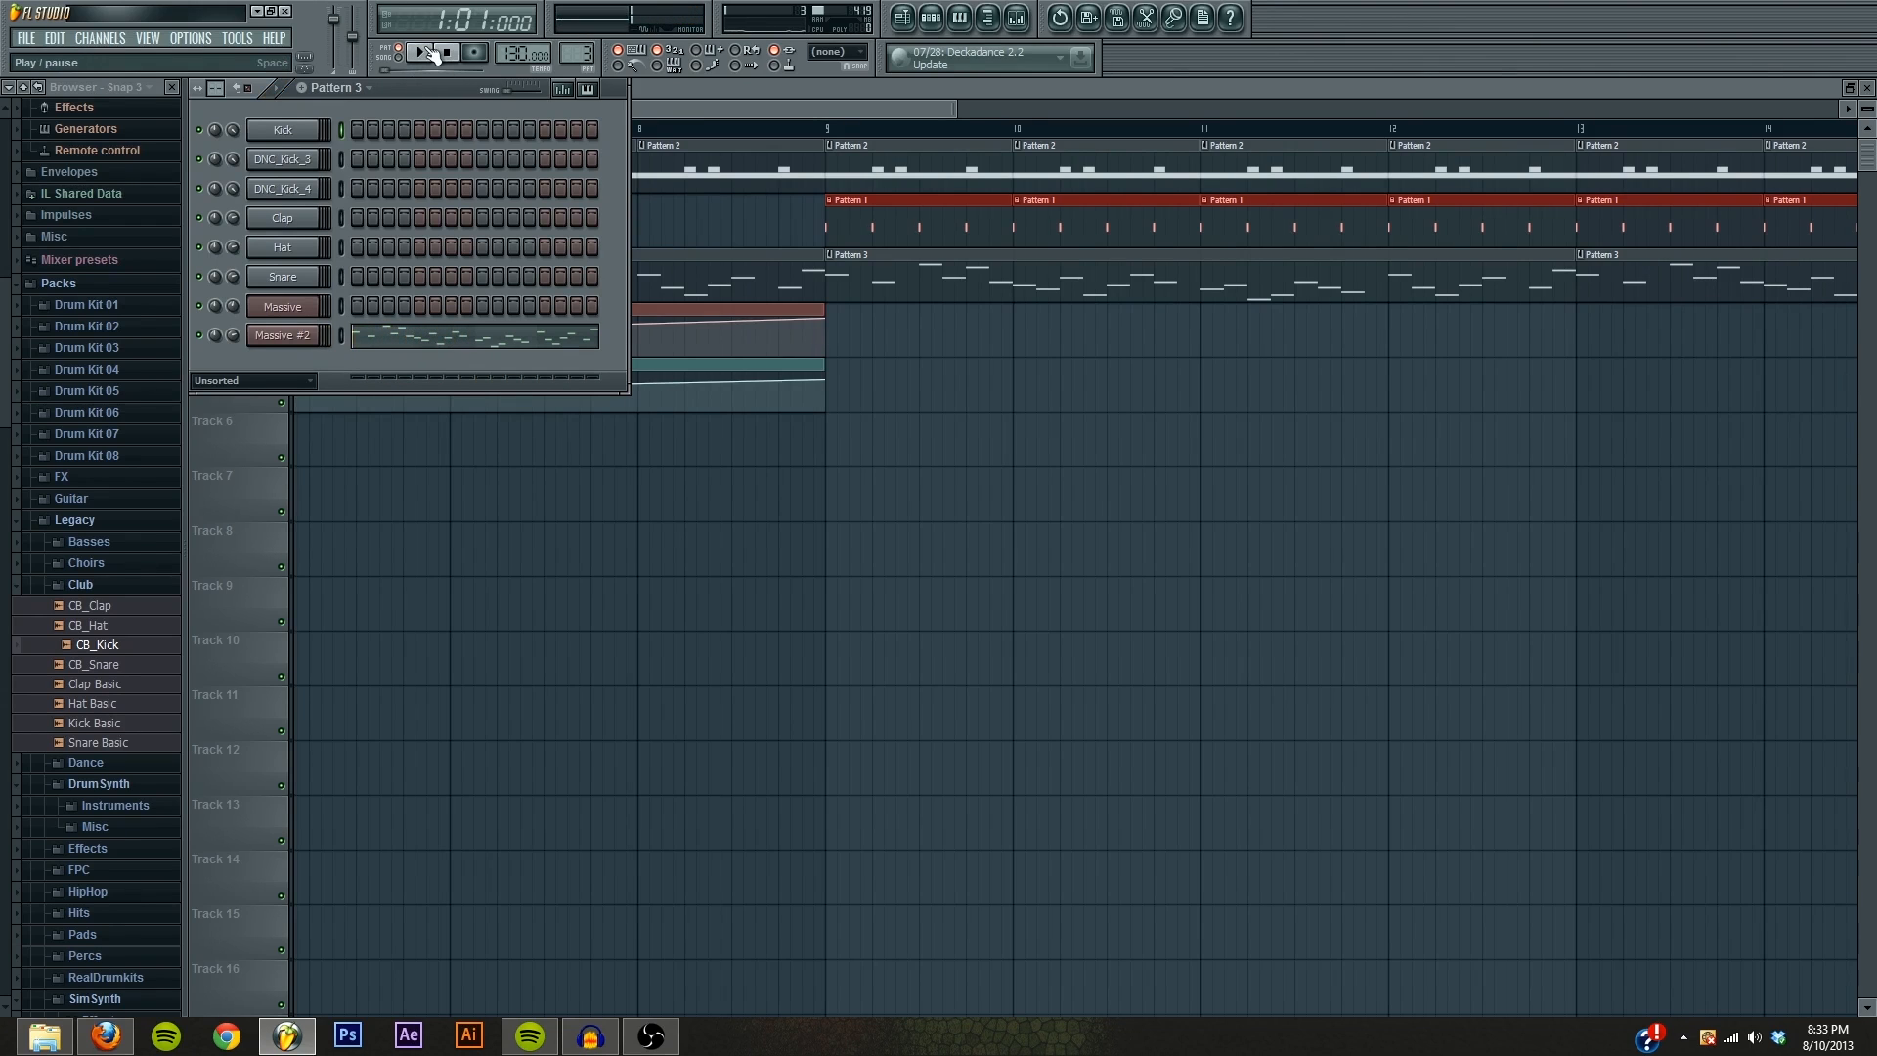
click(420, 51)
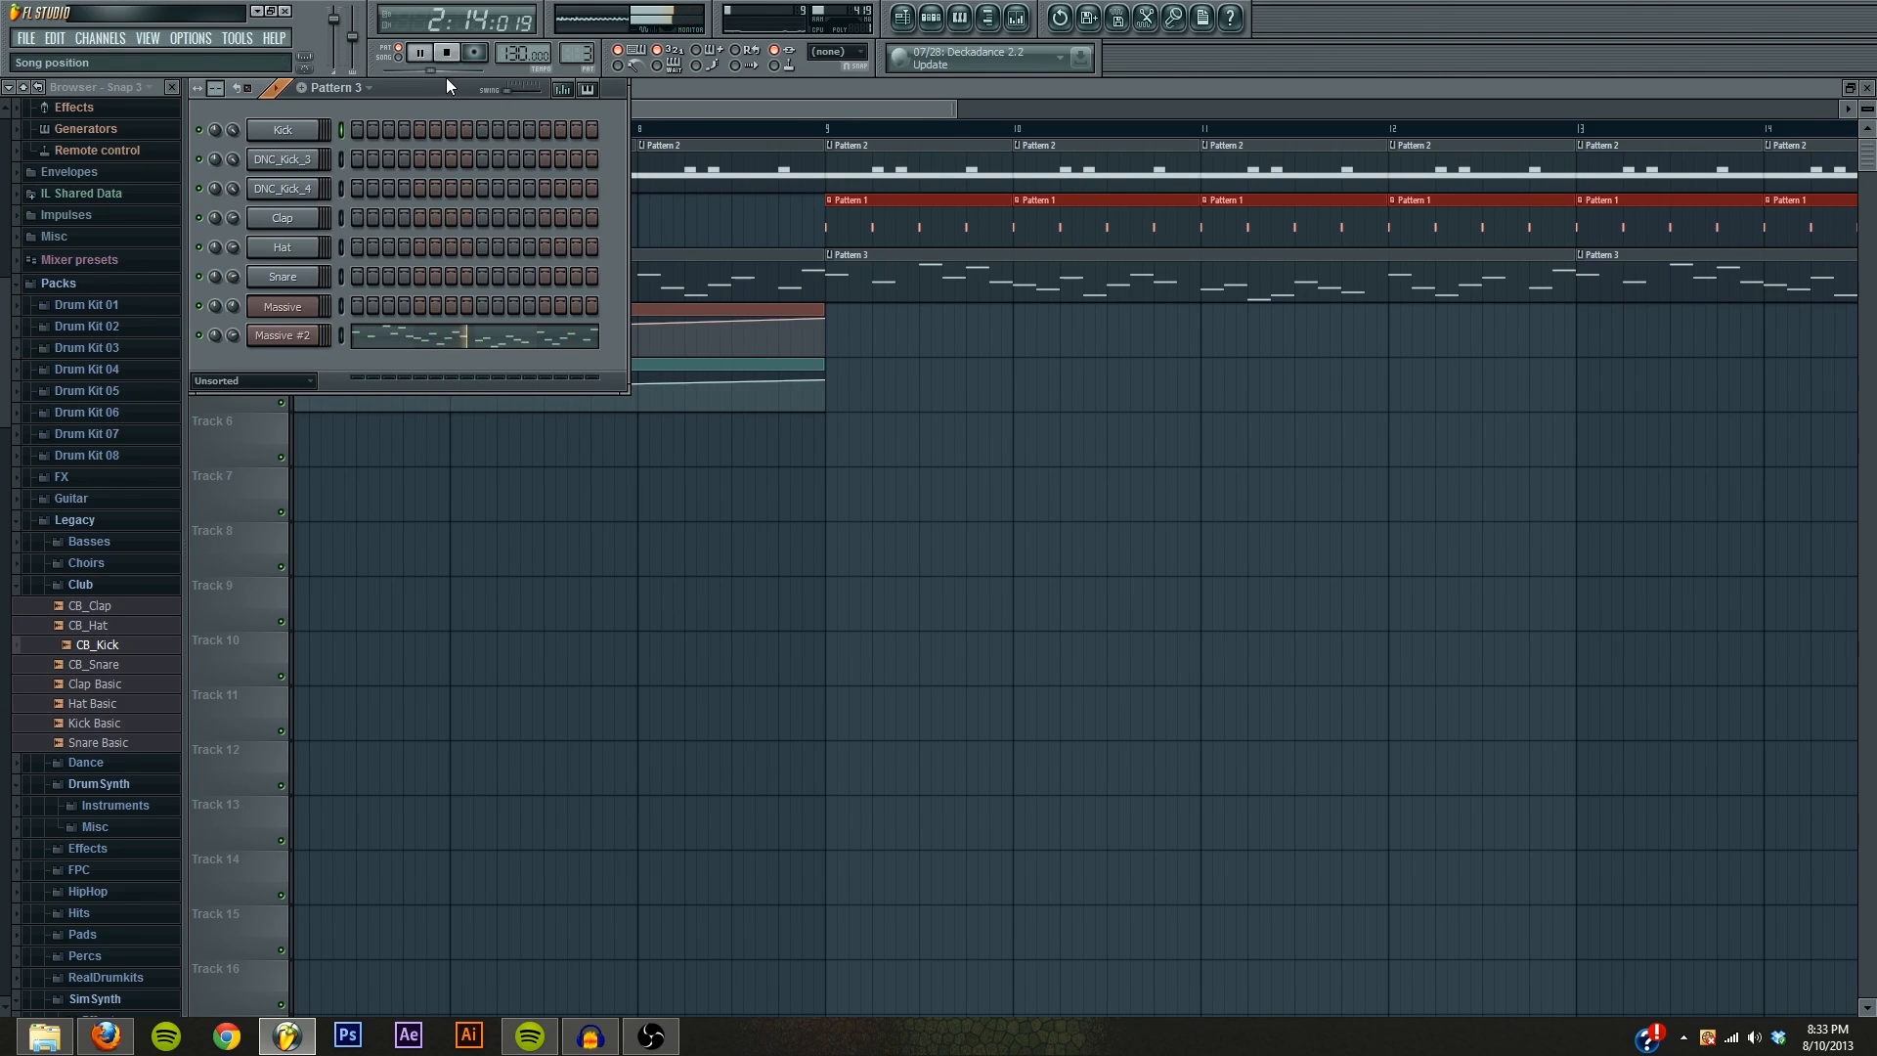
click(446, 51)
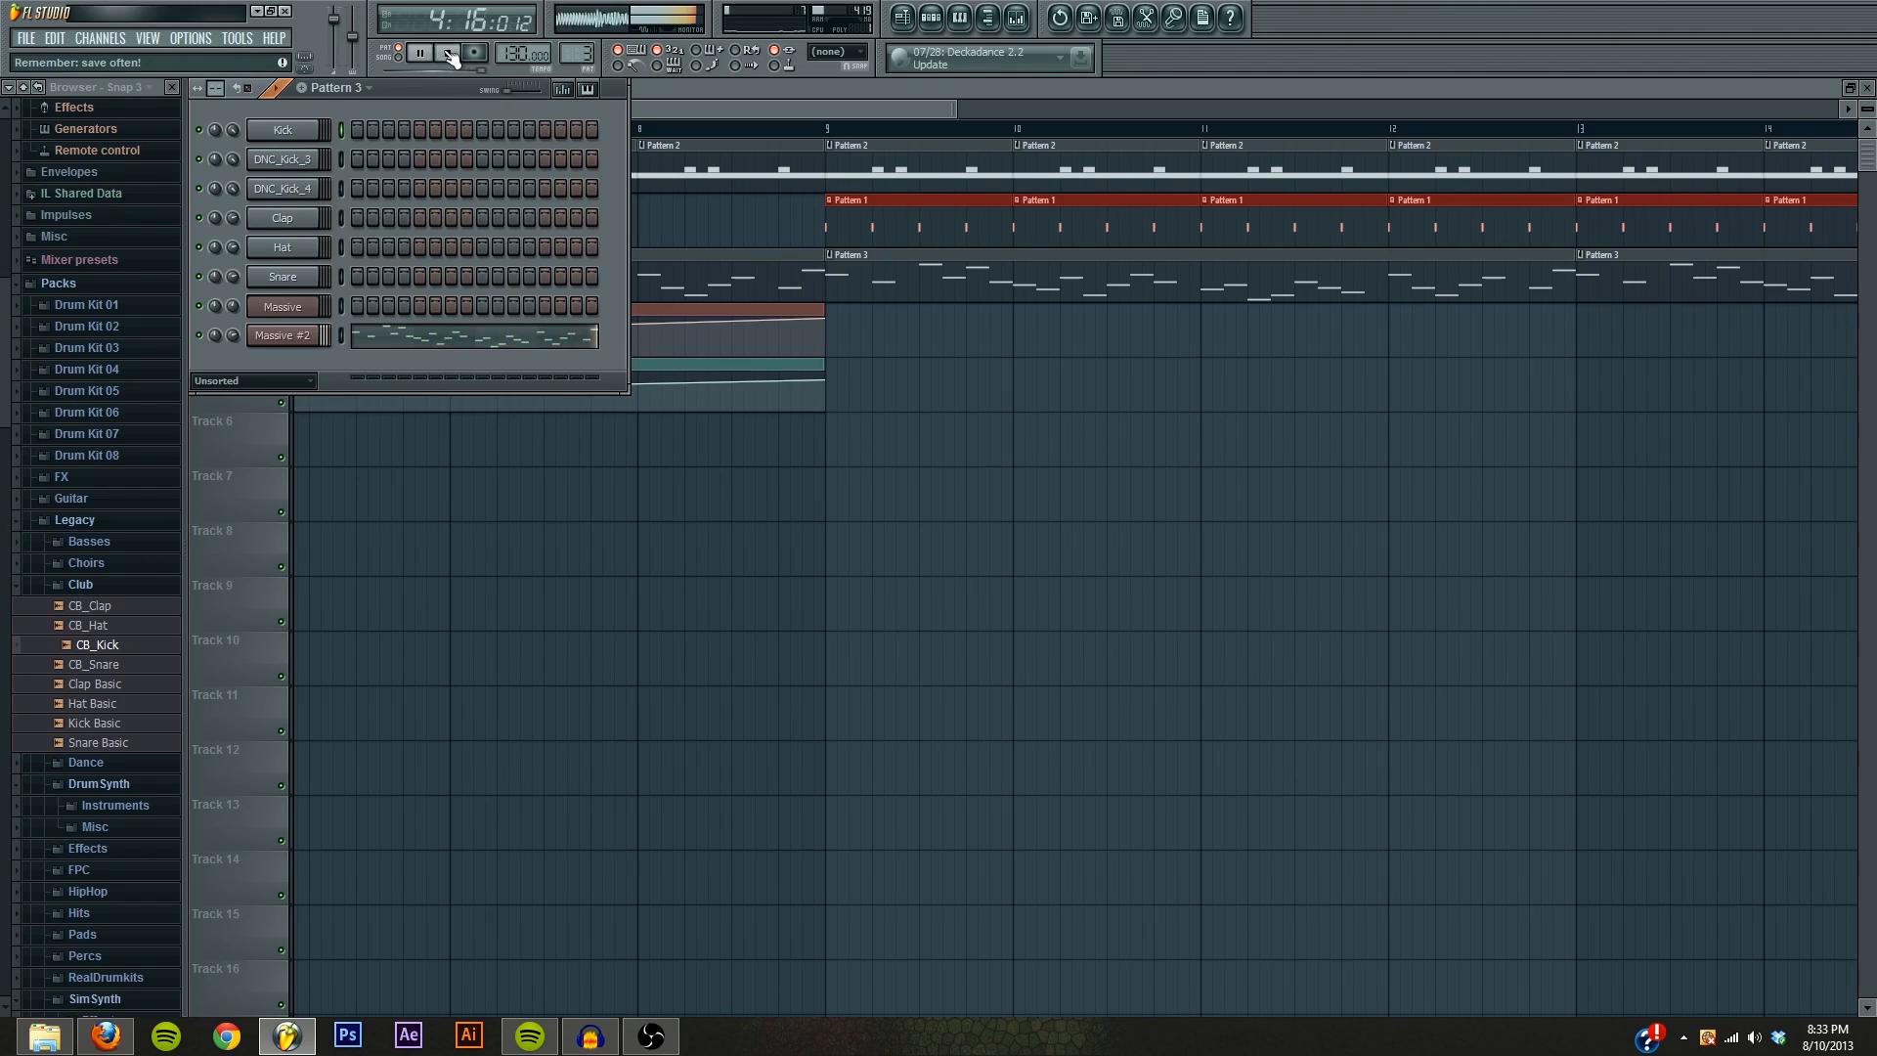
click(445, 51)
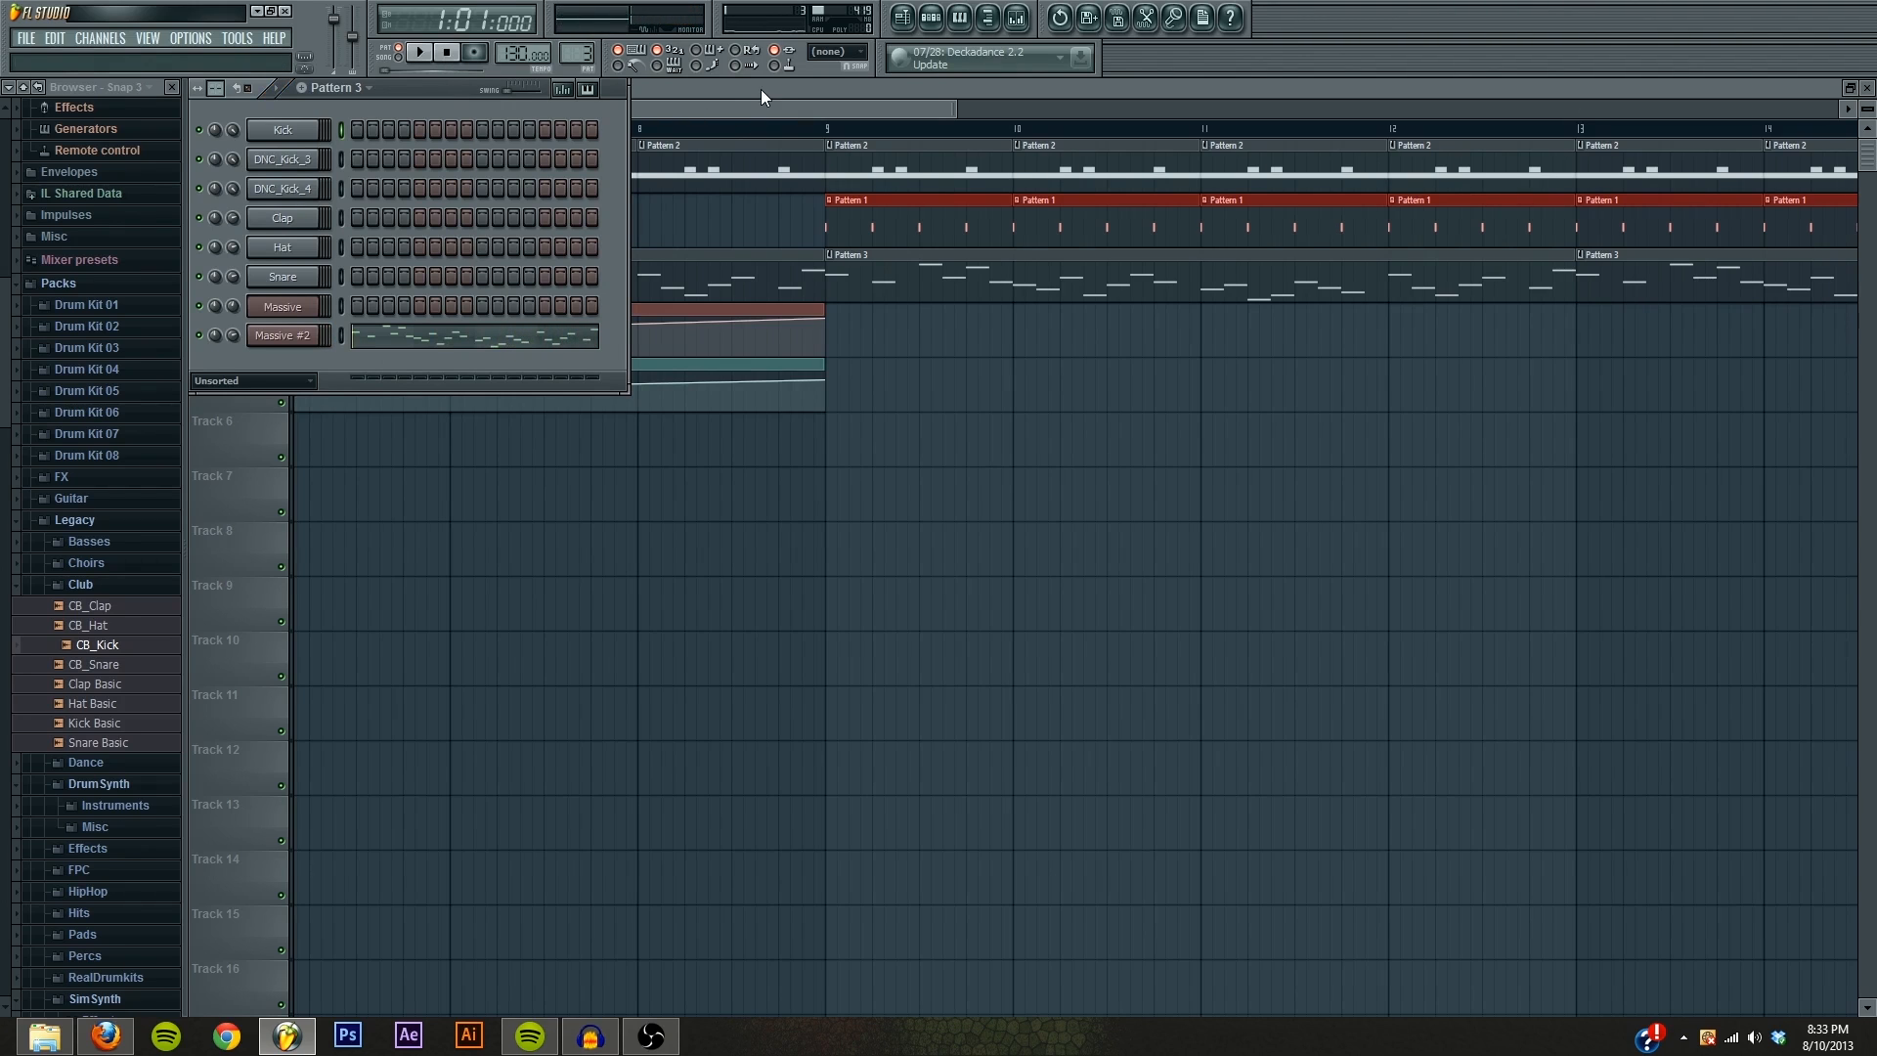
mouse_move(21, 45)
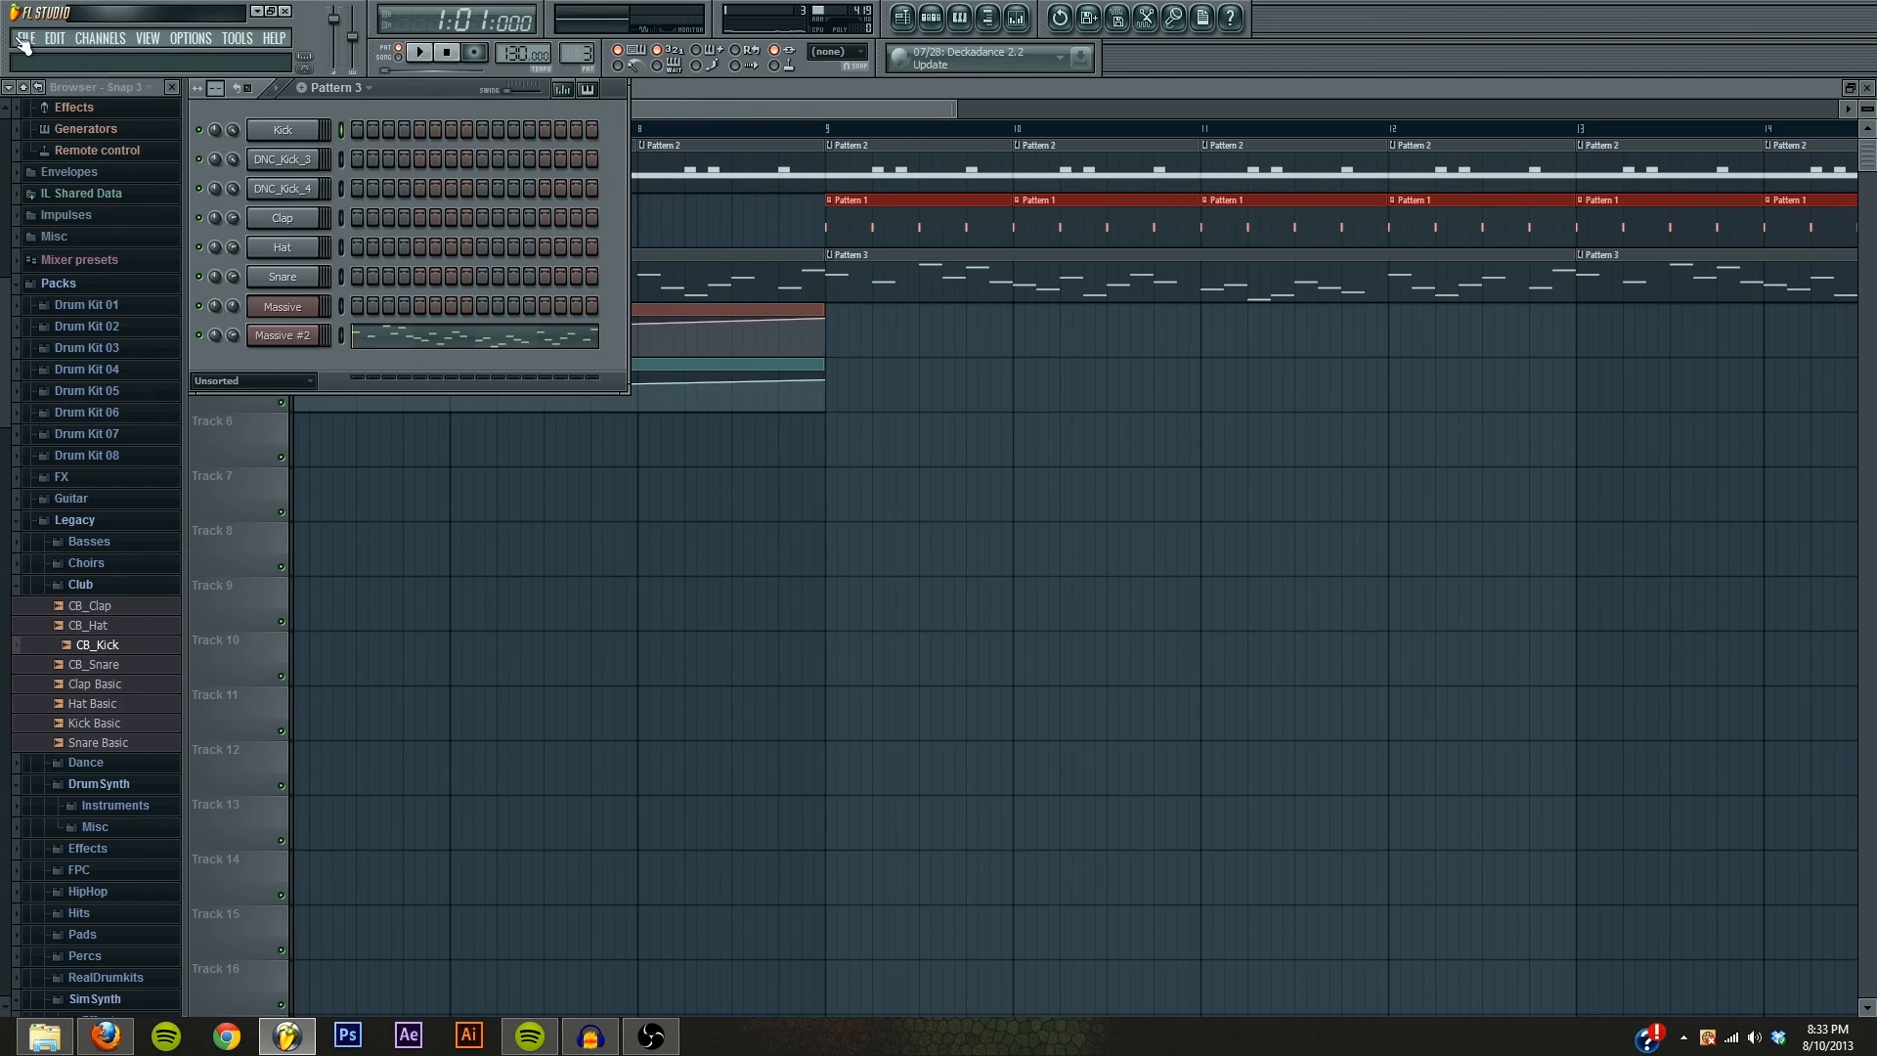
Step: Start a fresh project from the File menu and close the Mixer window
click(24, 37)
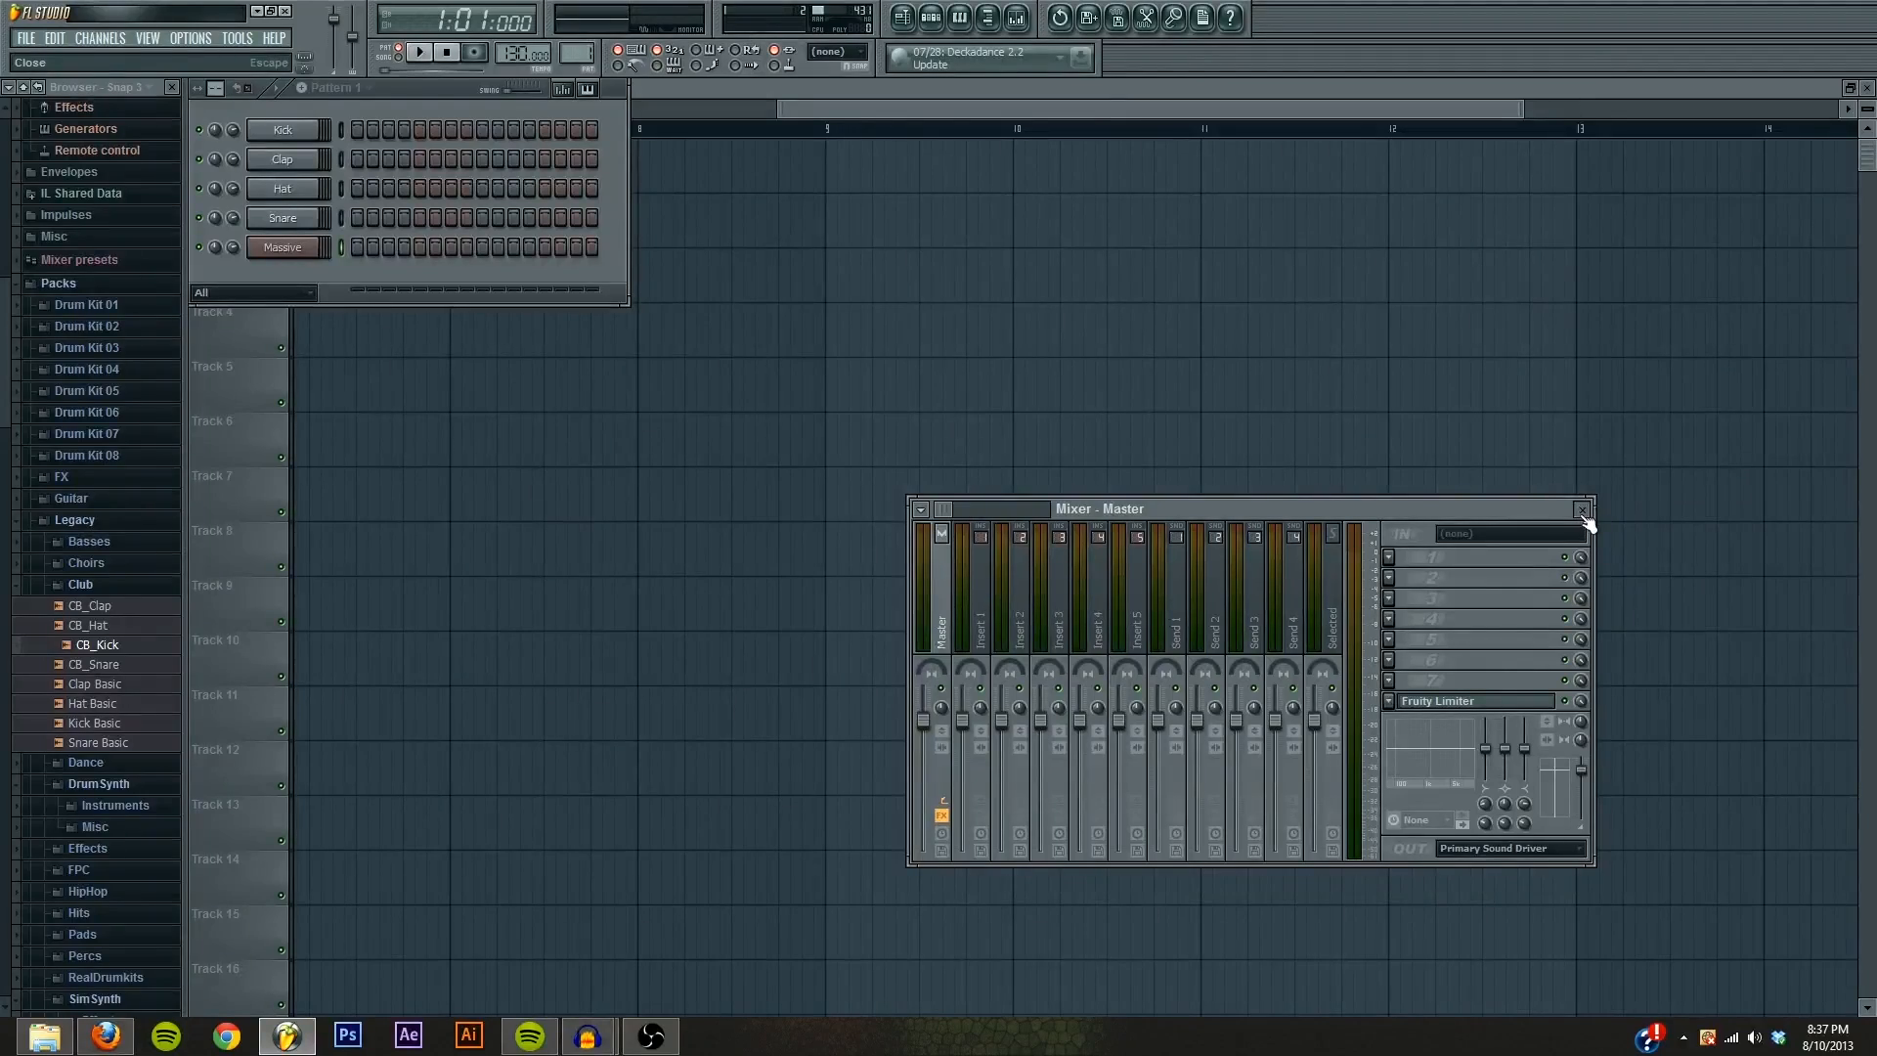
click(1582, 508)
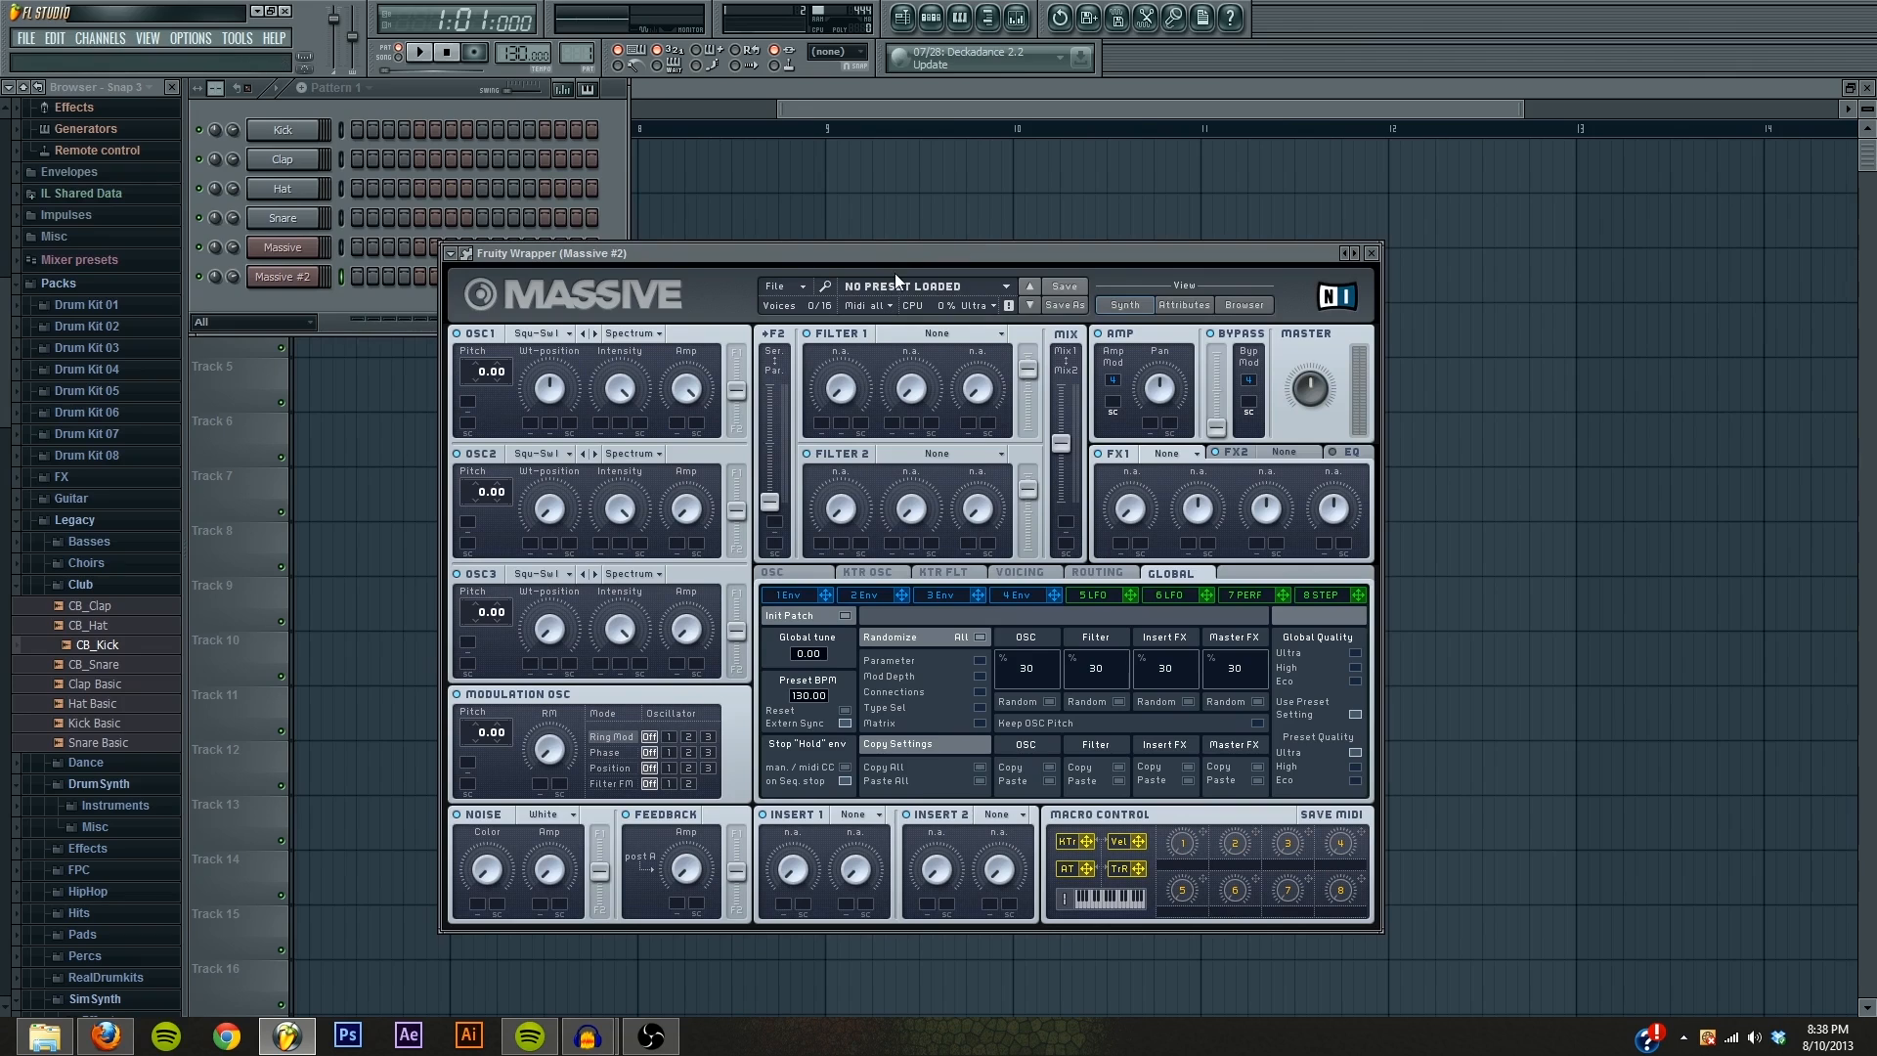
mouse_move(612, 476)
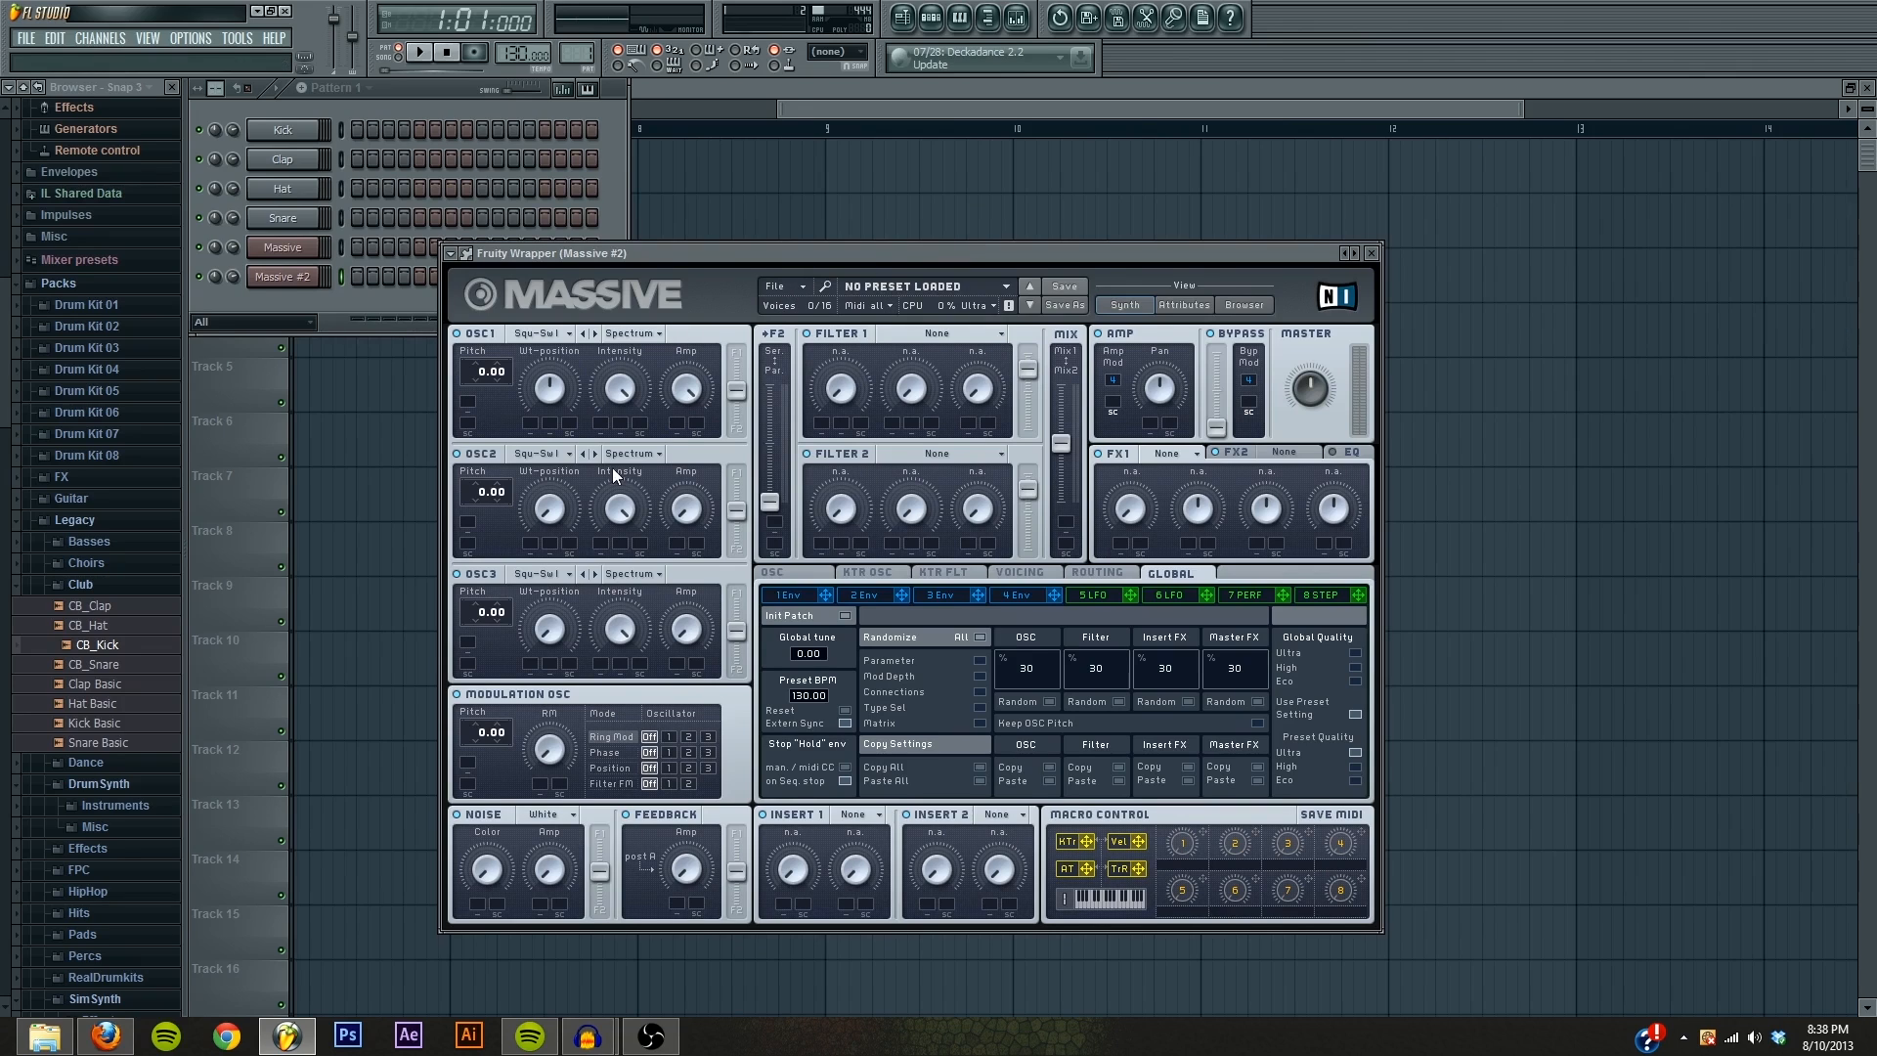
mouse_move(676, 671)
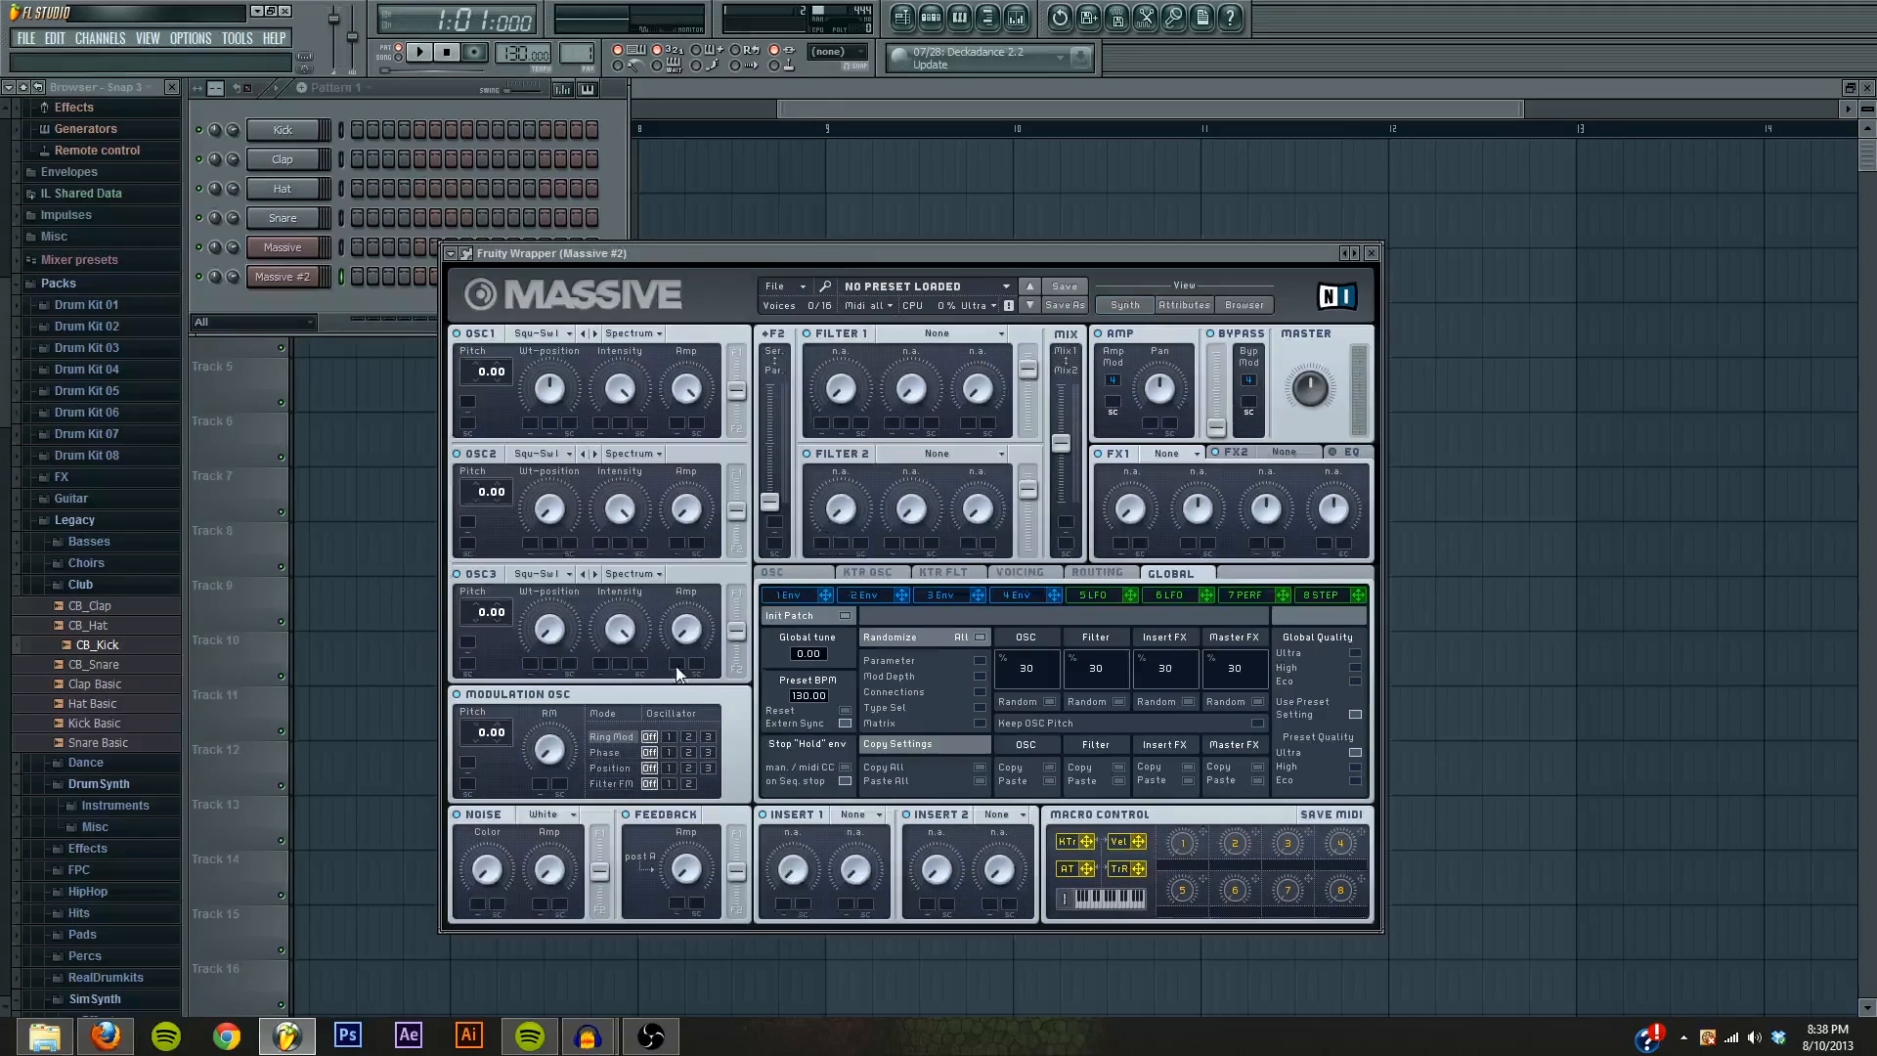
mouse_move(1032, 430)
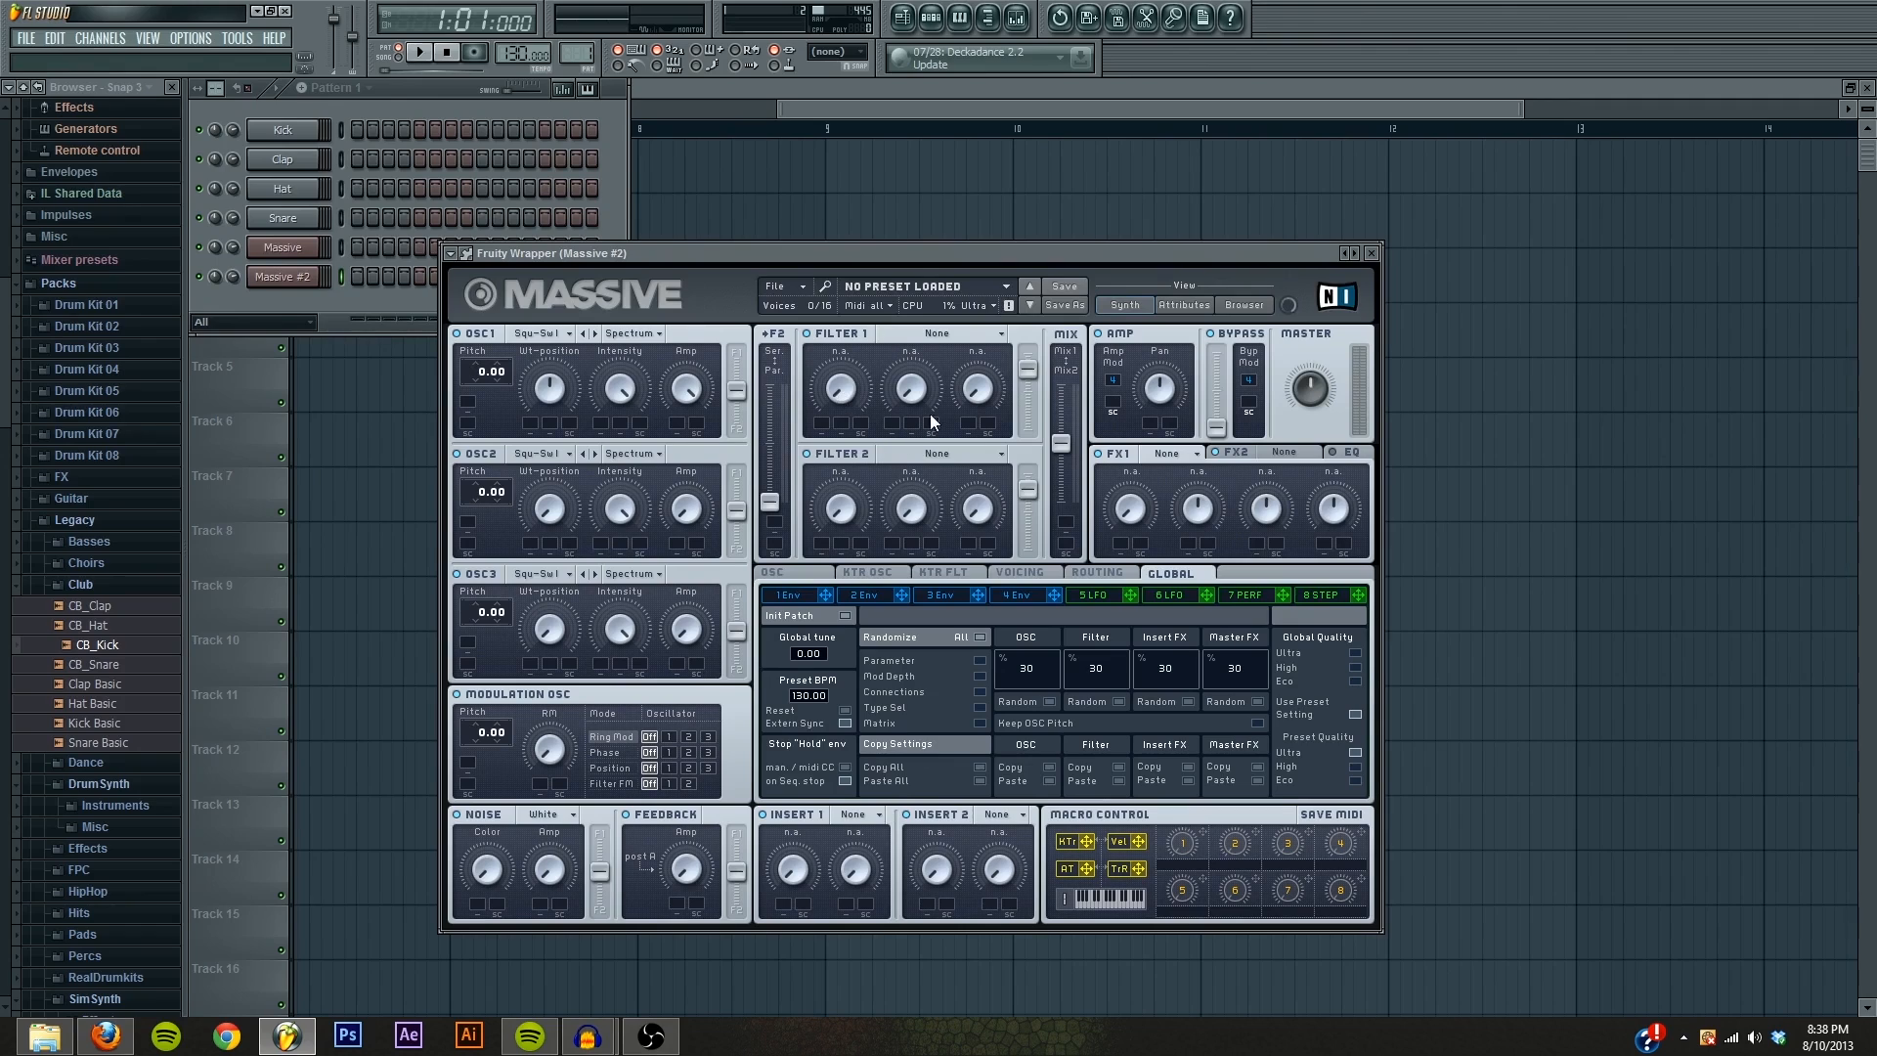
mouse_move(800, 905)
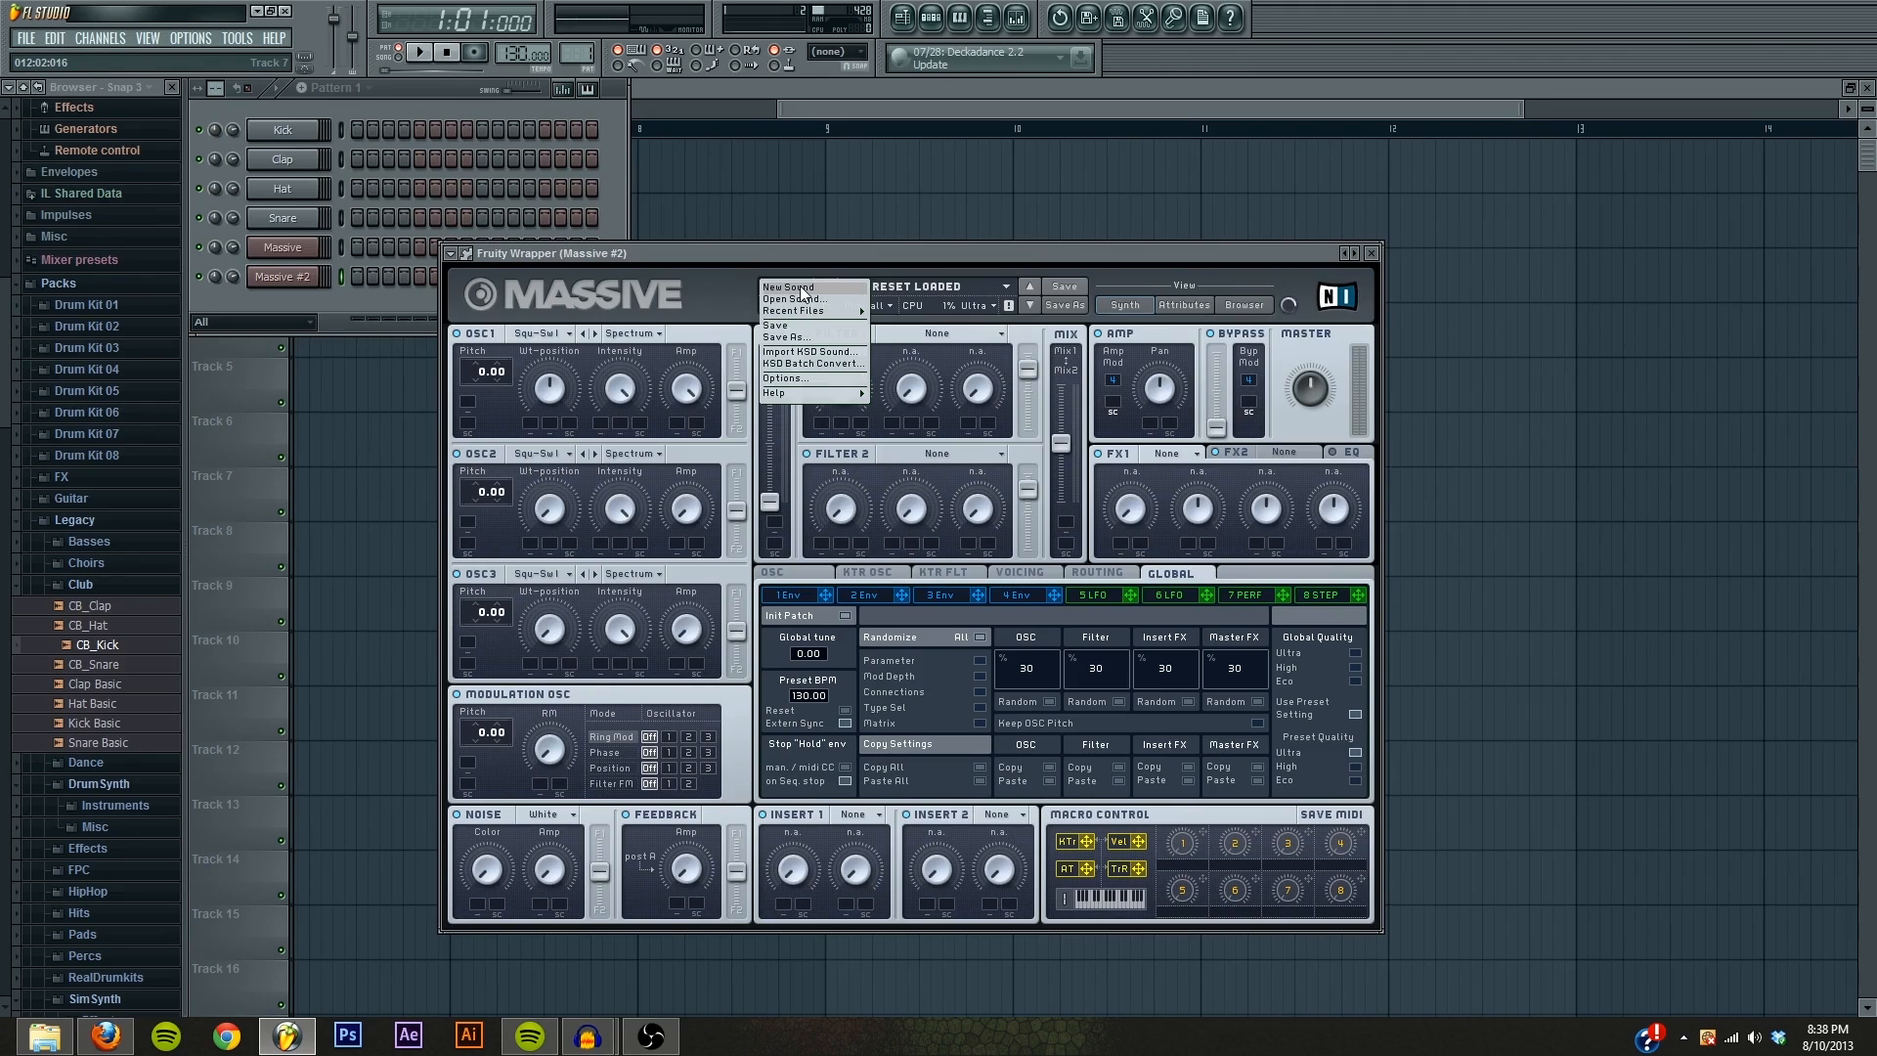
Step: Start a blank Untitled Sound in Massive #2 via its File menu's New Sound
click(780, 286)
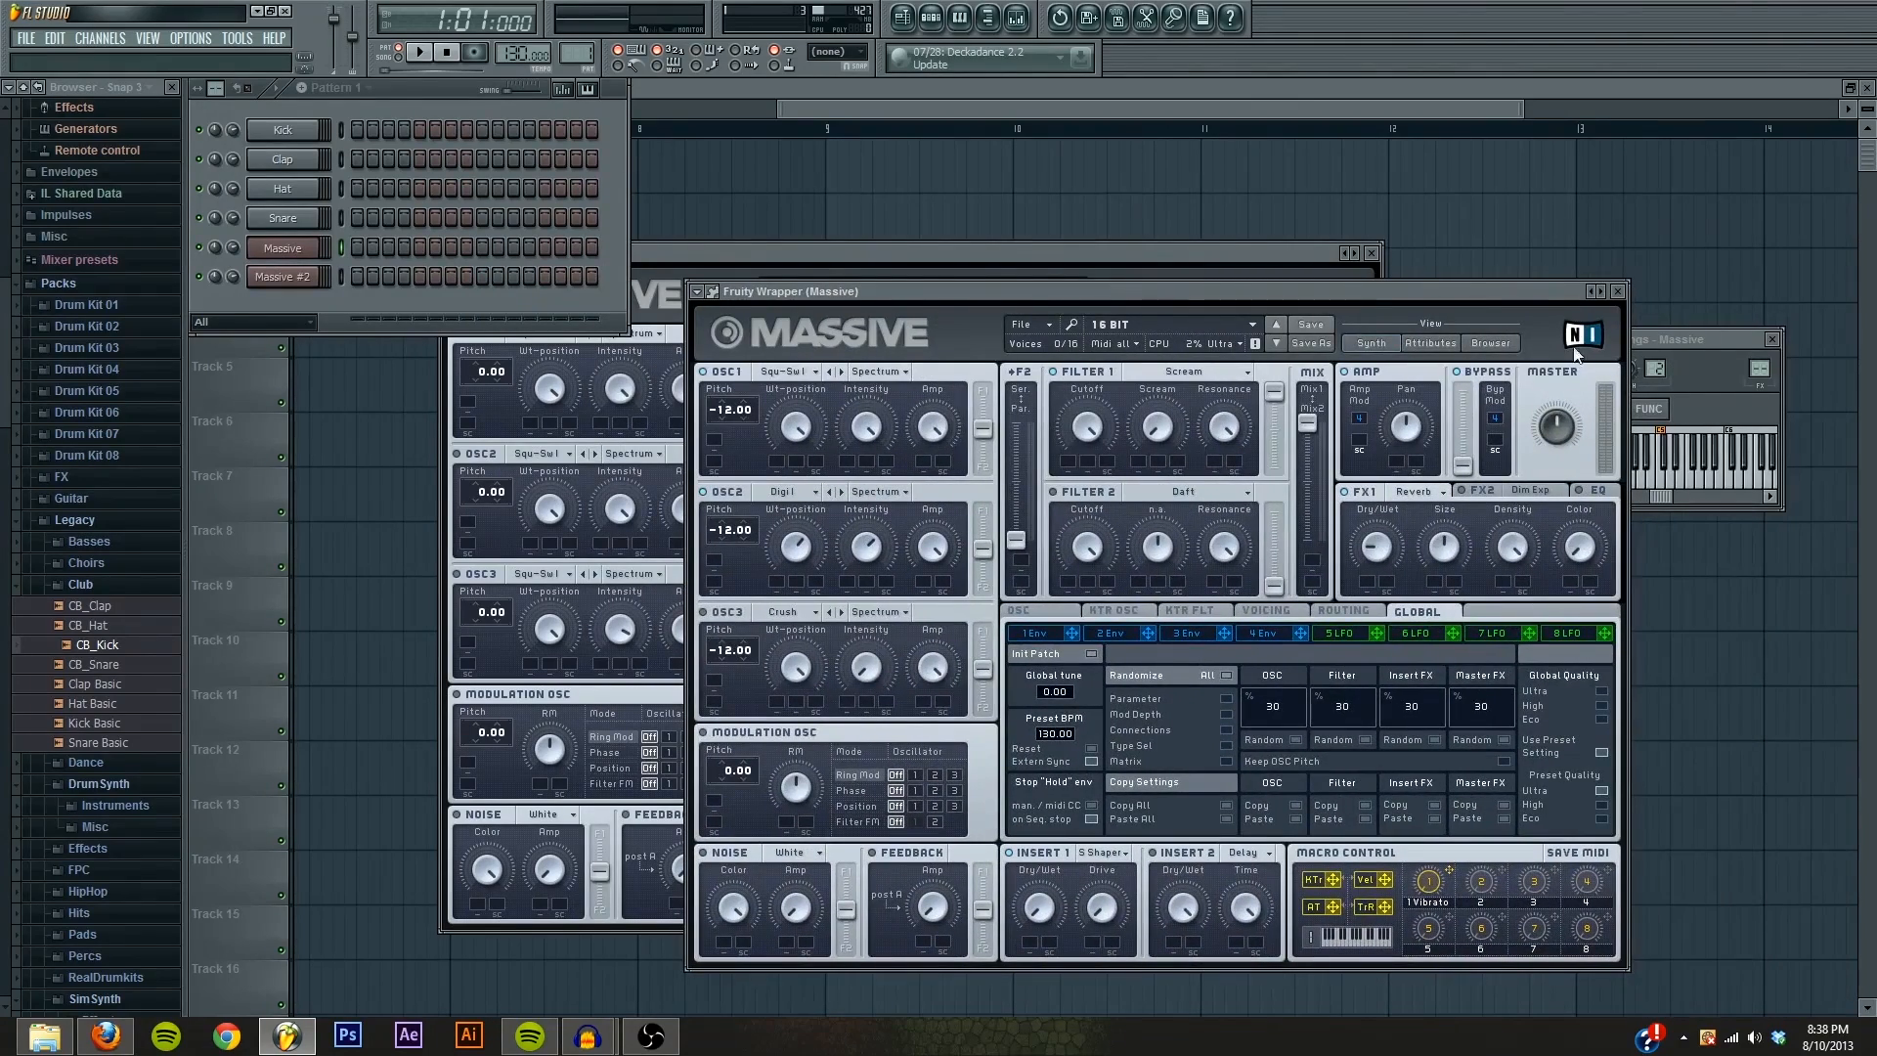
mouse_move(1624, 338)
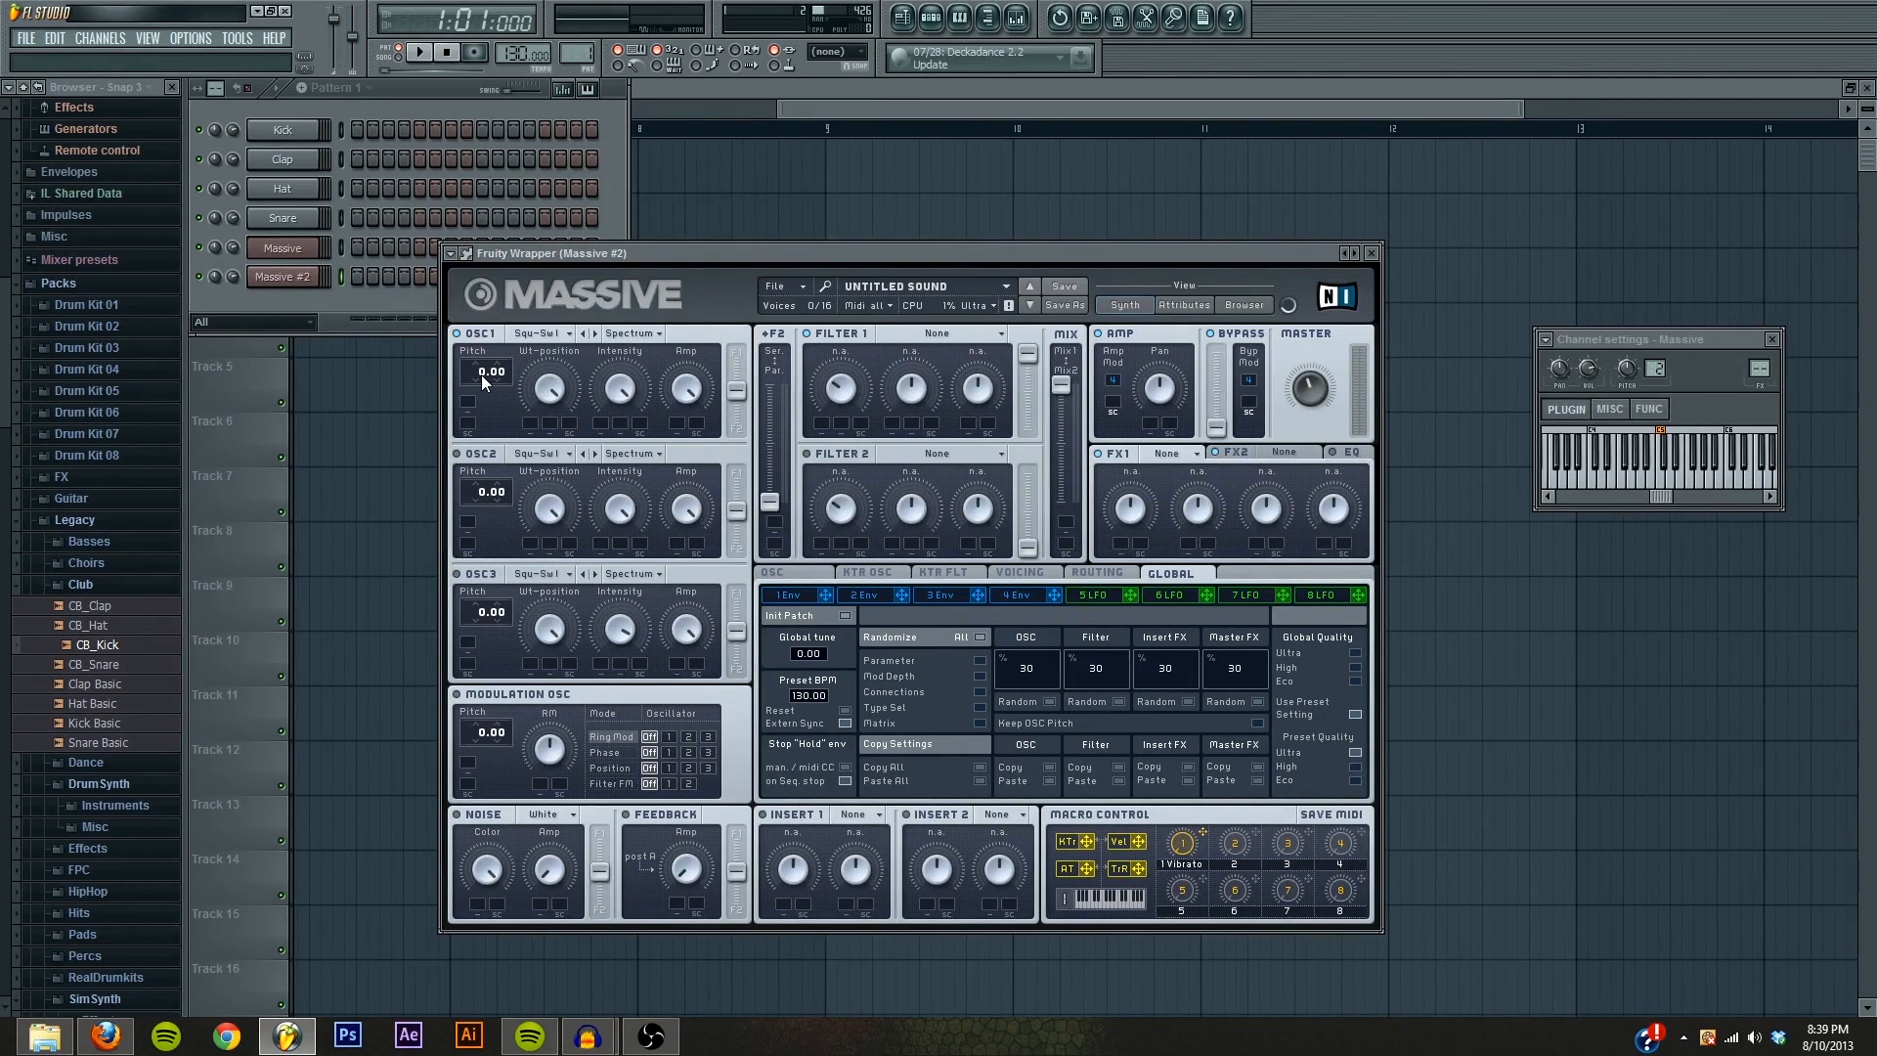
Step: Lower oscillator 1's pitch in Massive #2 to -12.00
drag(487, 372, 487, 401)
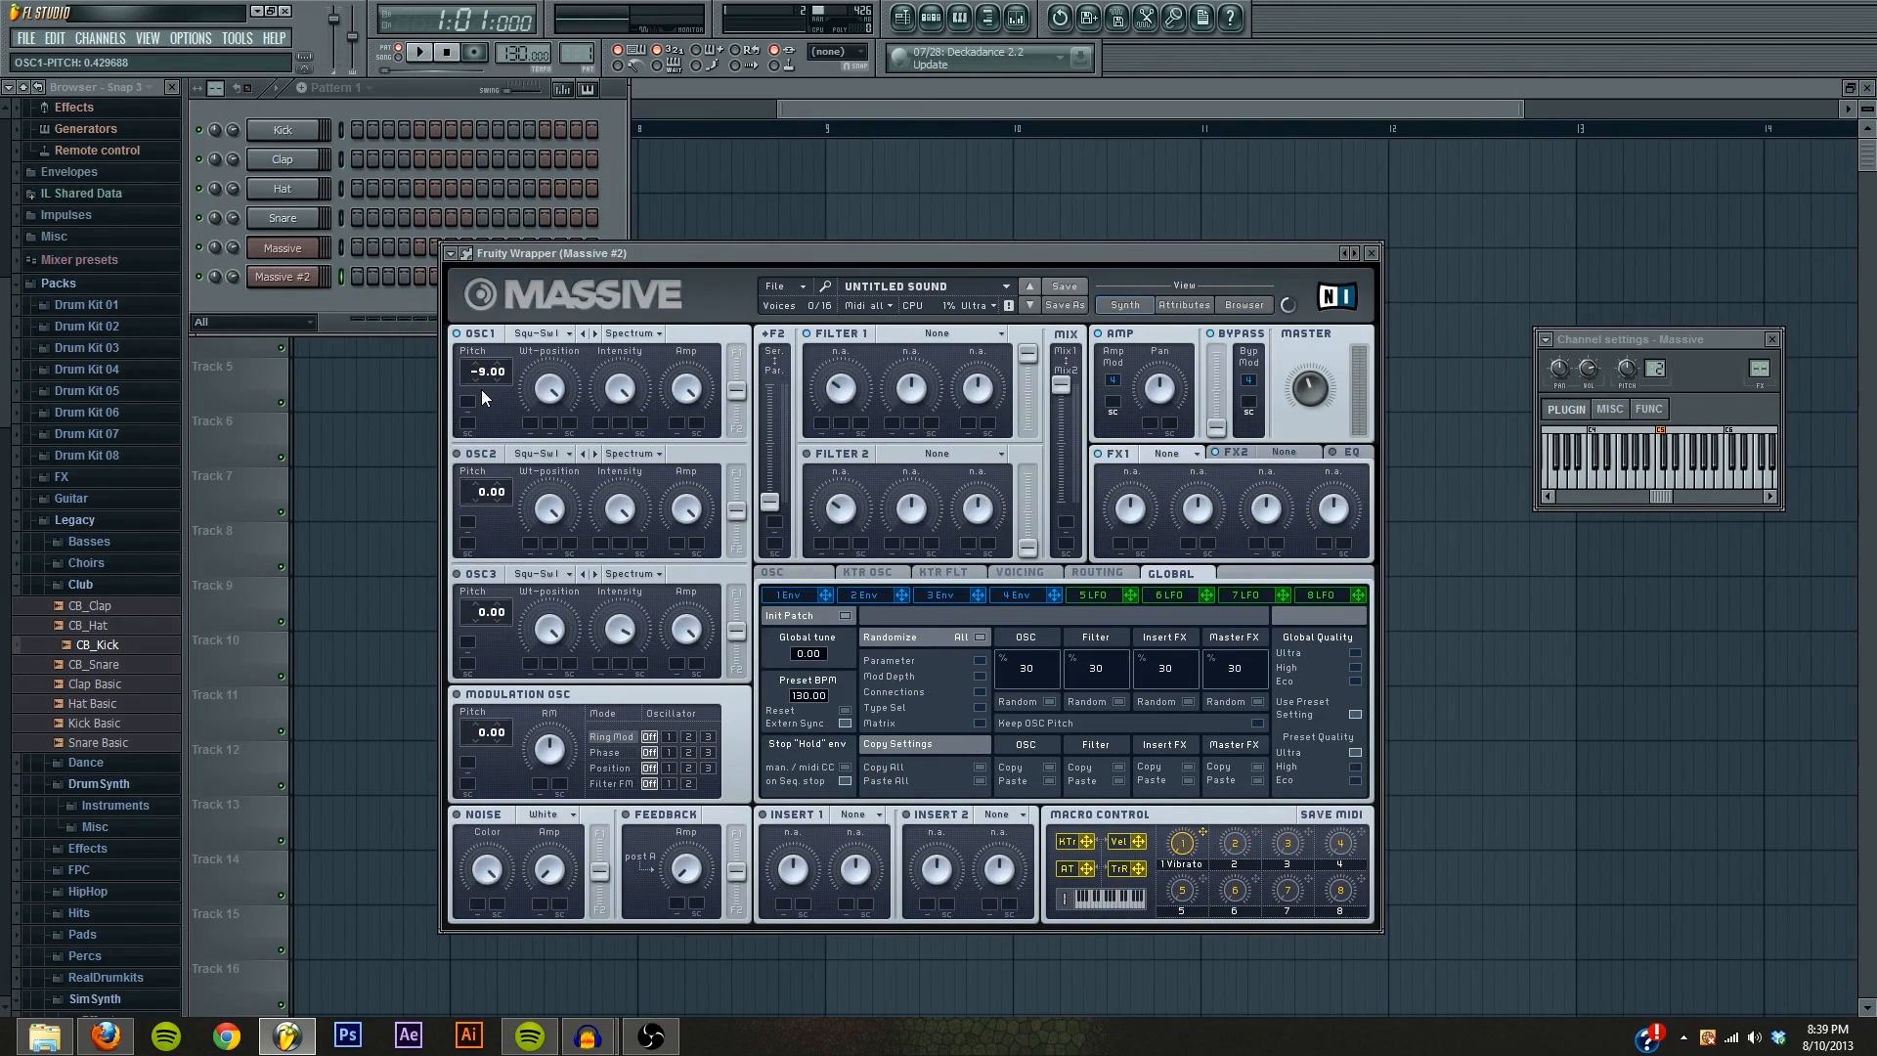
drag(487, 372, 487, 406)
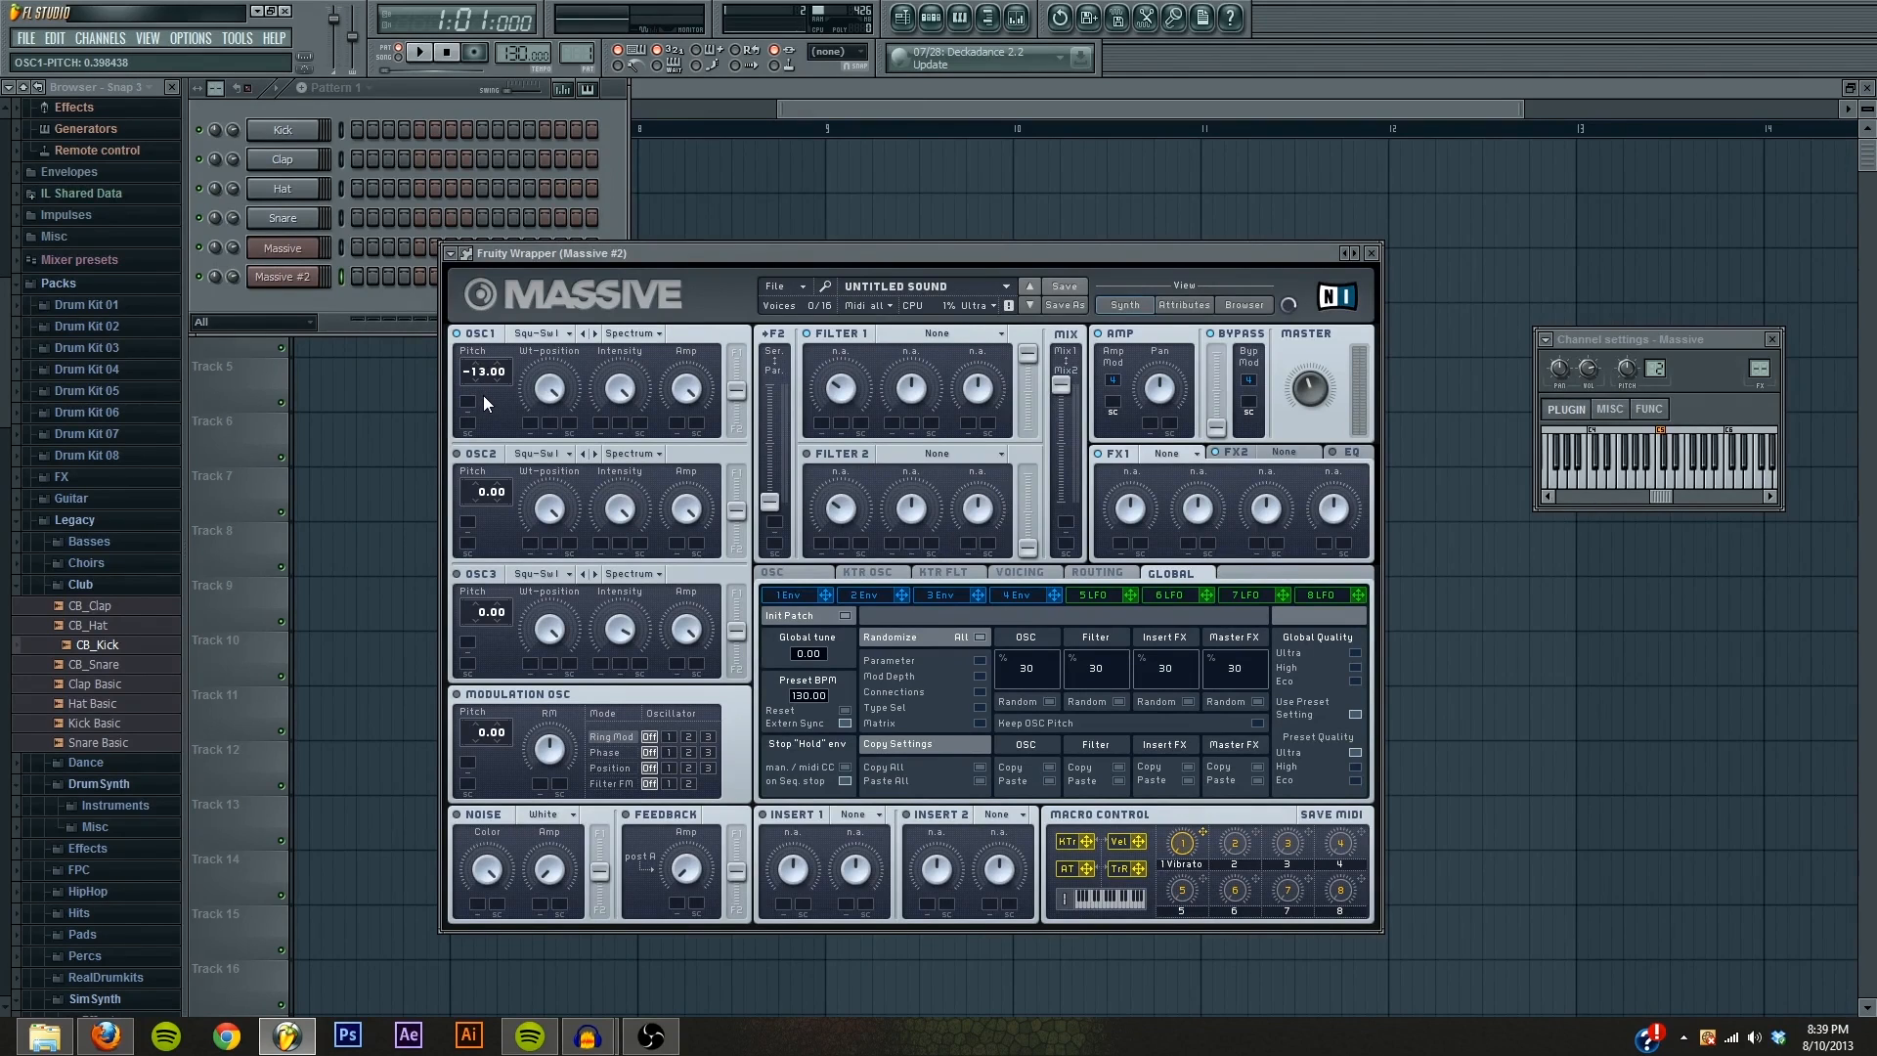
drag(483, 372, 483, 360)
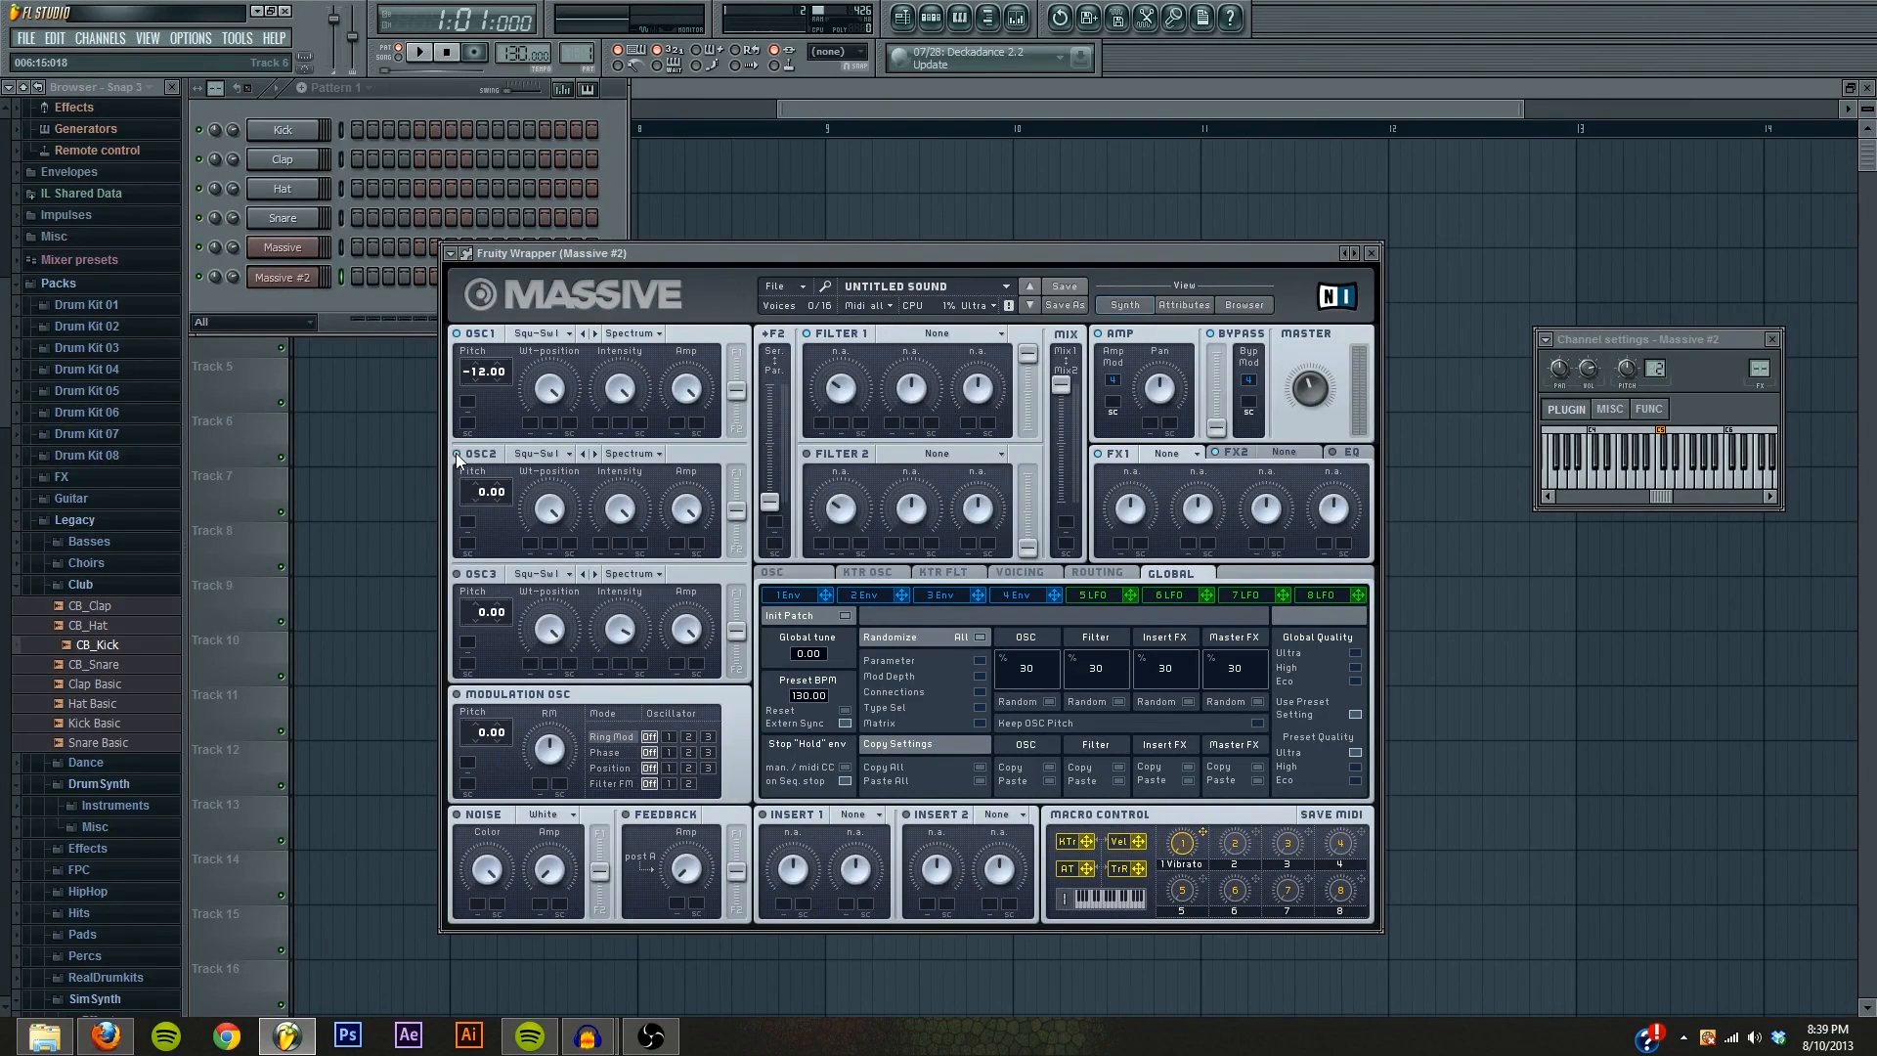
mouse_move(551, 464)
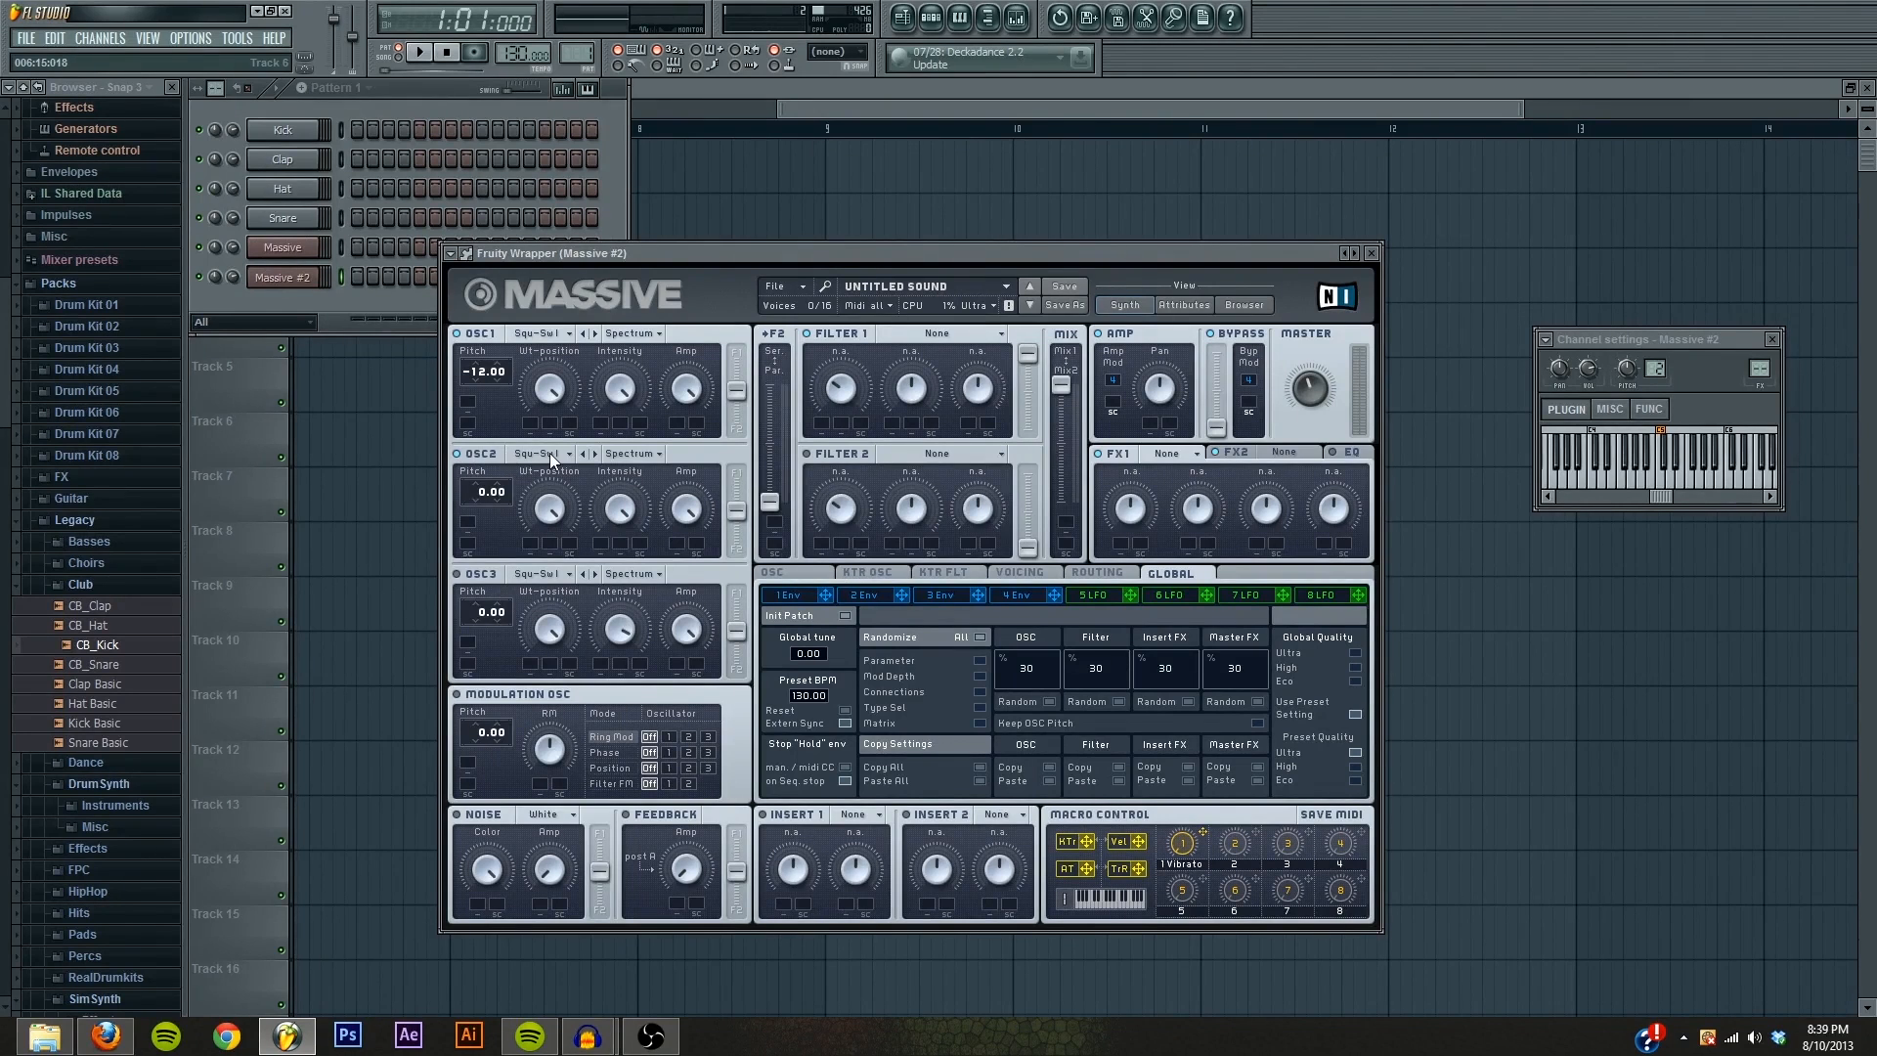
Step: Set oscillator 2 in Massive #2 to the Digi wavetable
click(561, 451)
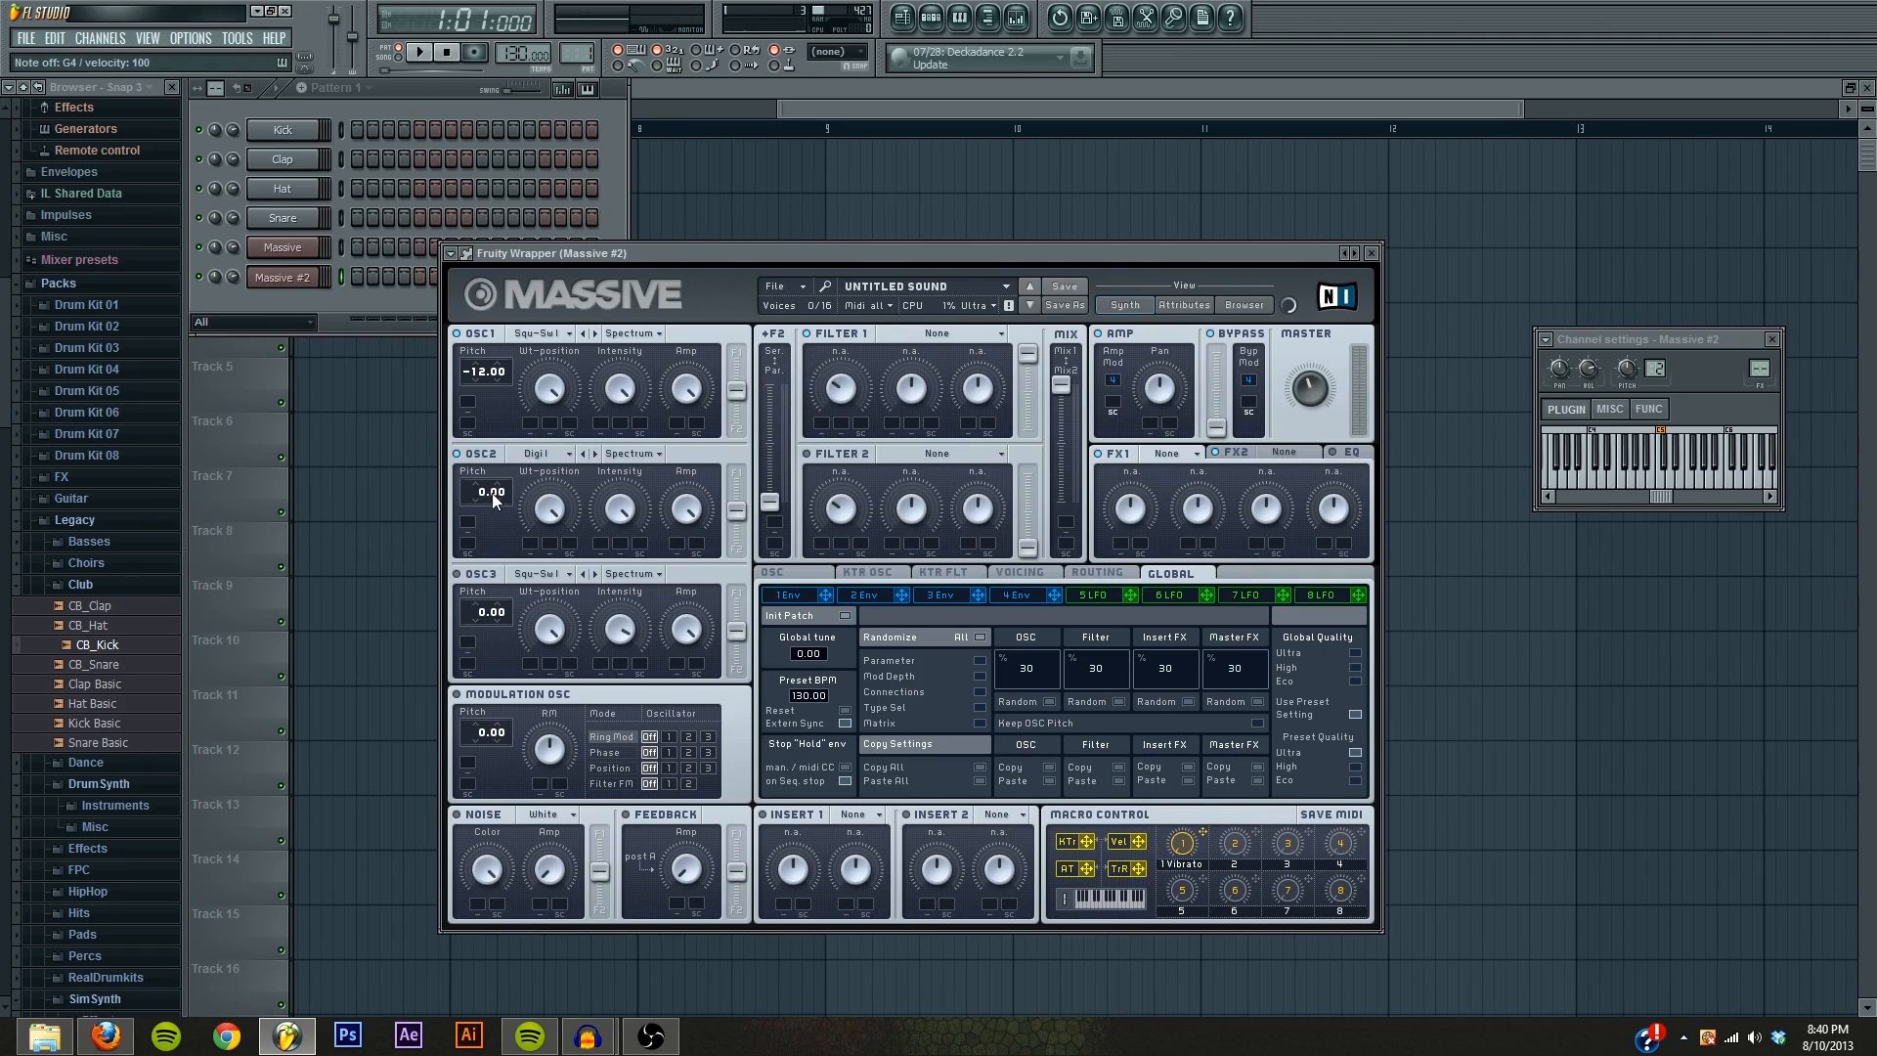
mouse_move(483, 516)
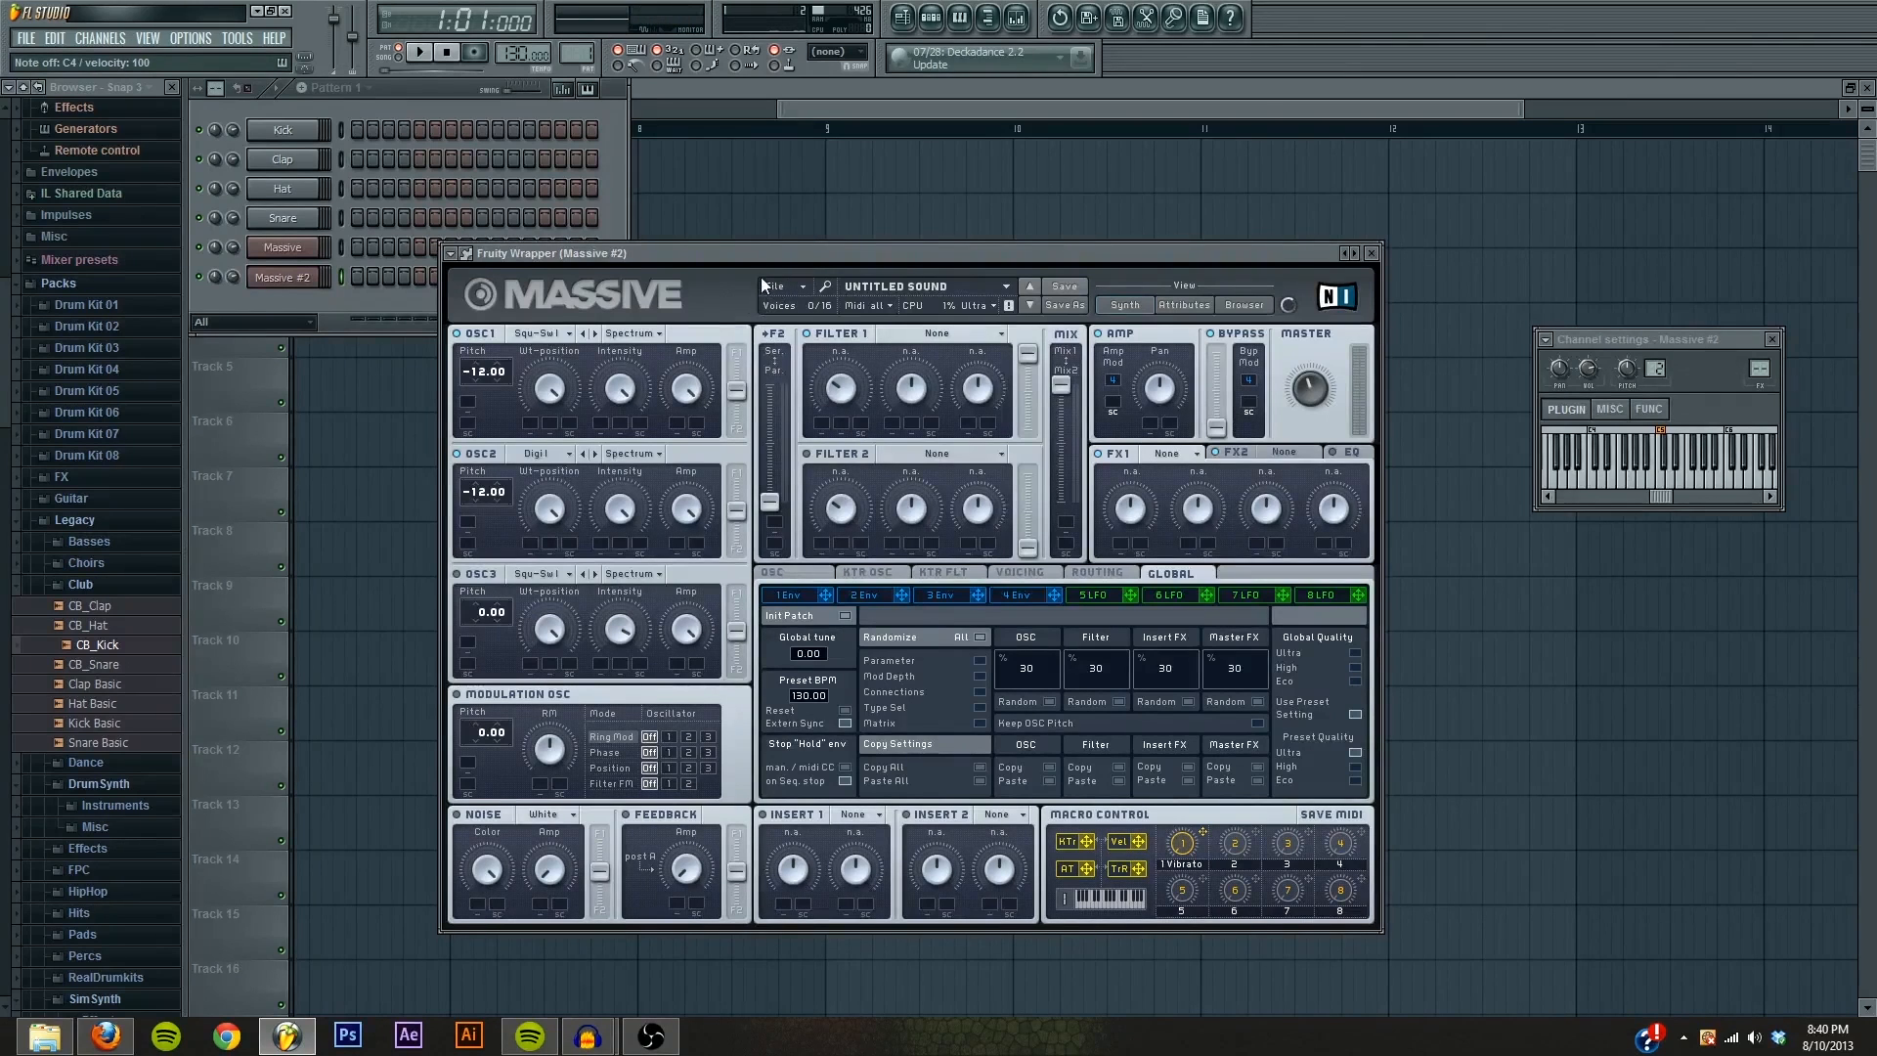
mouse_move(684, 534)
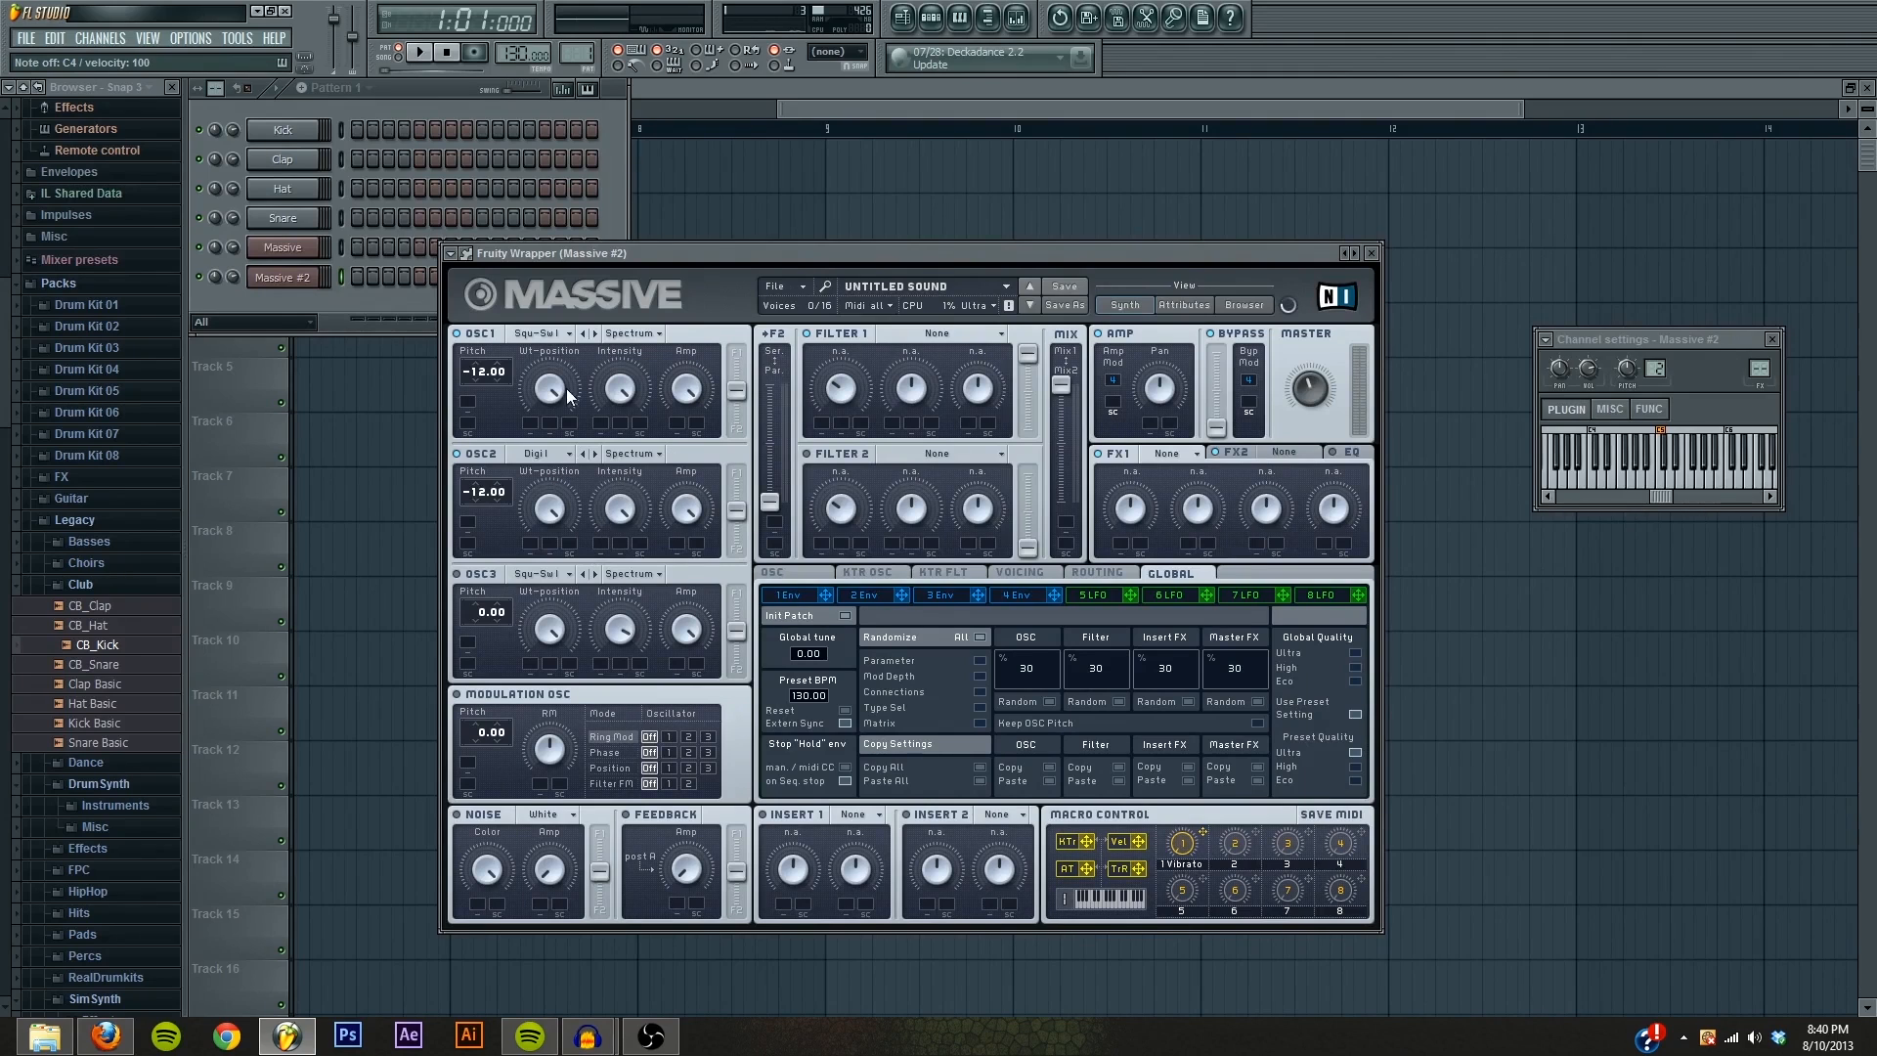
mouse_move(575, 510)
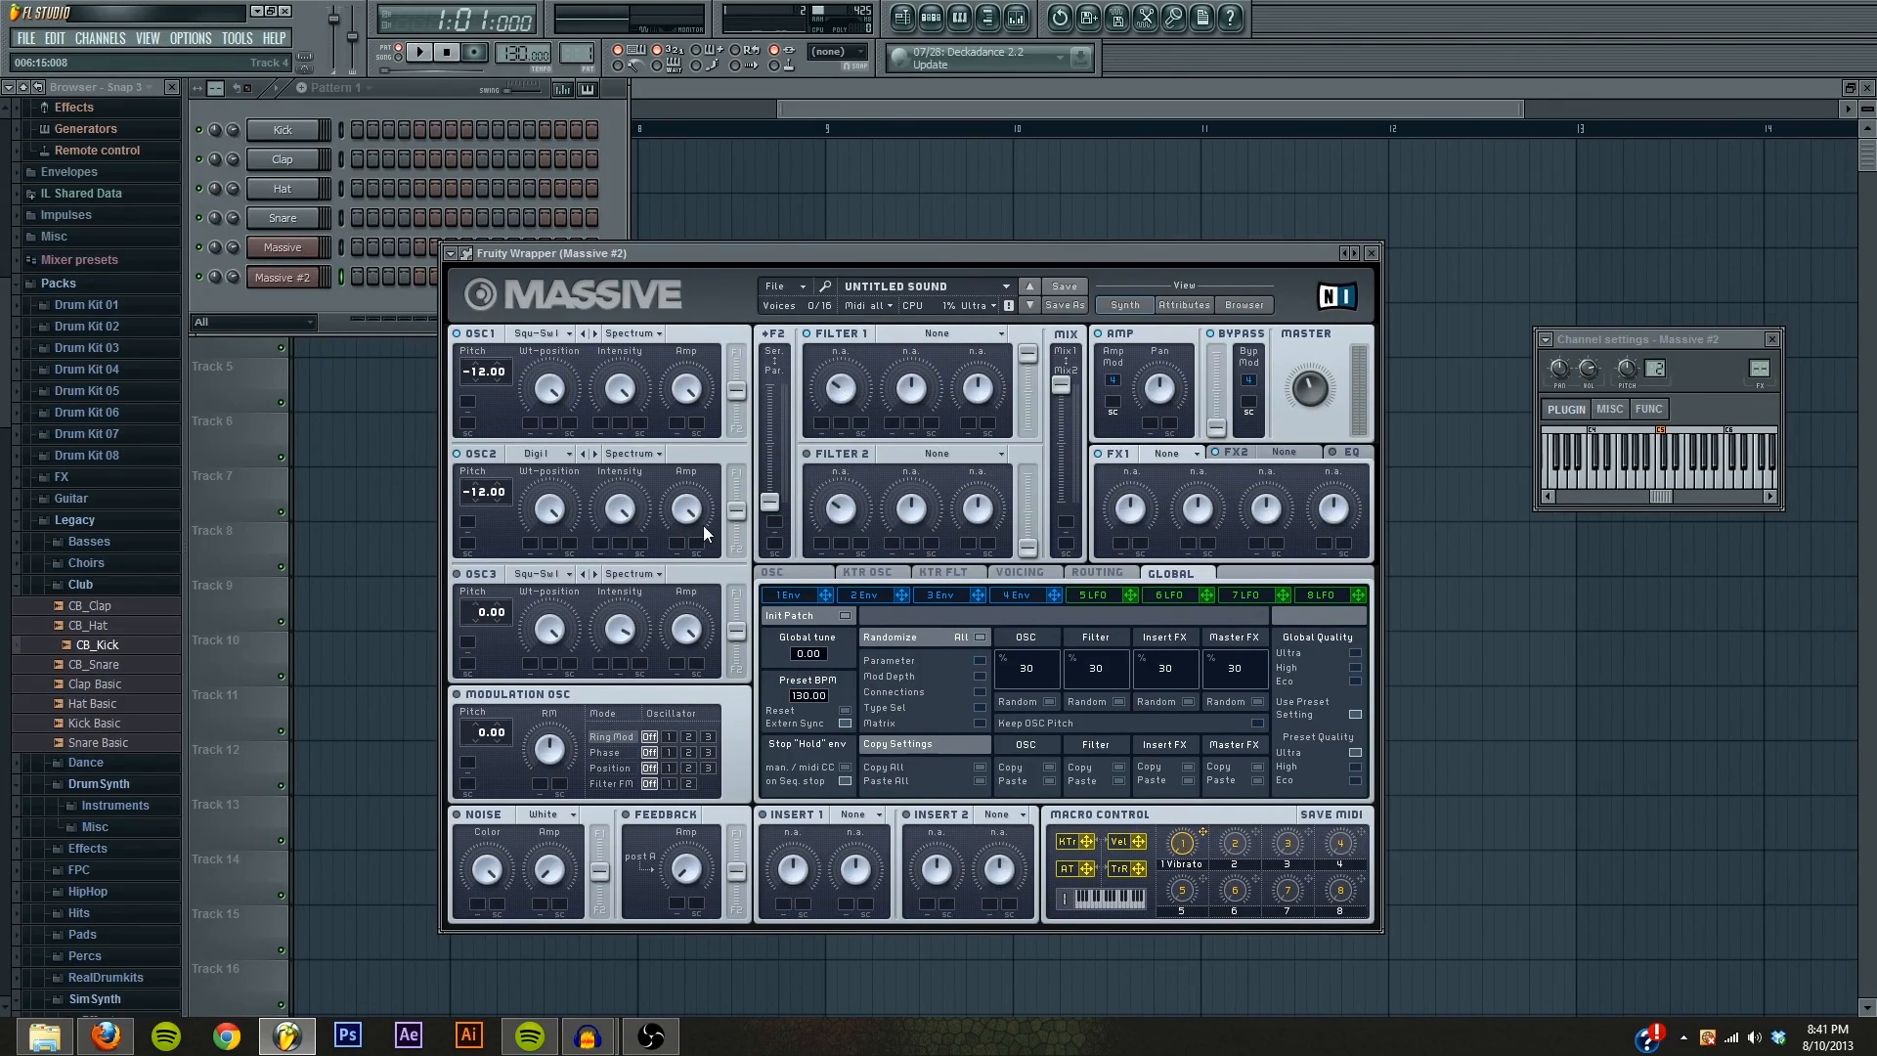
mouse_move(622, 514)
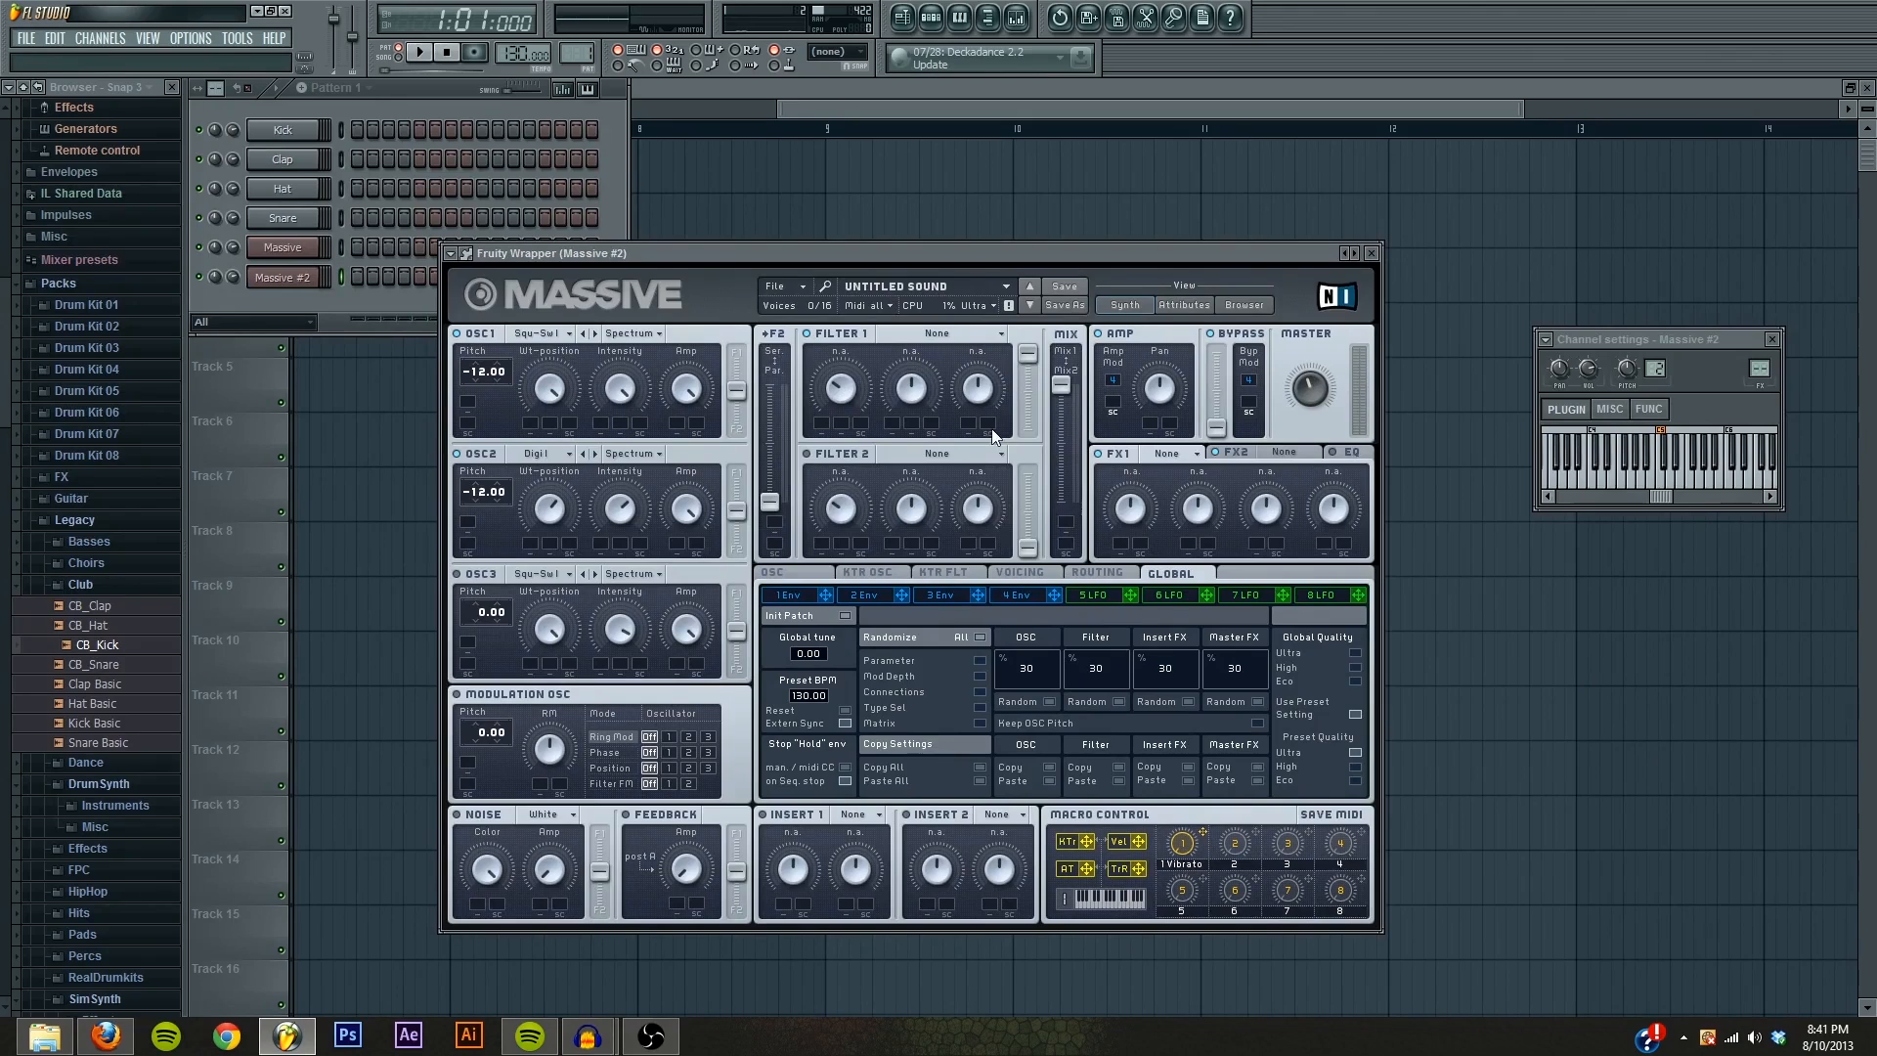
Step: Make Filter 1 a Scream filter, checking against the original 16 BIT patch
click(943, 334)
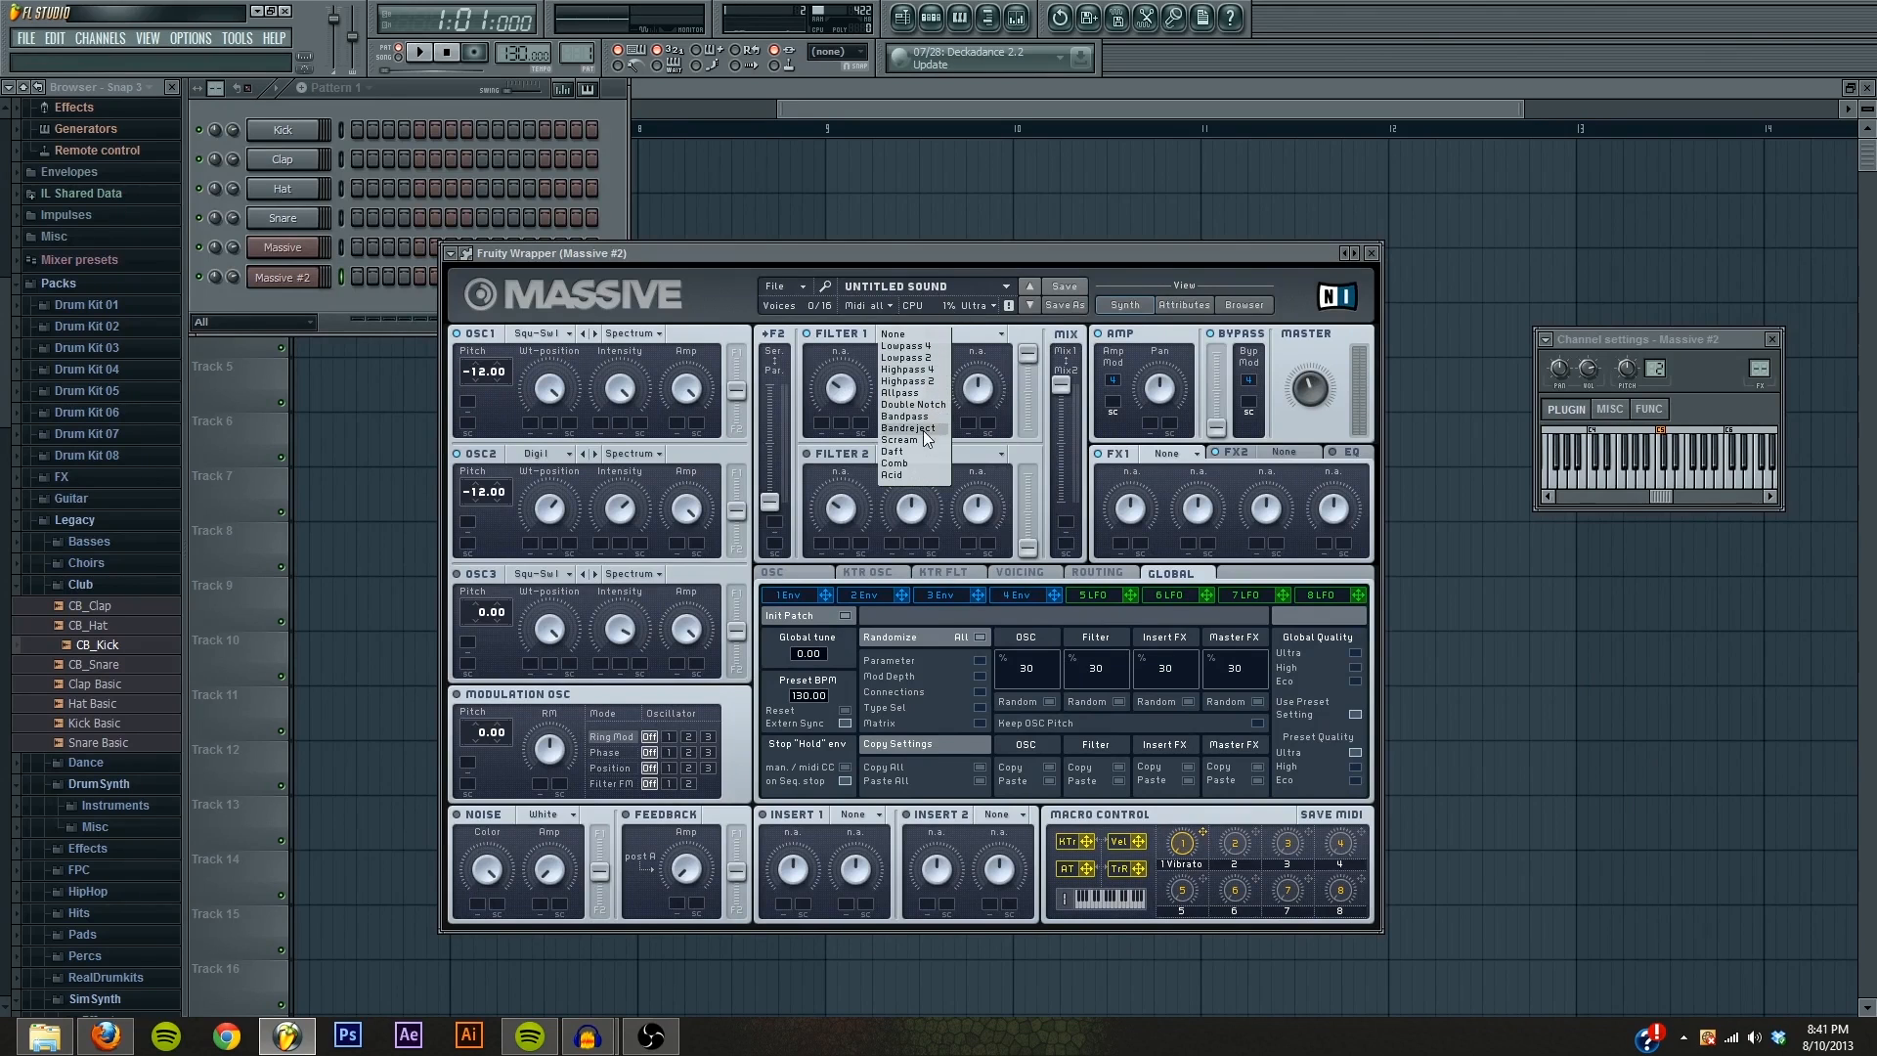
click(899, 438)
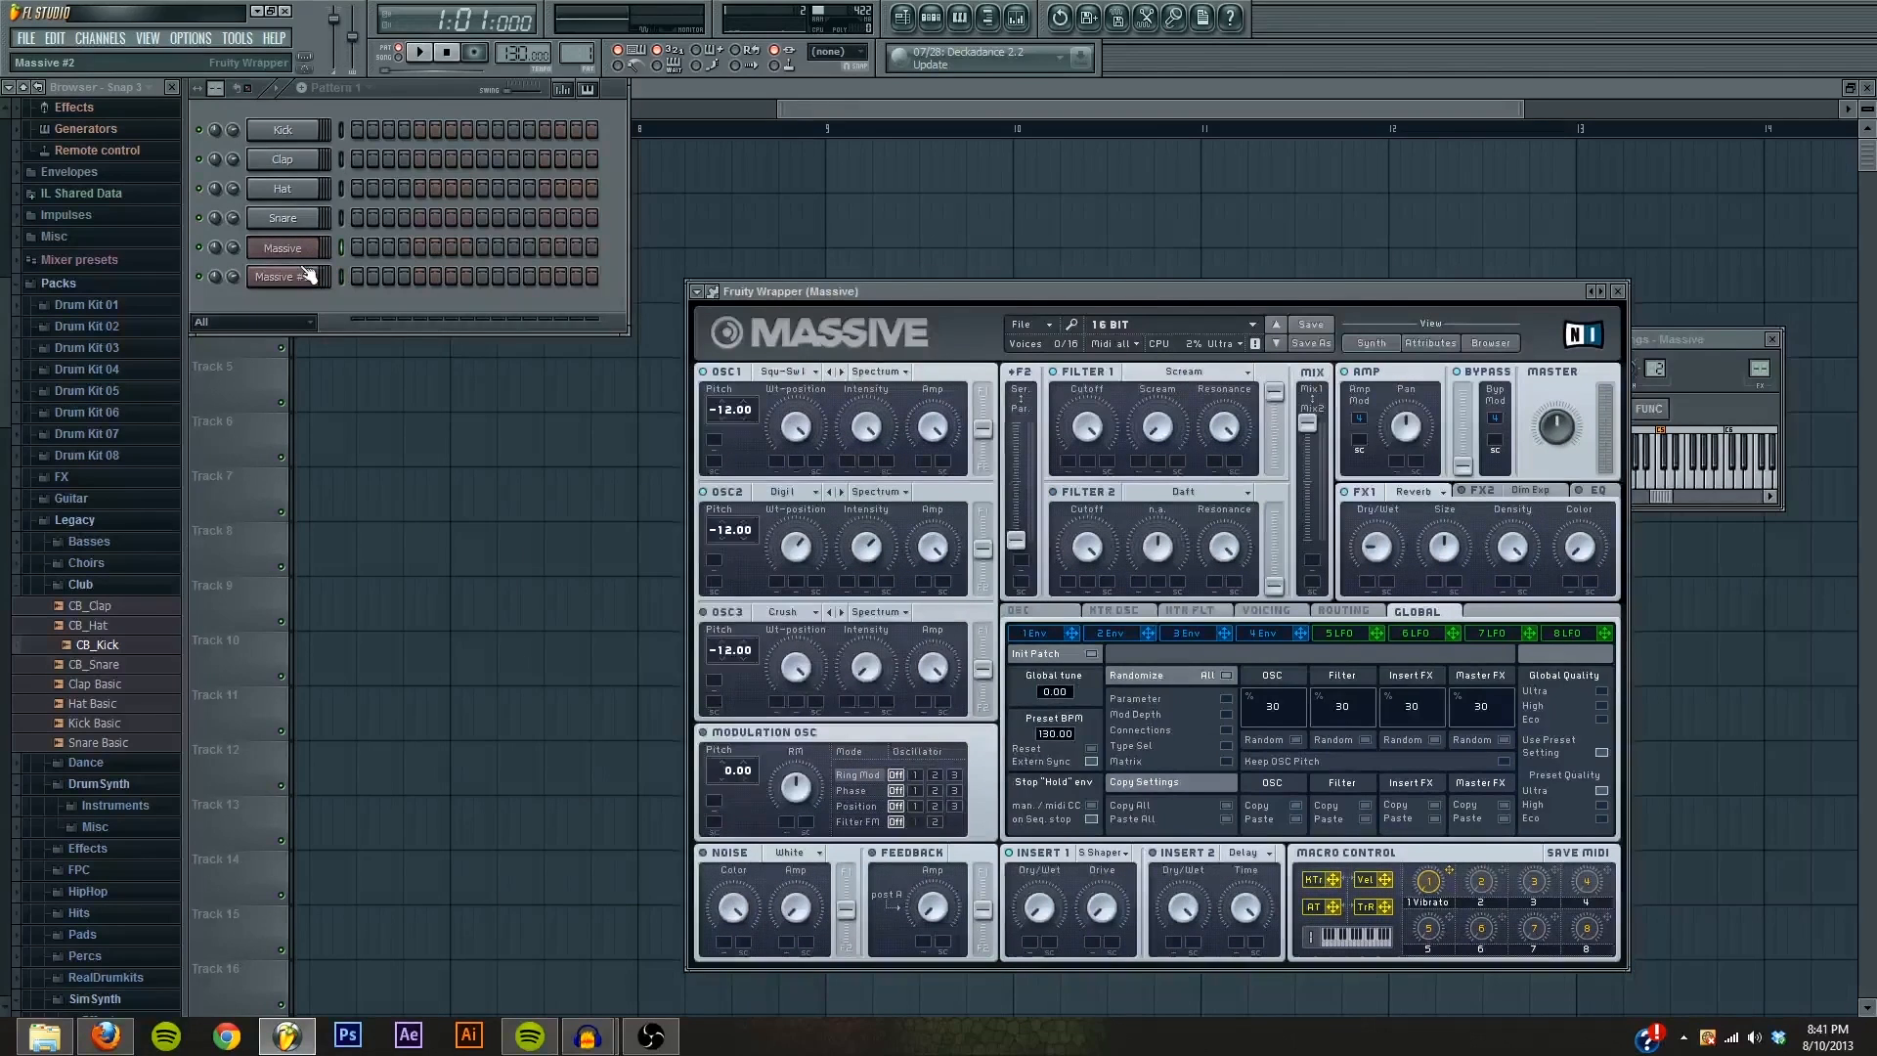
click(288, 276)
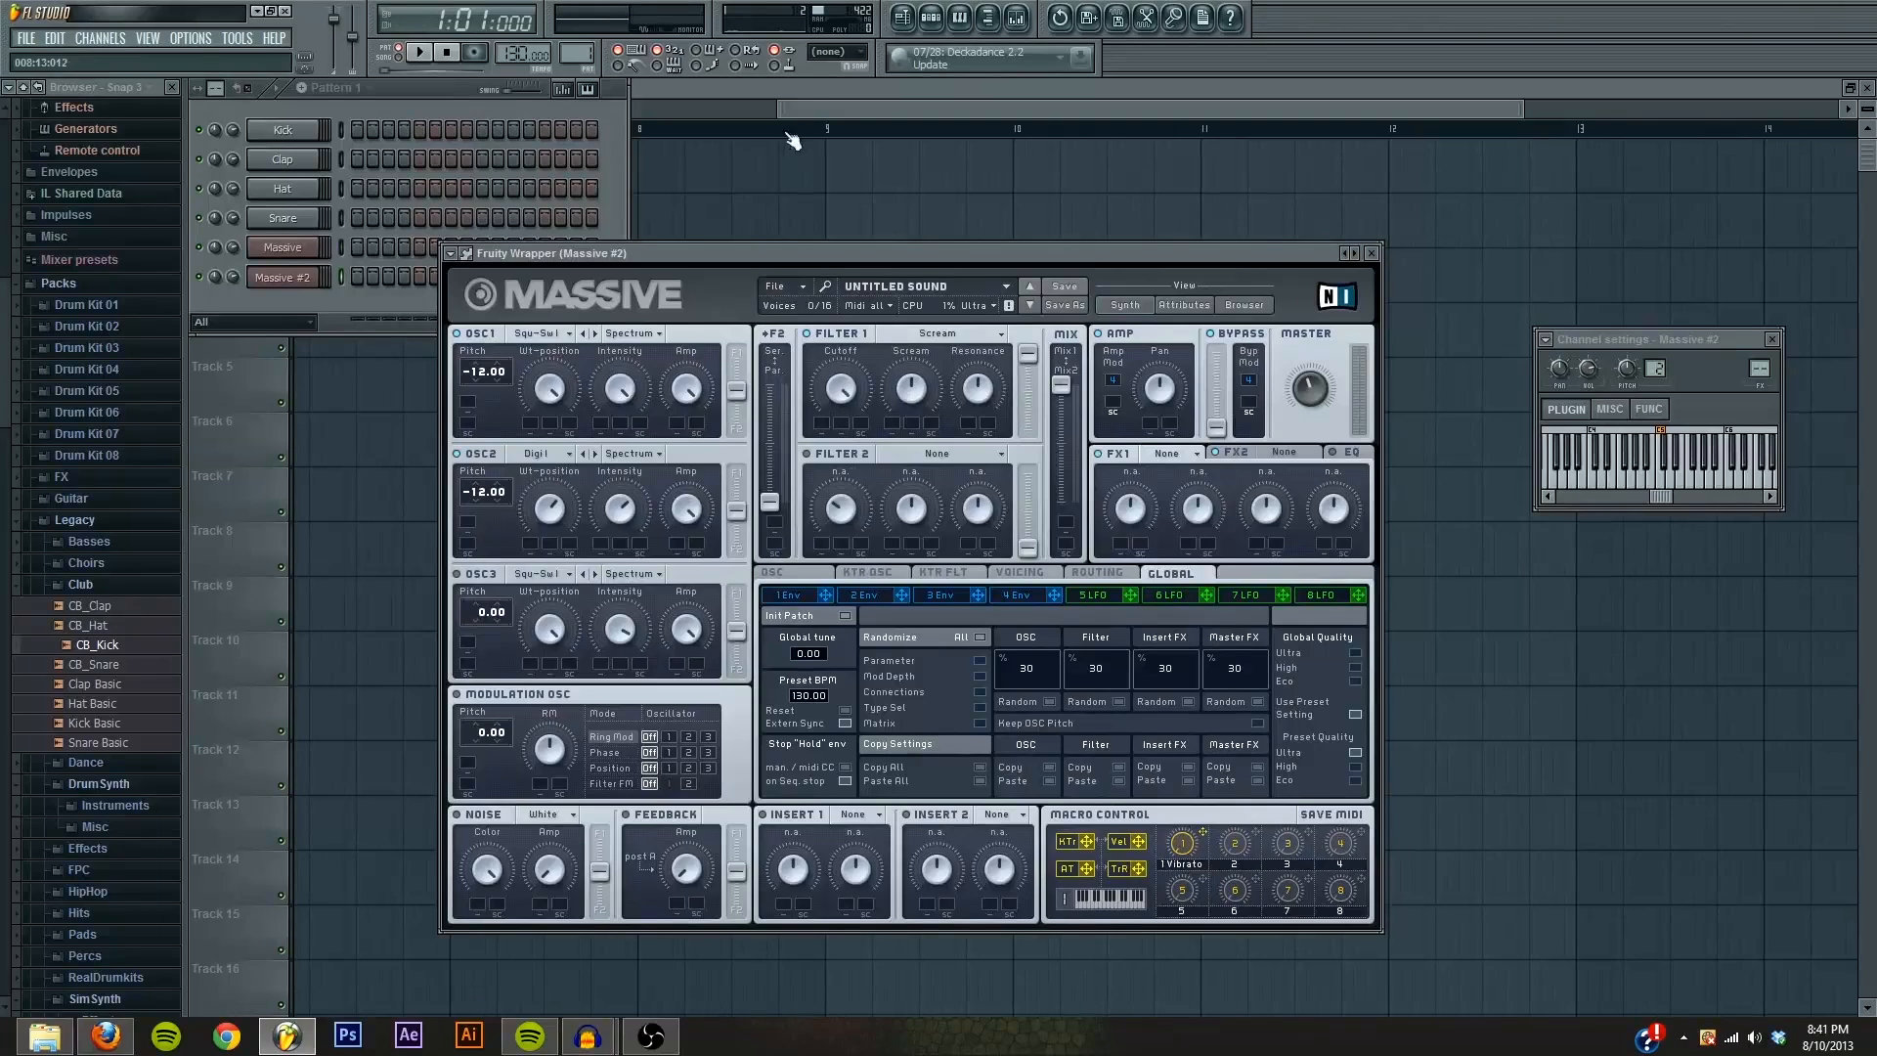
mouse_move(986, 415)
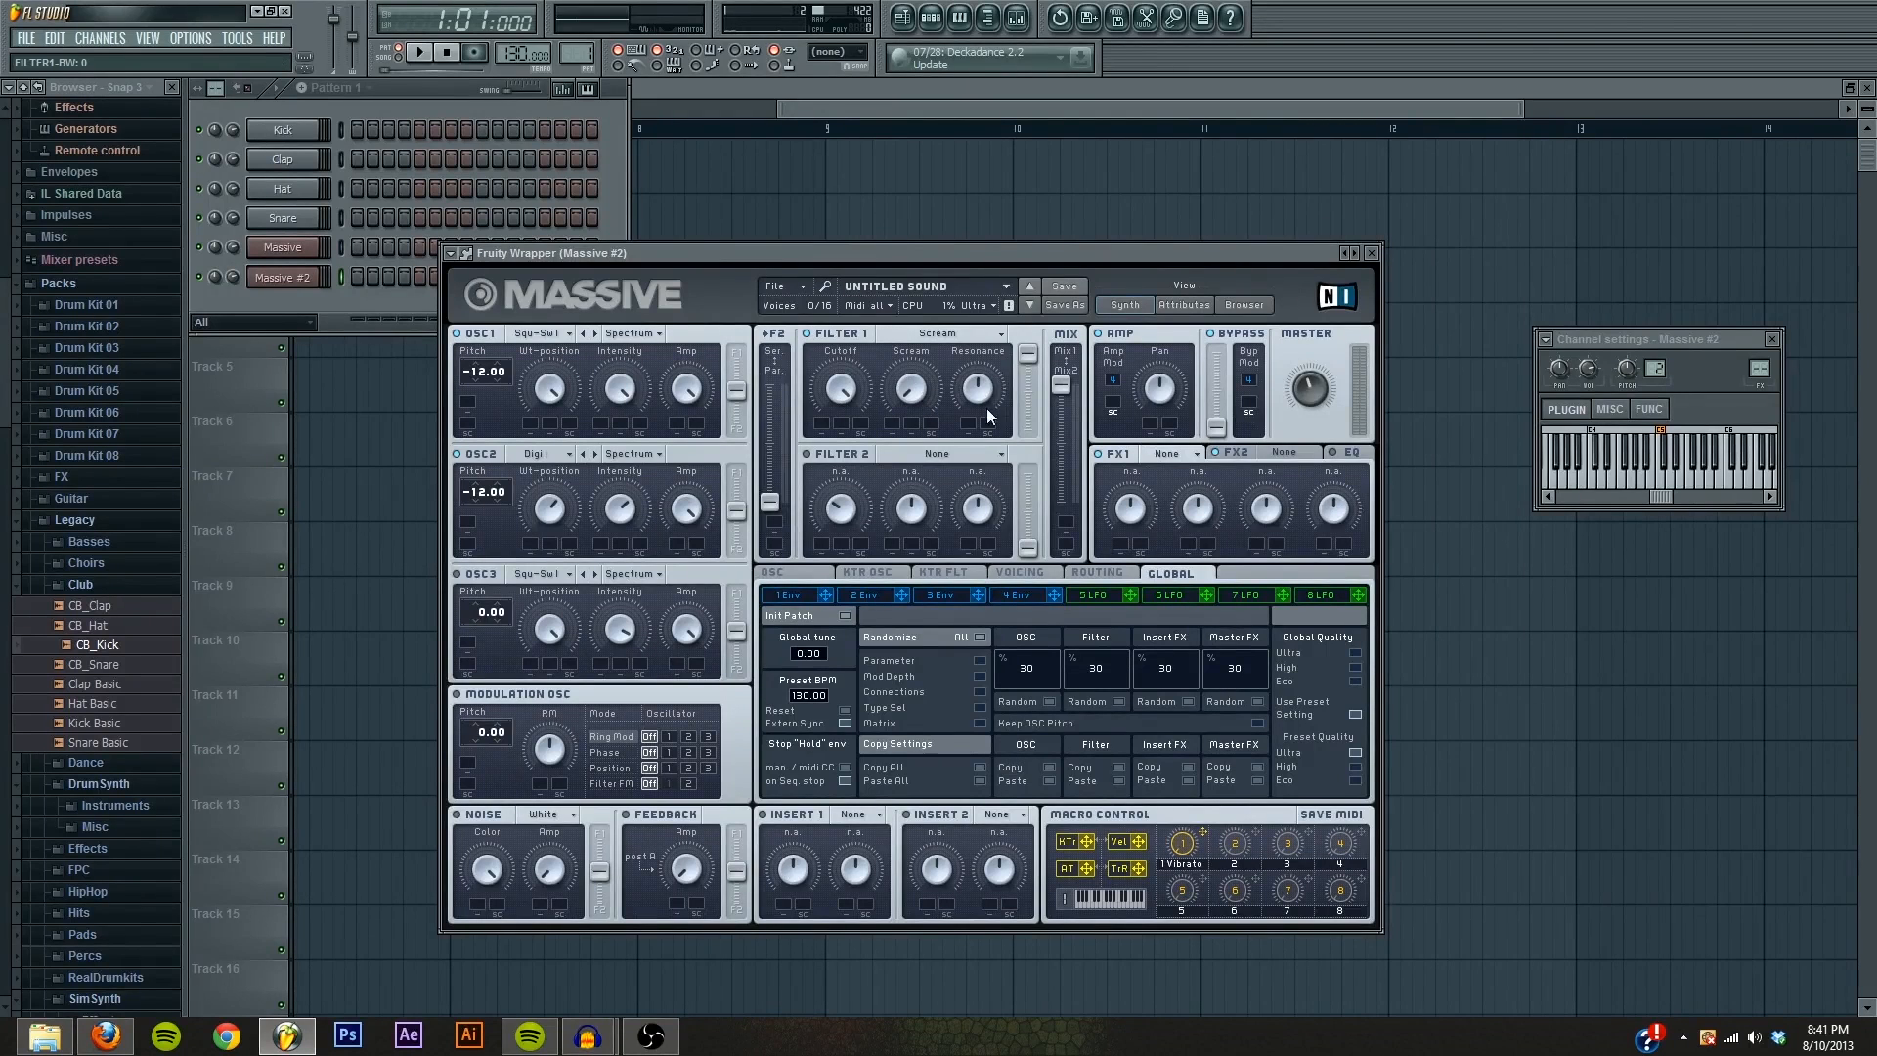
click(283, 247)
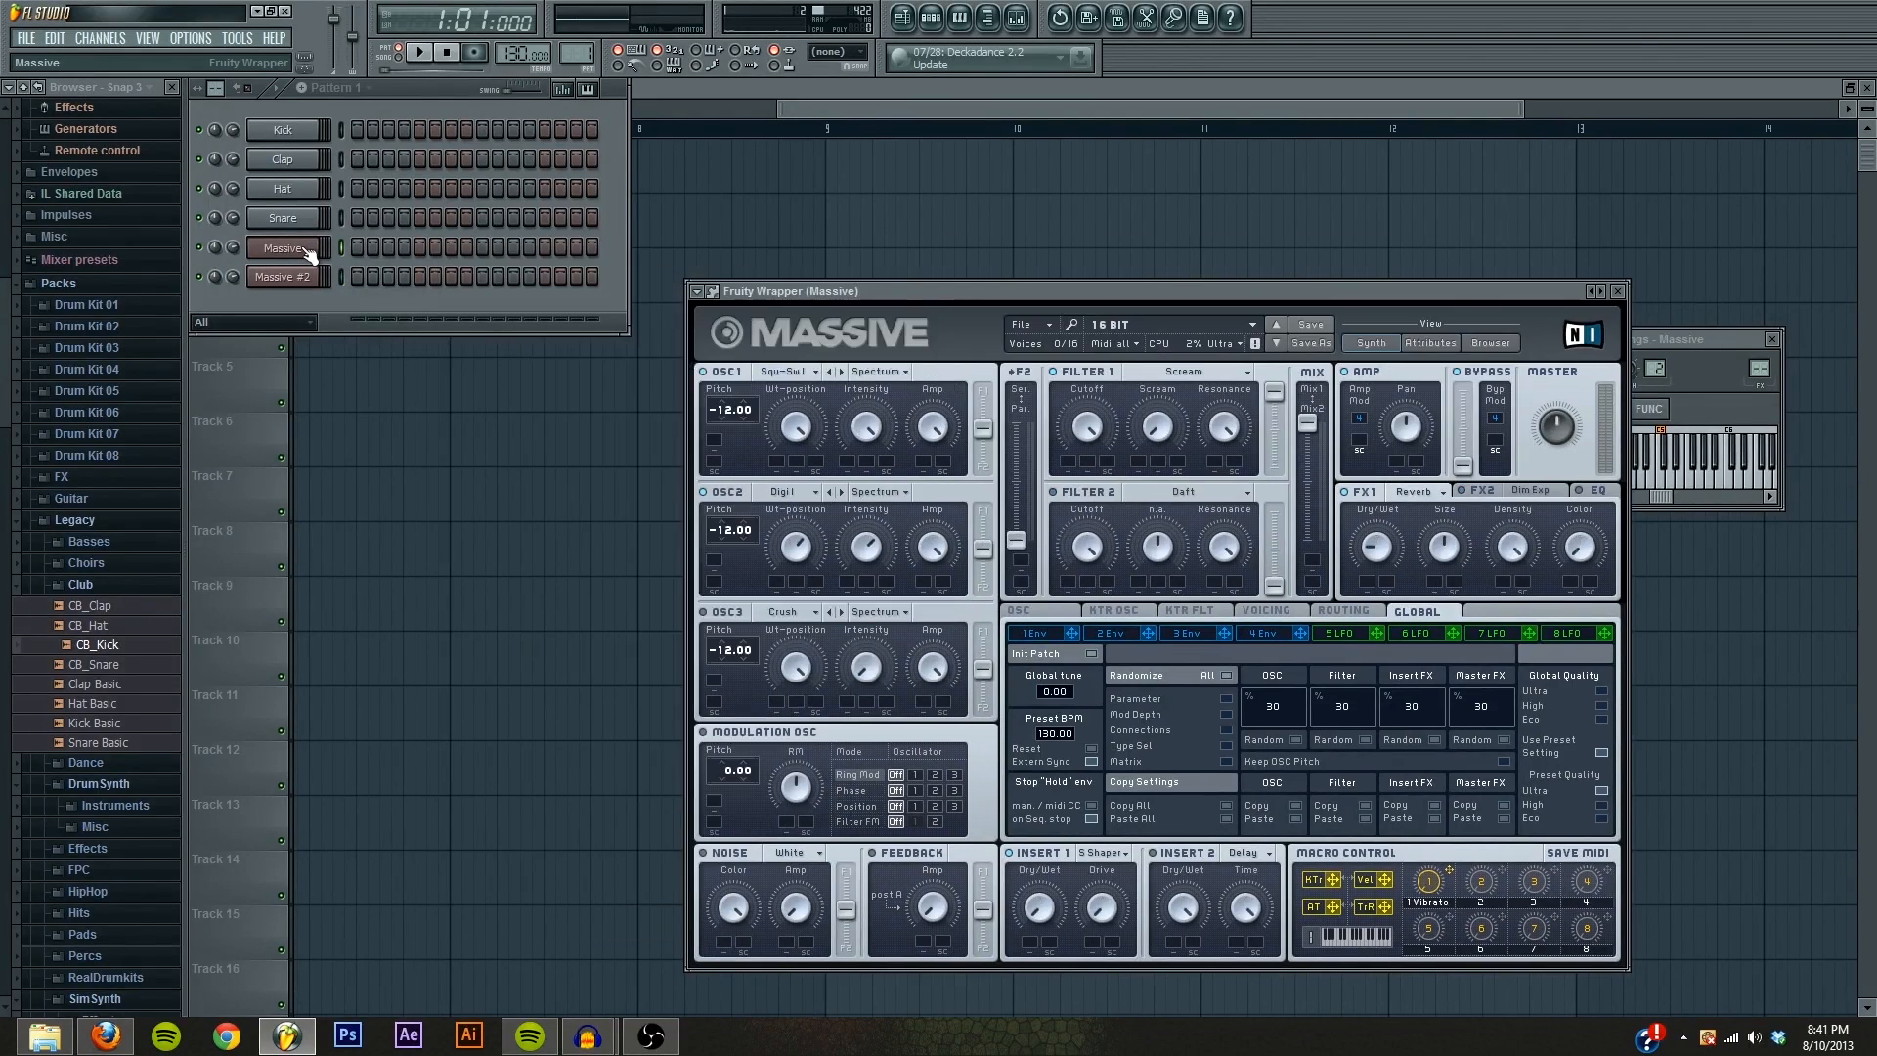
click(284, 275)
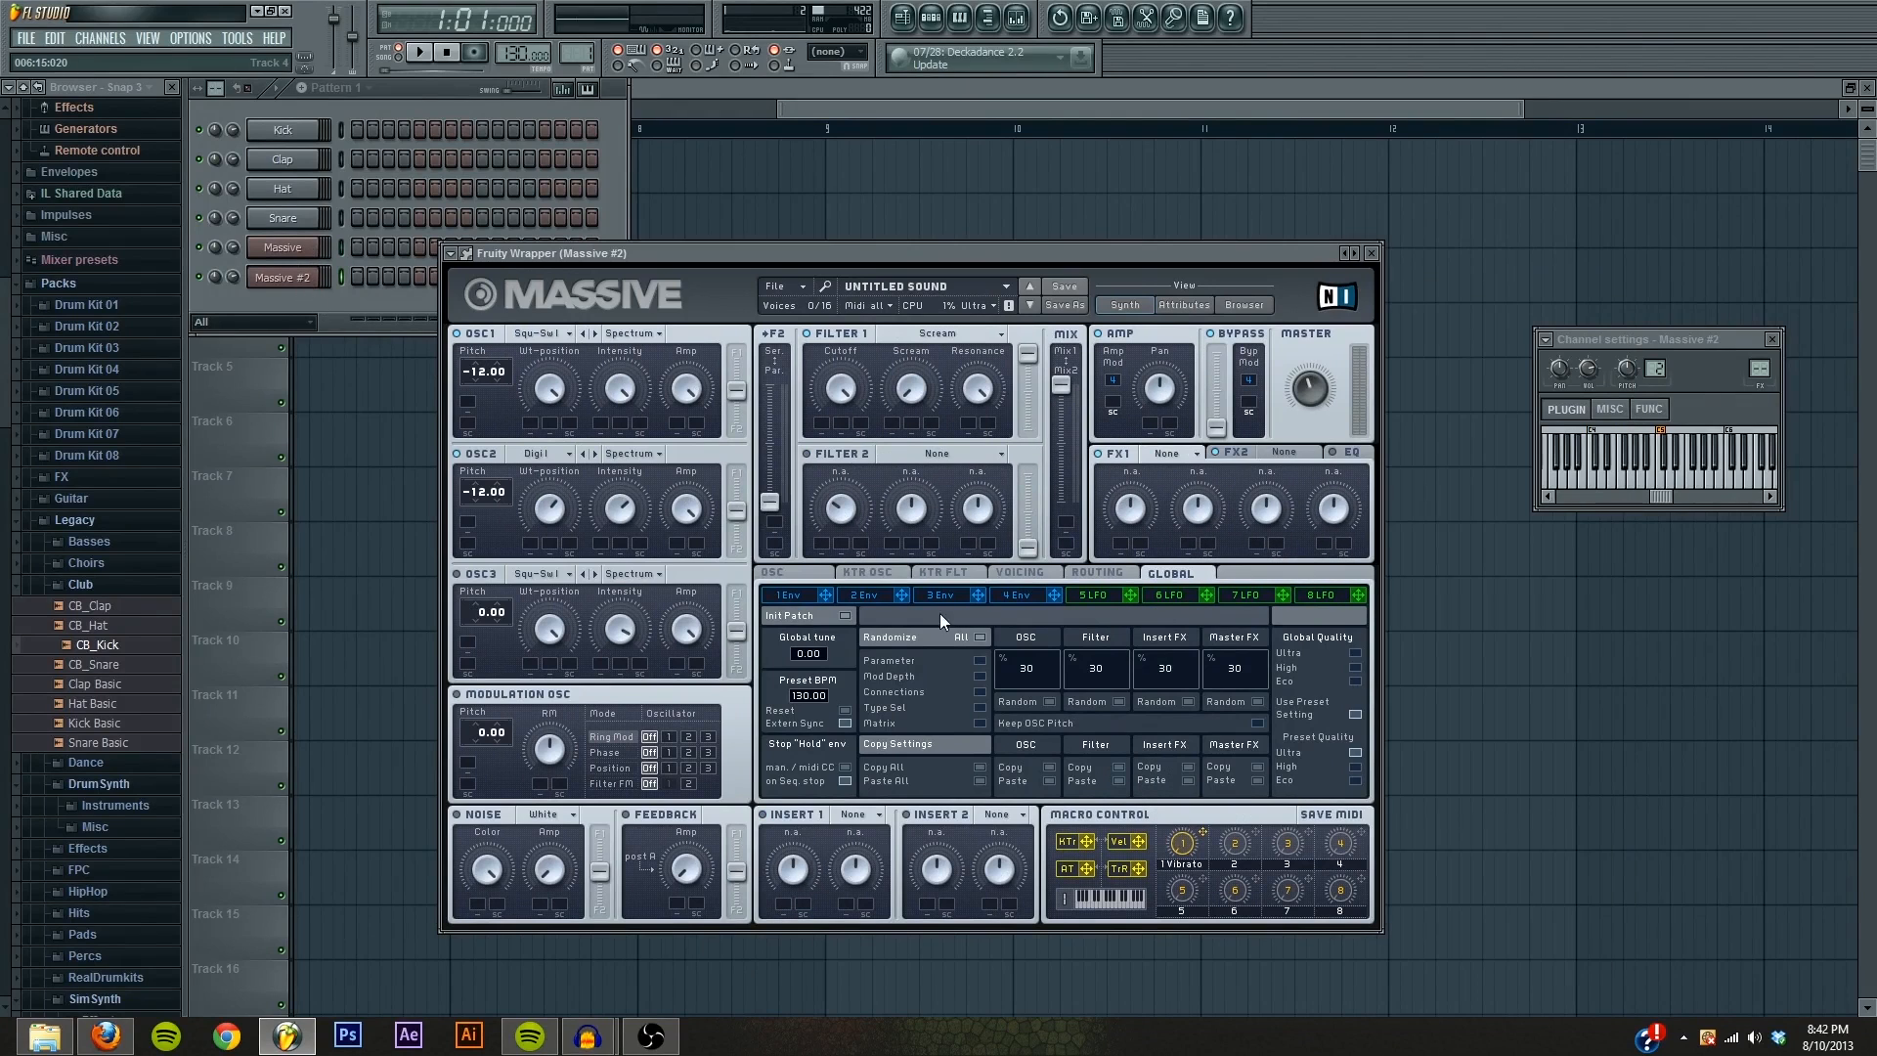
mouse_move(1021, 434)
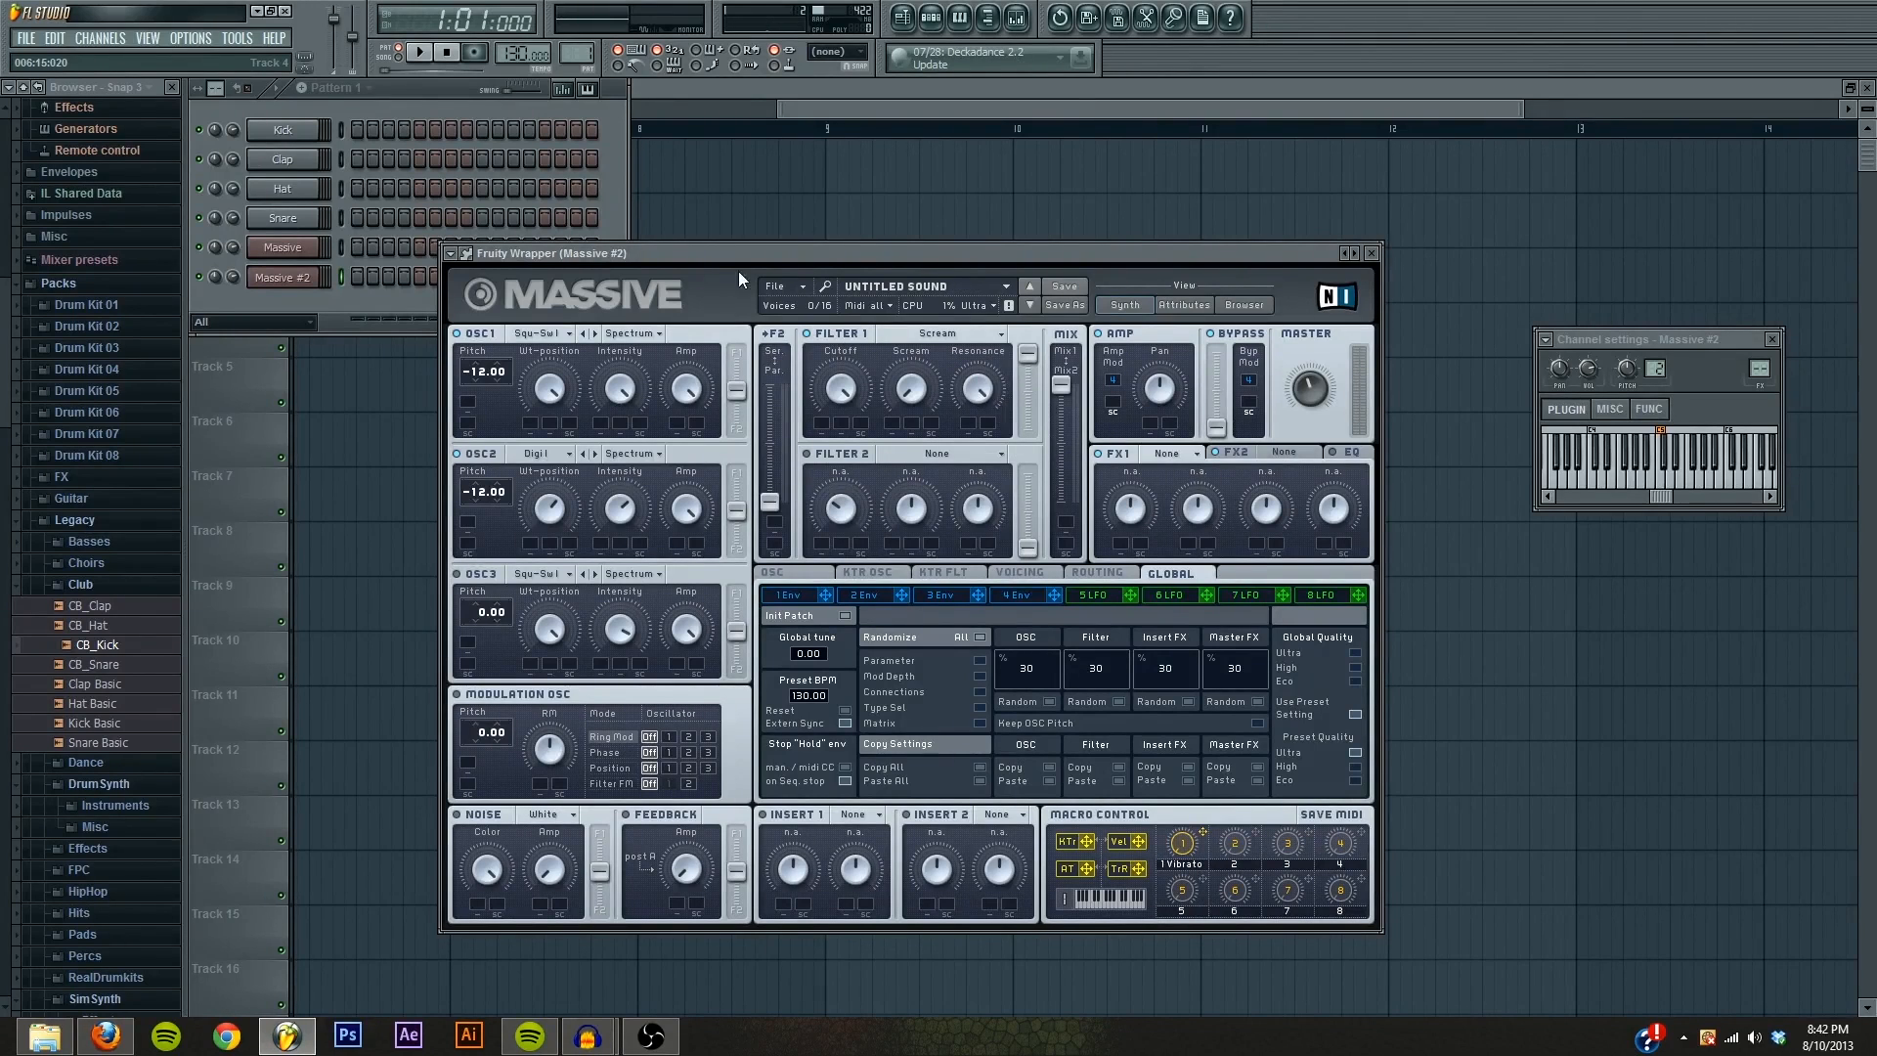
mouse_move(688, 266)
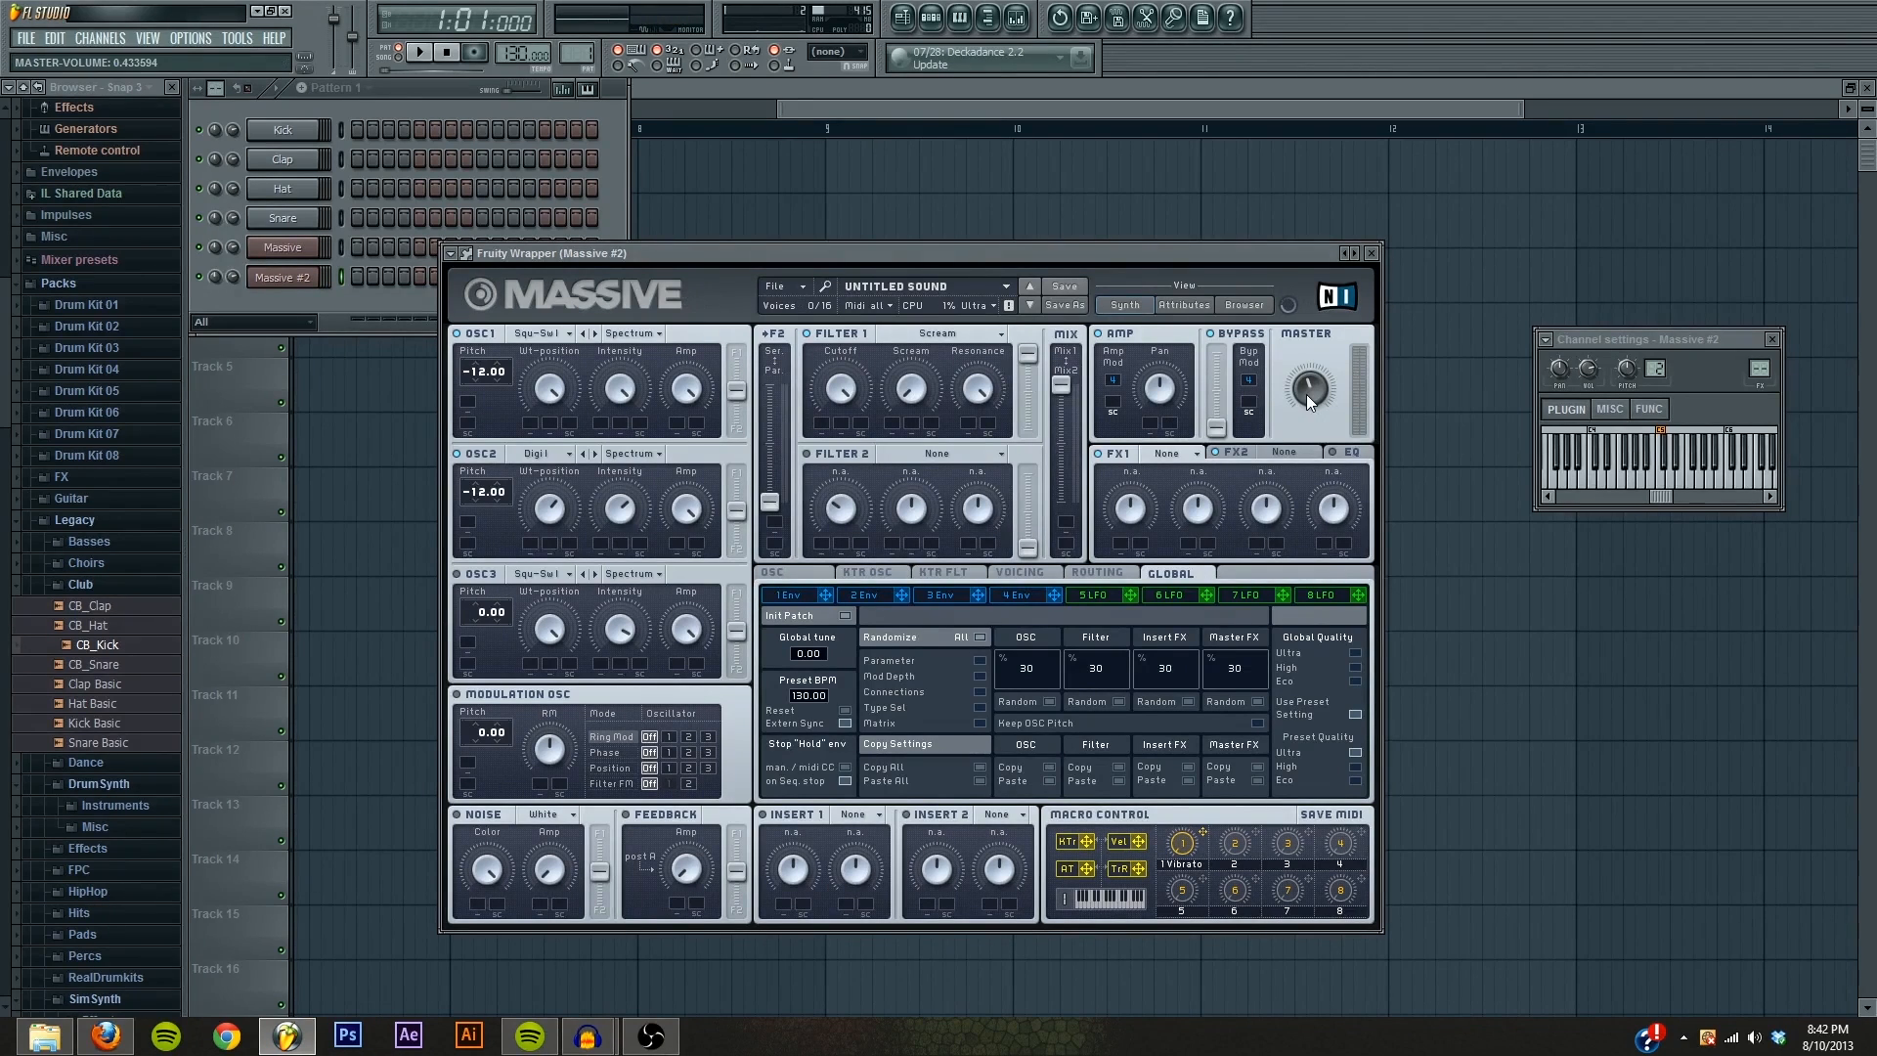
Step: Set the Massive #2 patch's master volume to 0.5
drag(1308, 385, 1308, 372)
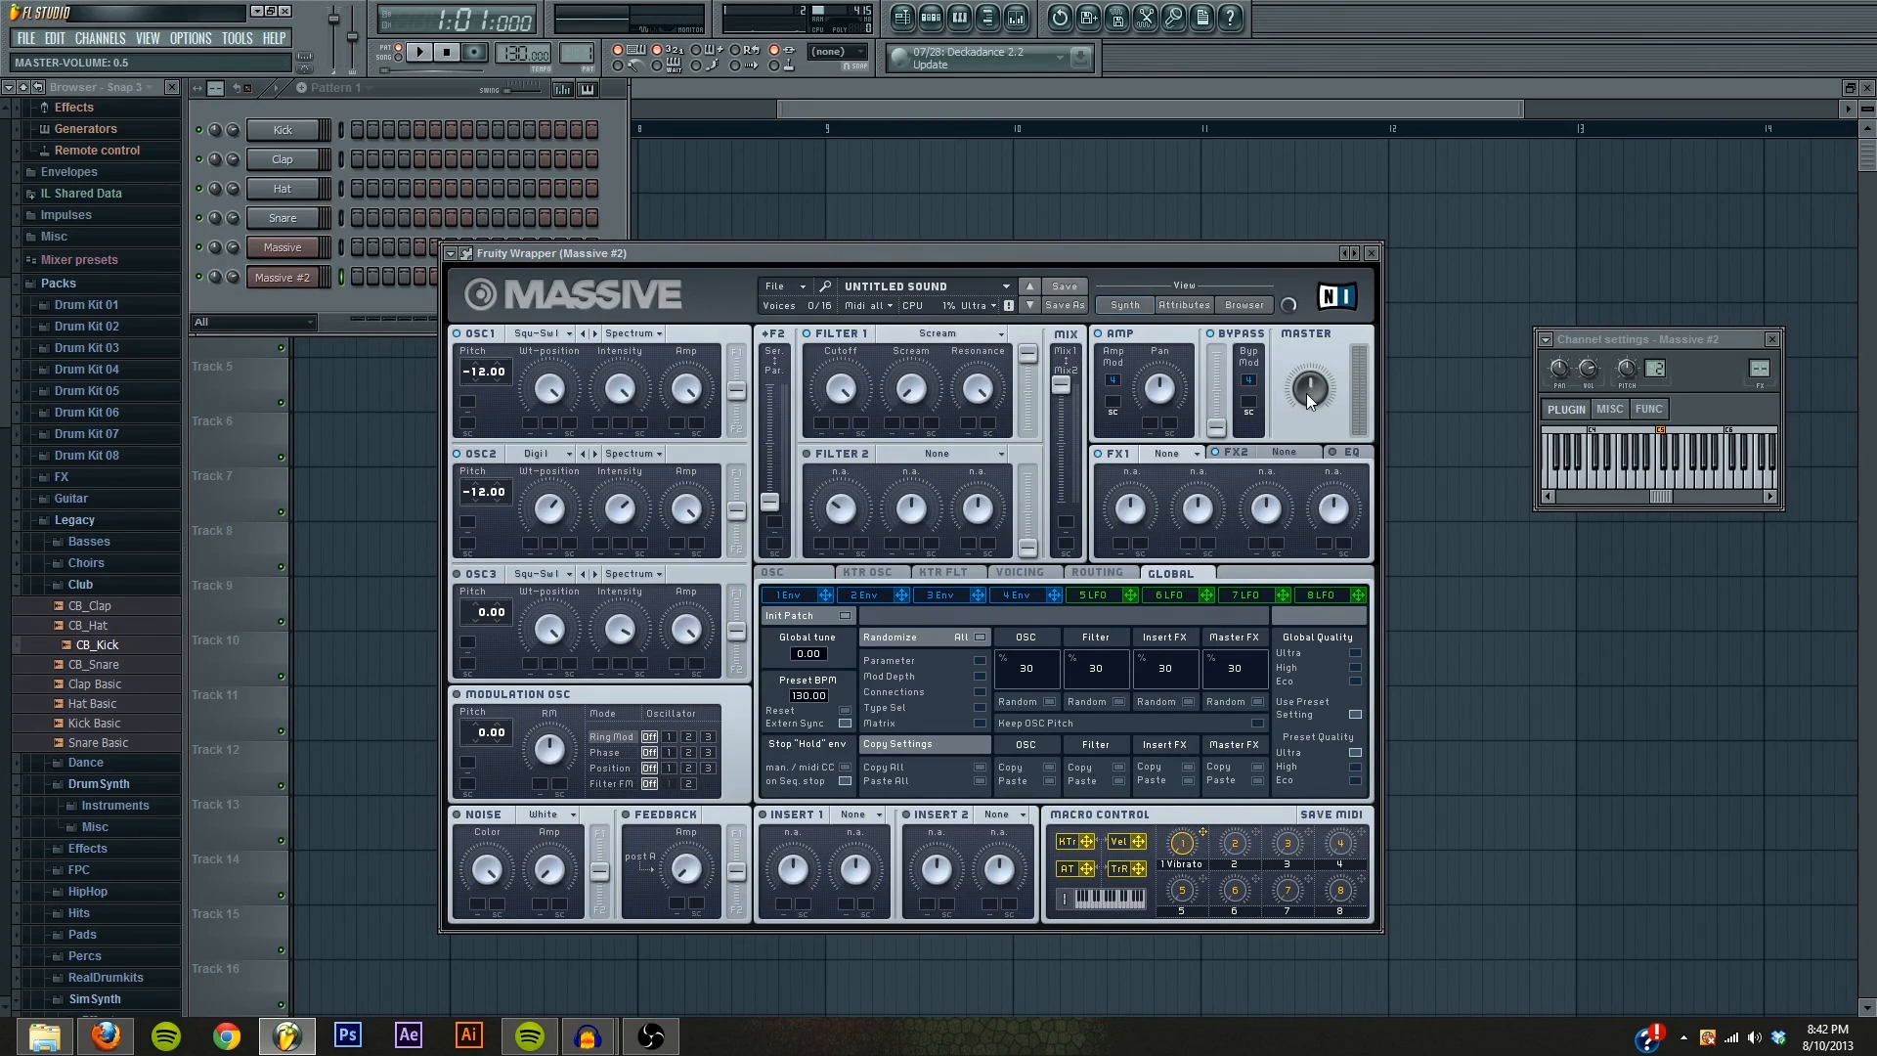
mouse_move(1351, 389)
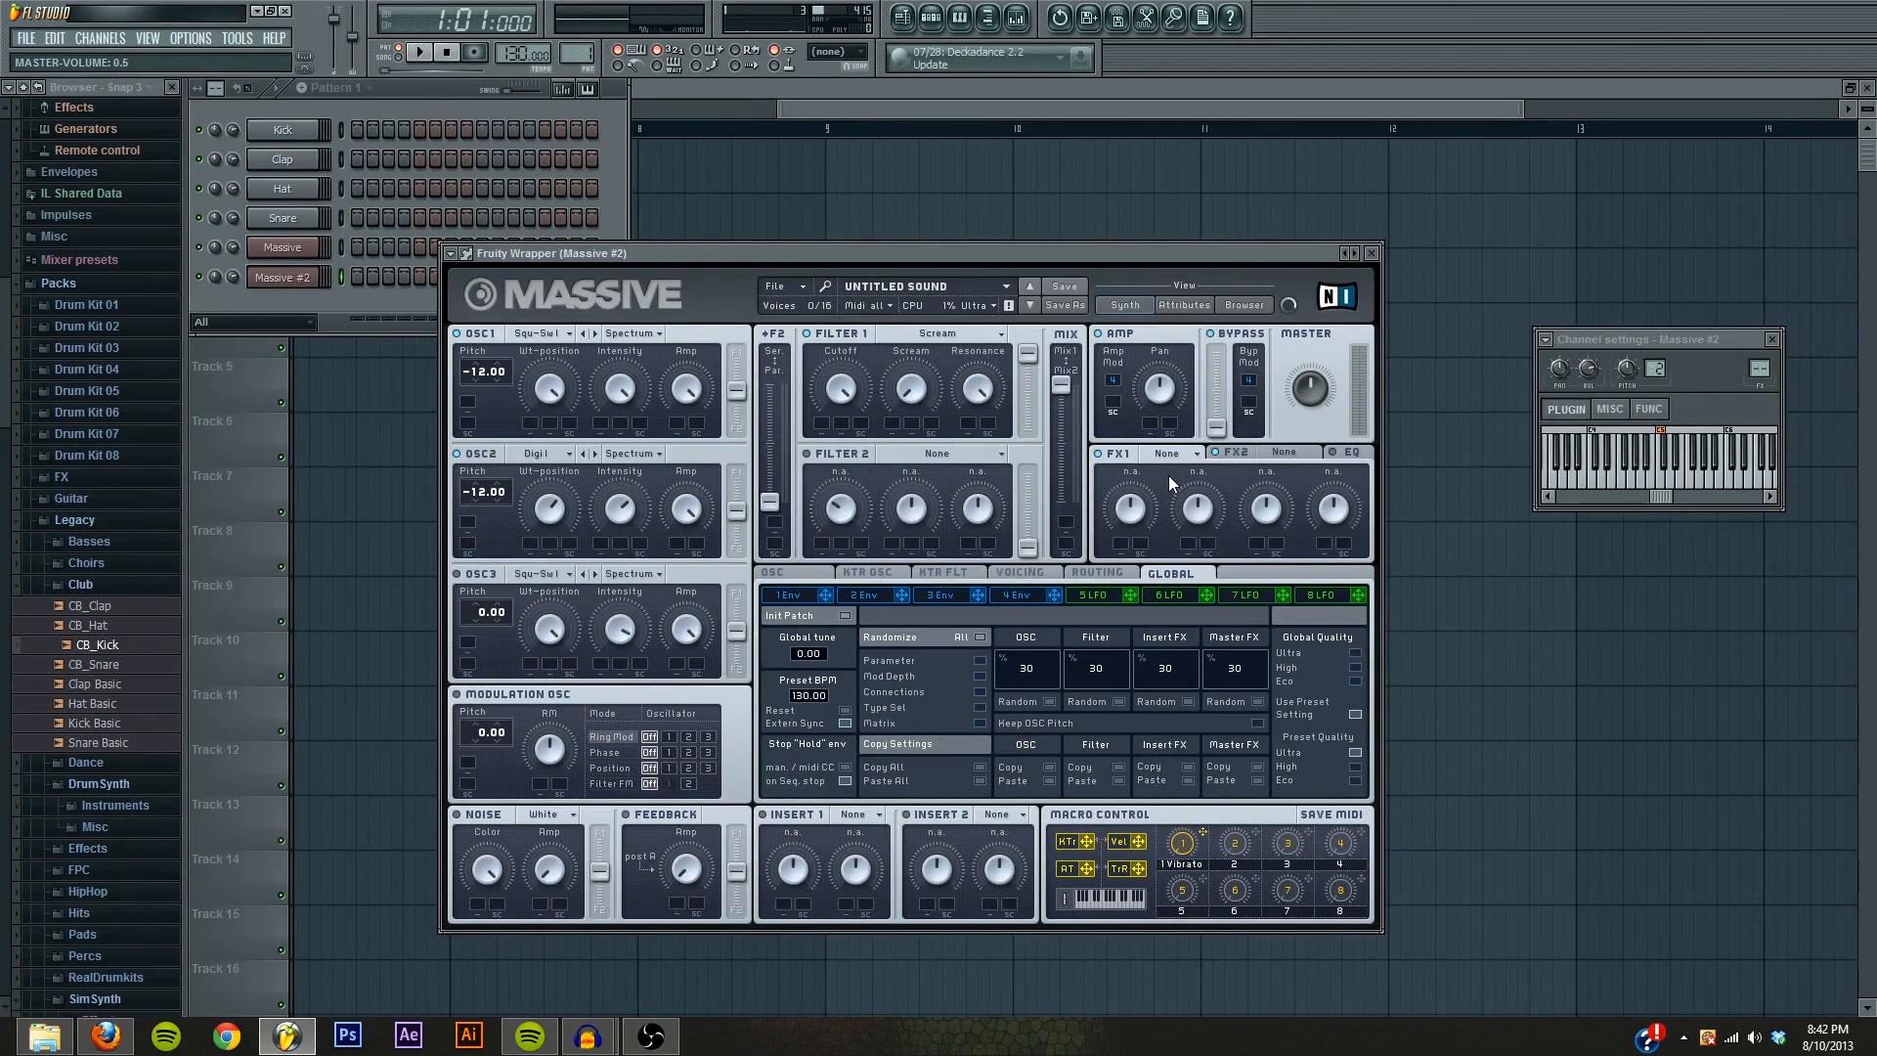
Step: Put a Reverb in Massive #2's first effect slot, matching the 16 BIT patch
click(1171, 454)
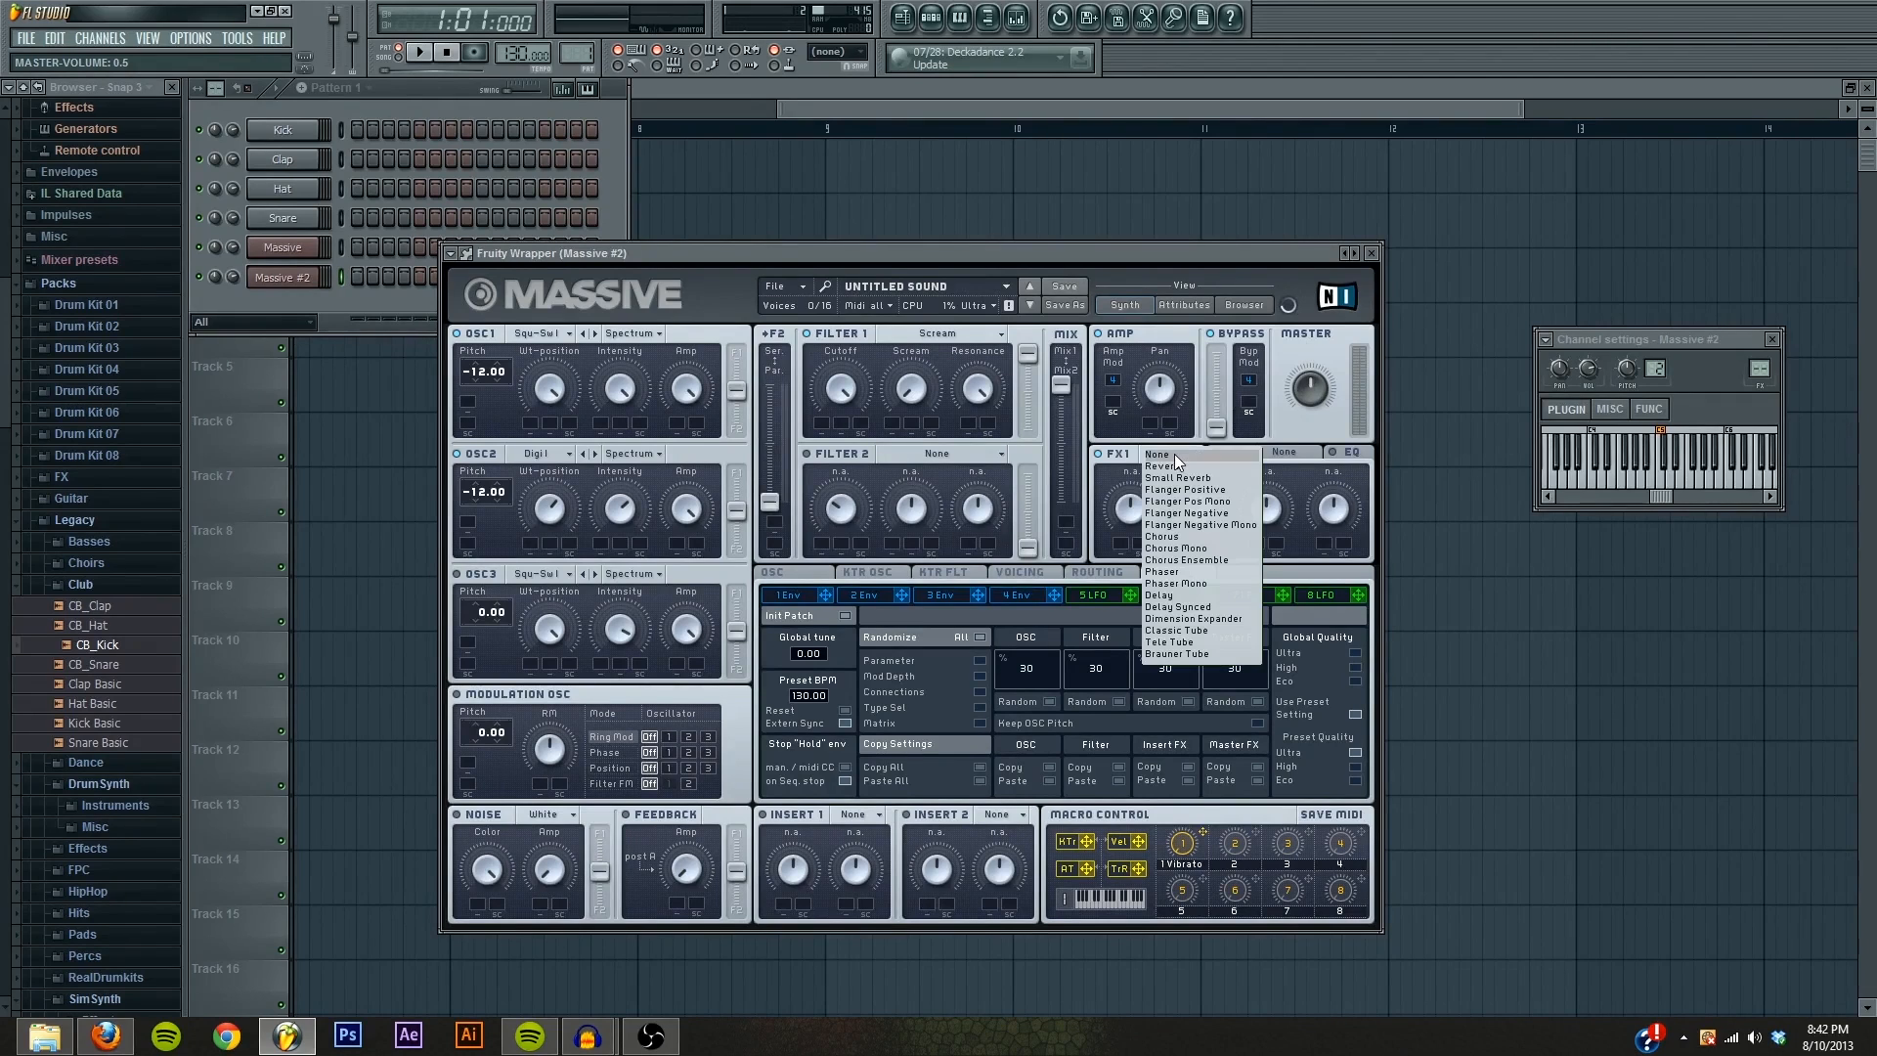
click(1162, 466)
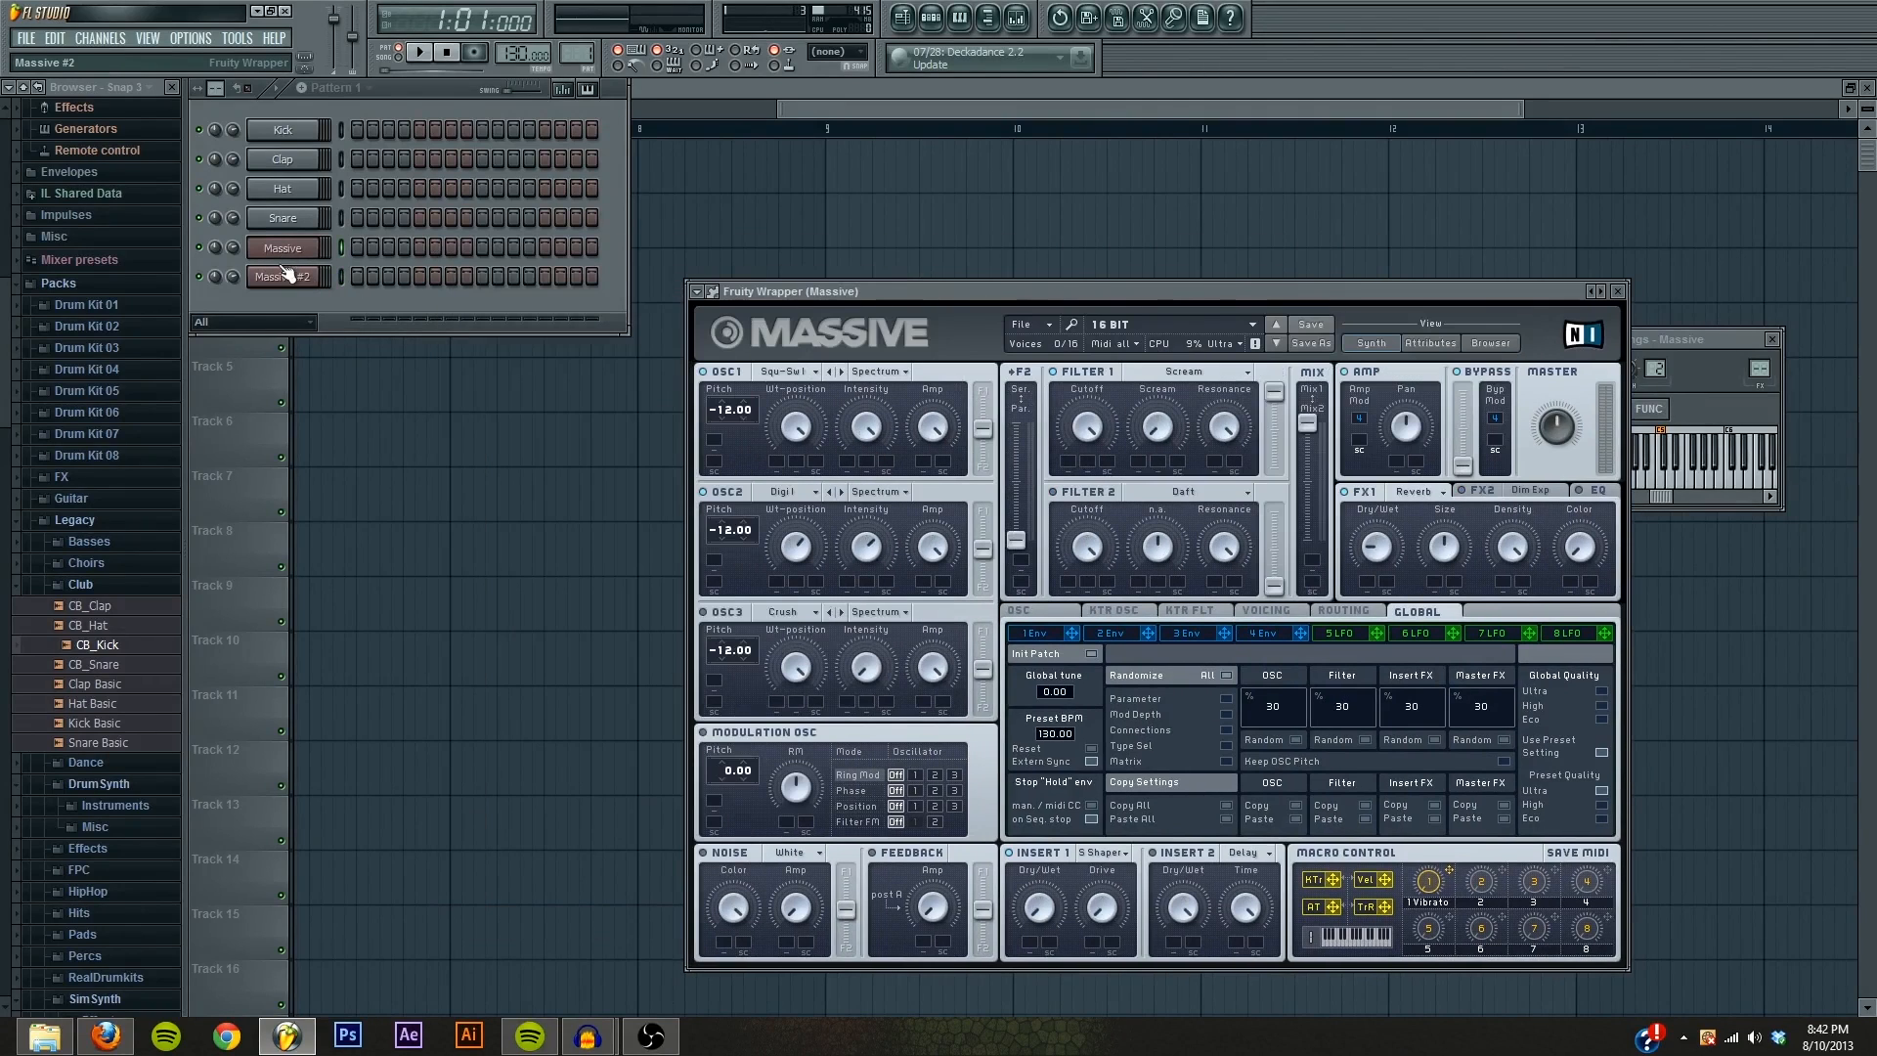
click(285, 276)
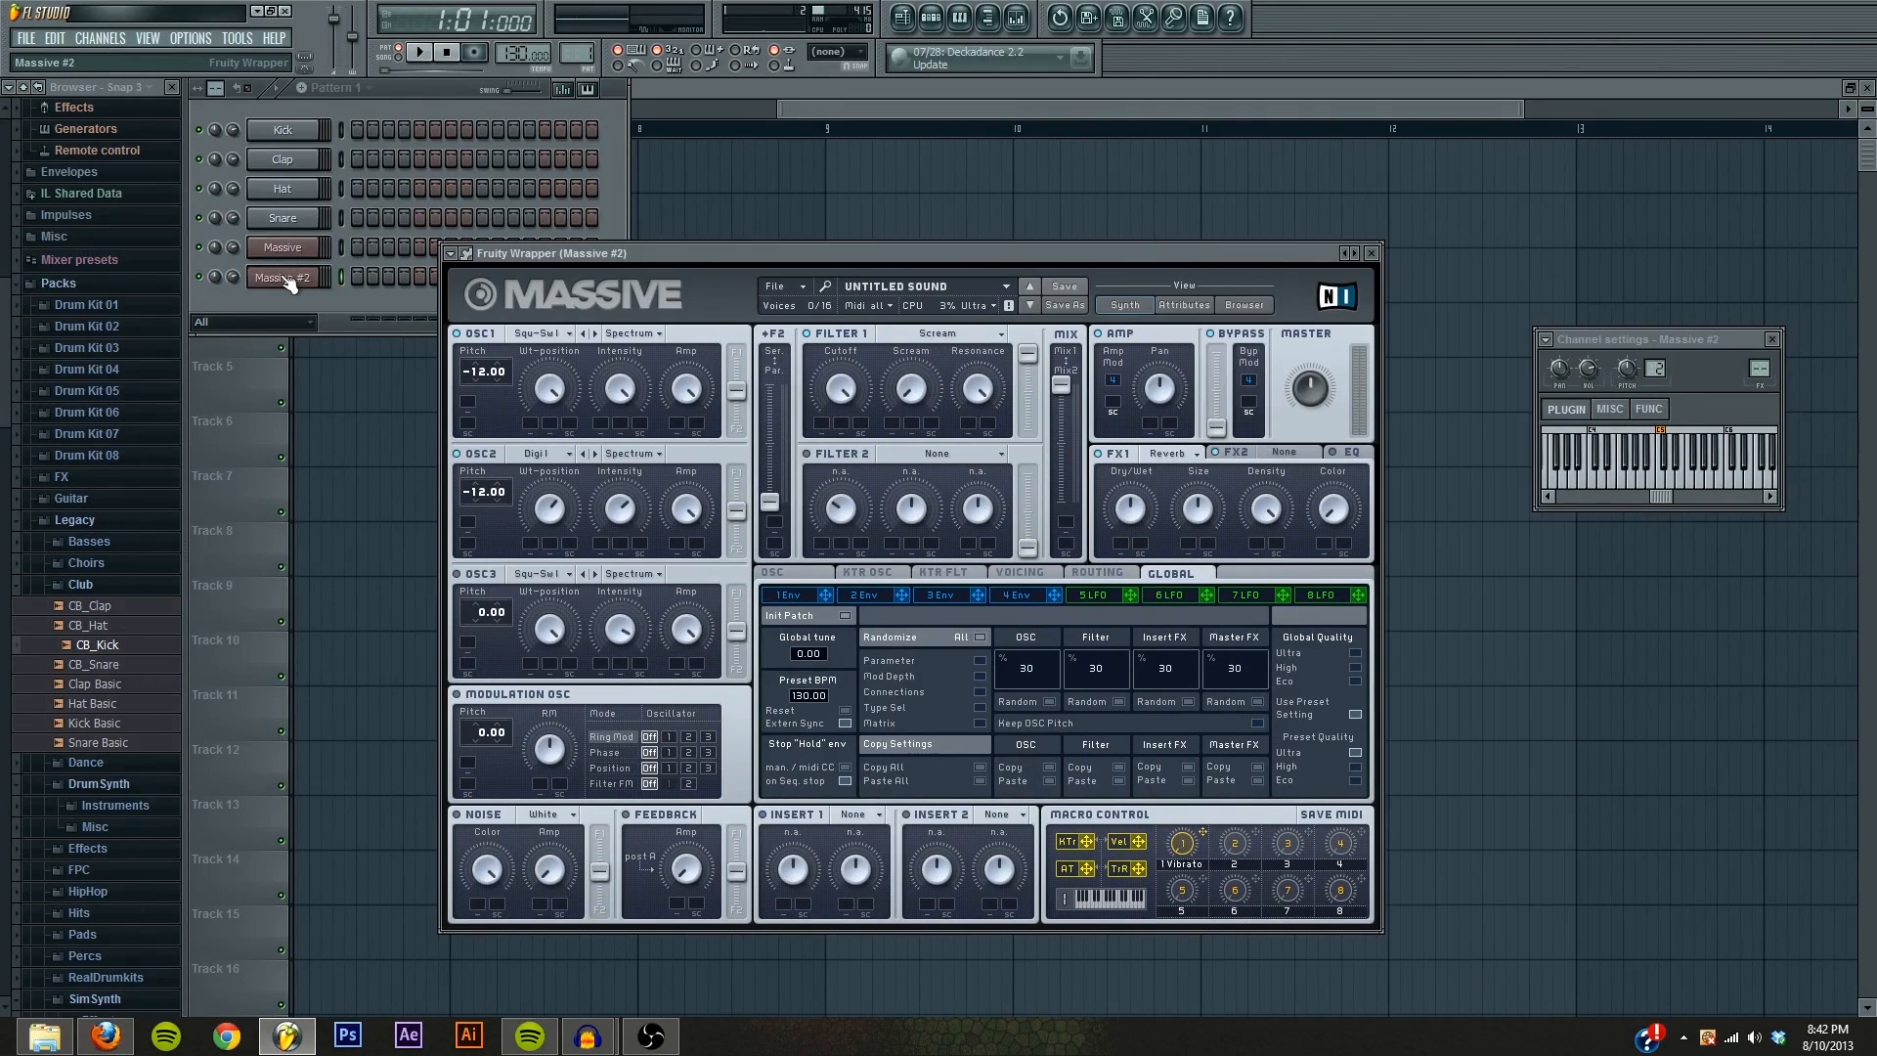
mouse_move(1214, 514)
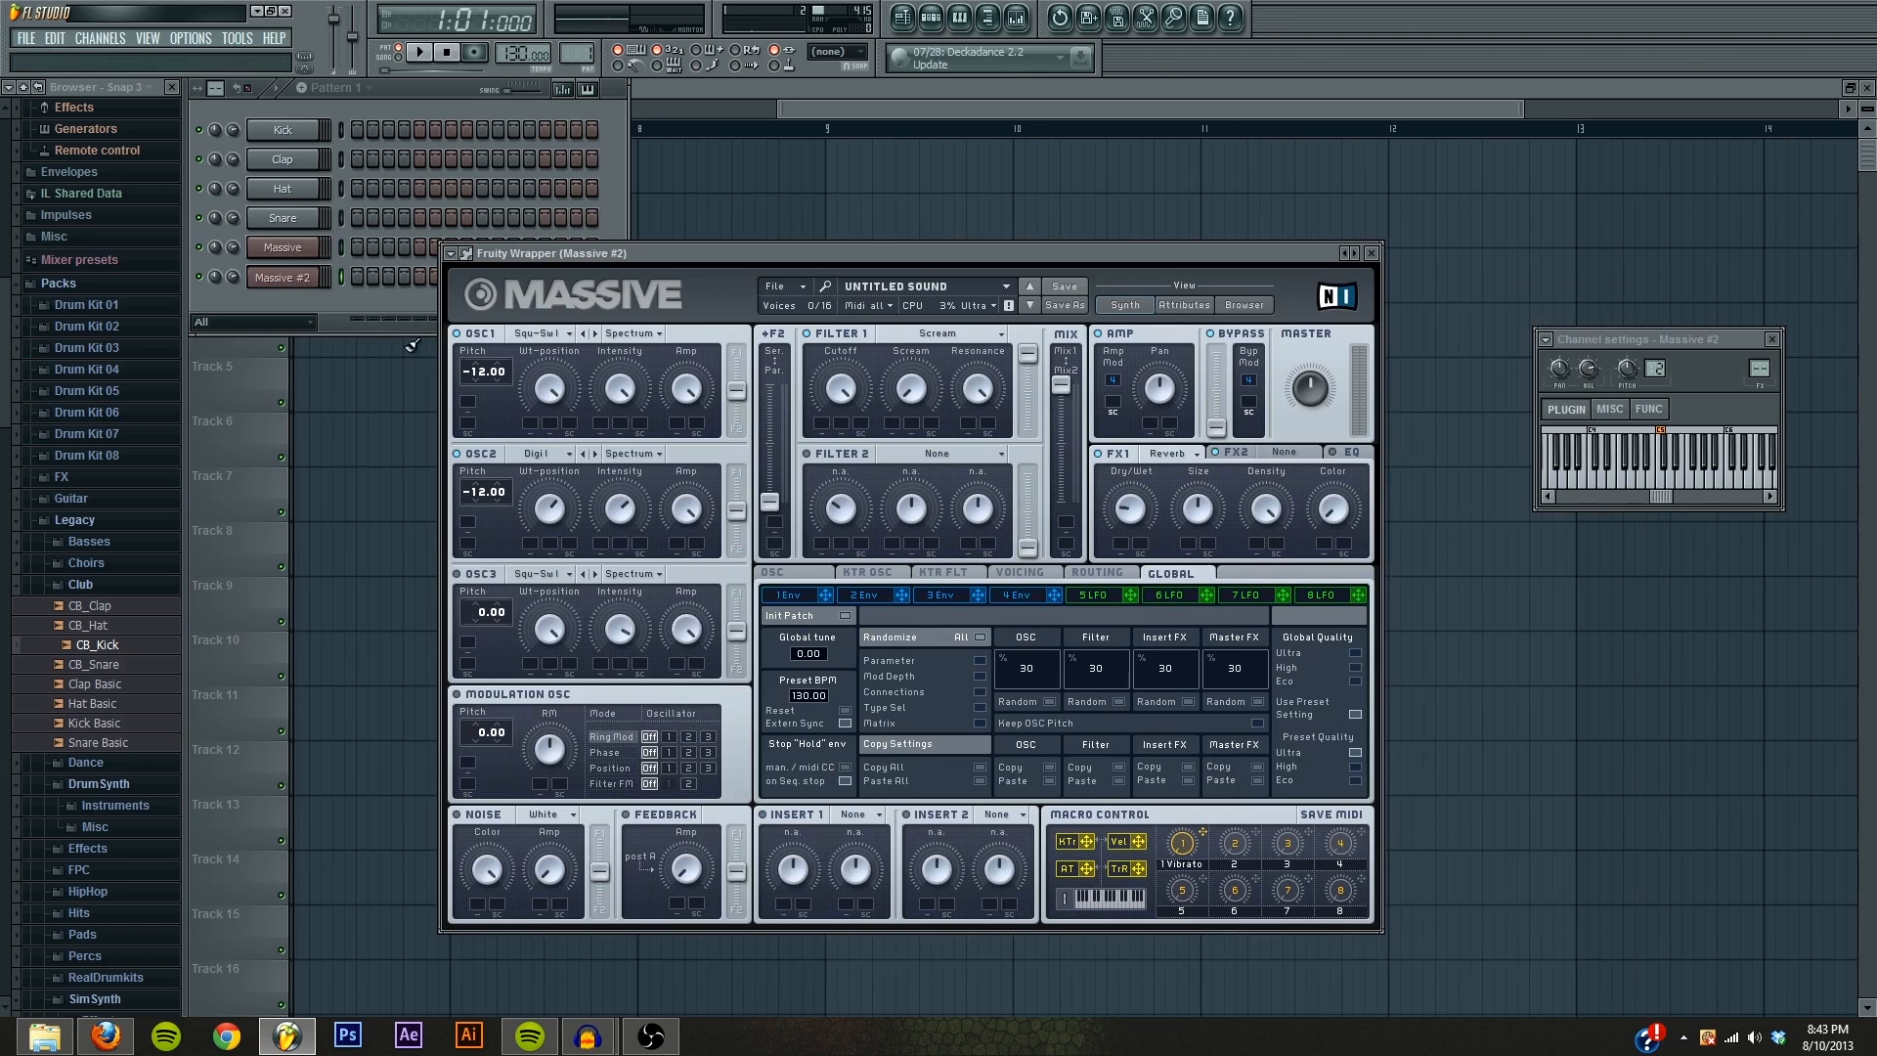
drag(1128, 508, 1128, 520)
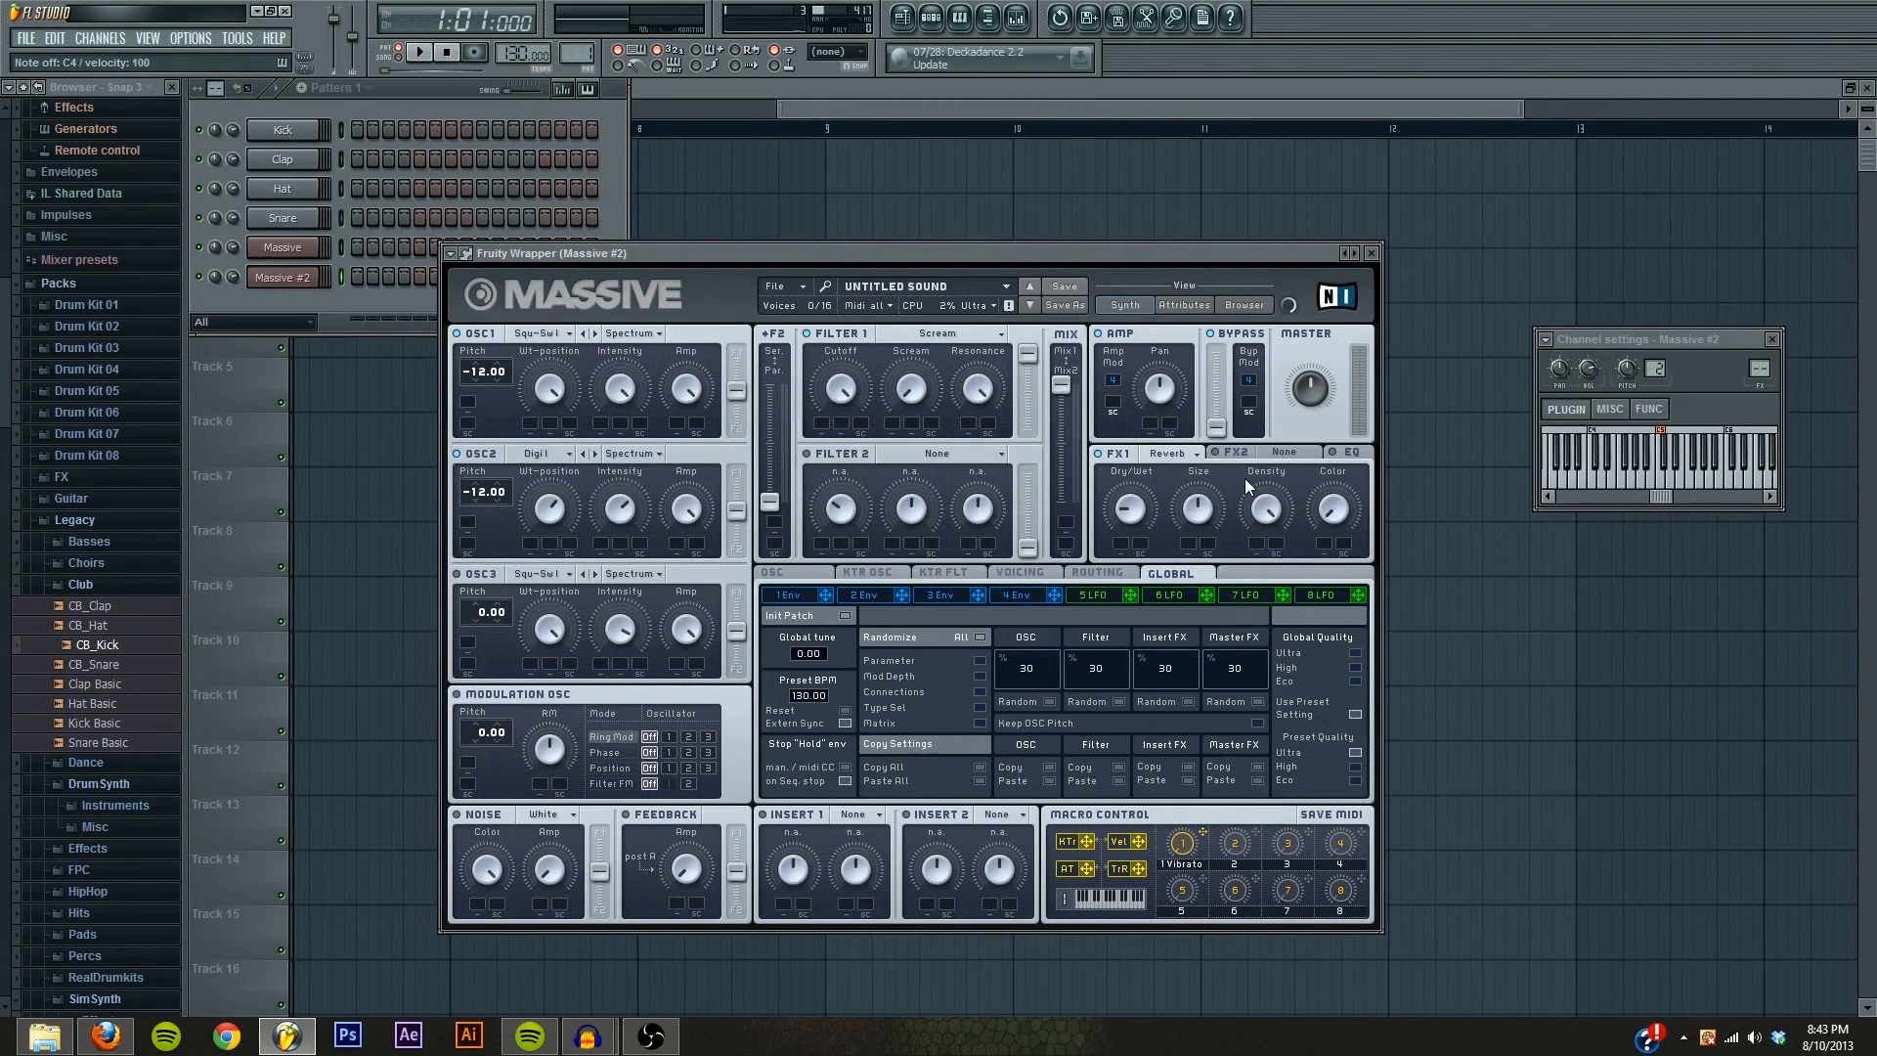
mouse_move(1212, 526)
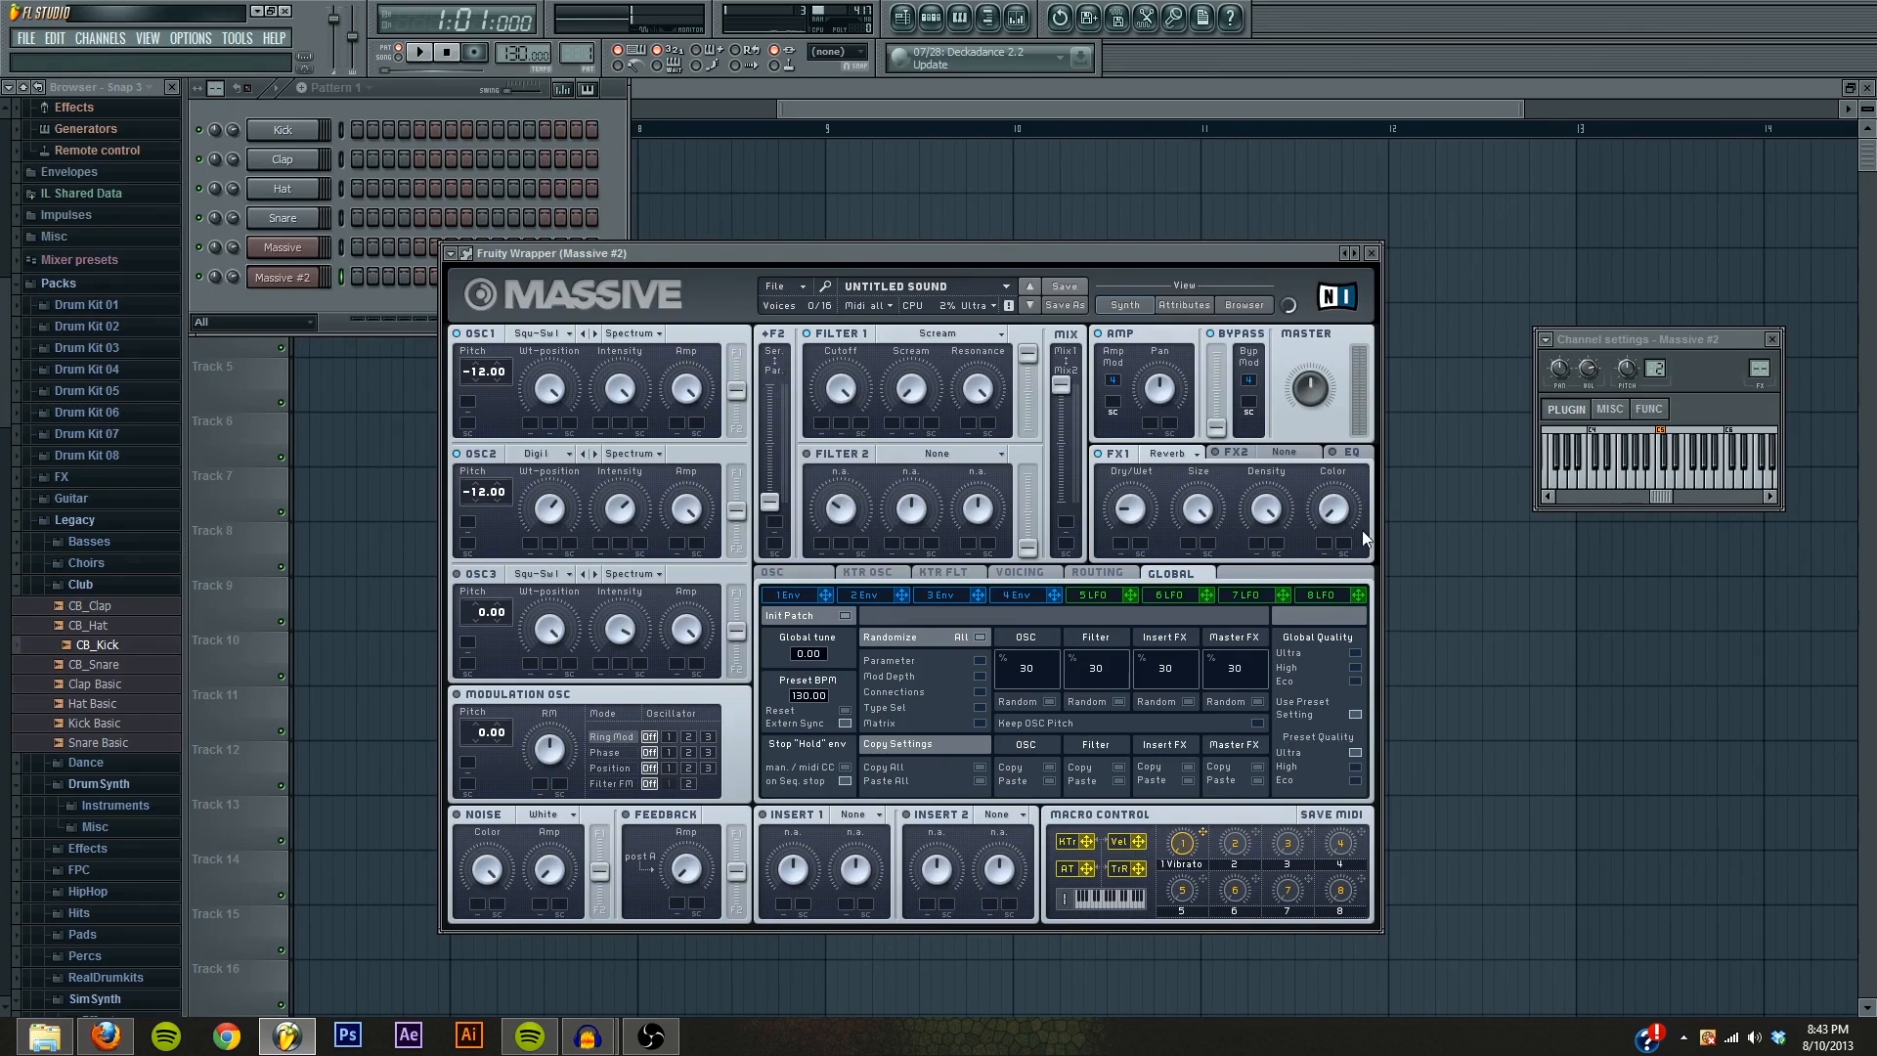
mouse_move(1214, 520)
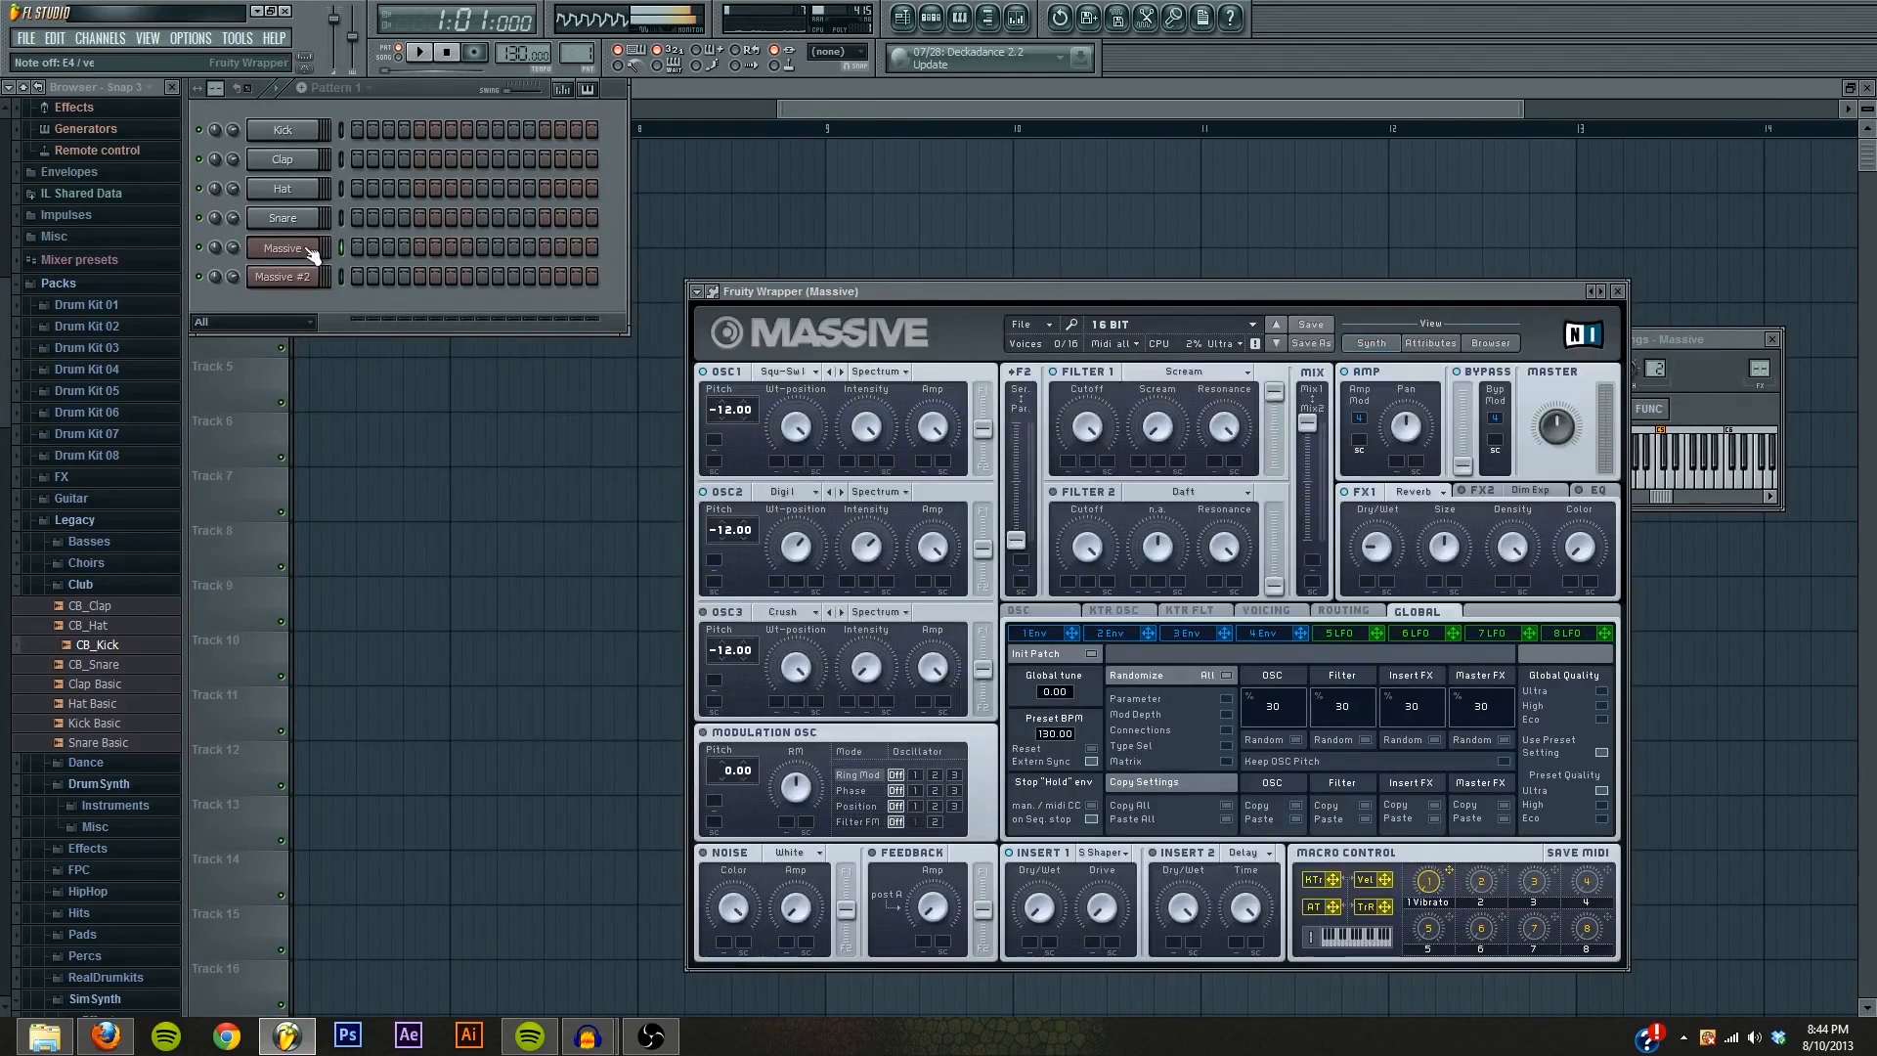
Step: Put a Sine Shaper in Massive #2's first insert slot, like the 16 BIT reference
click(282, 276)
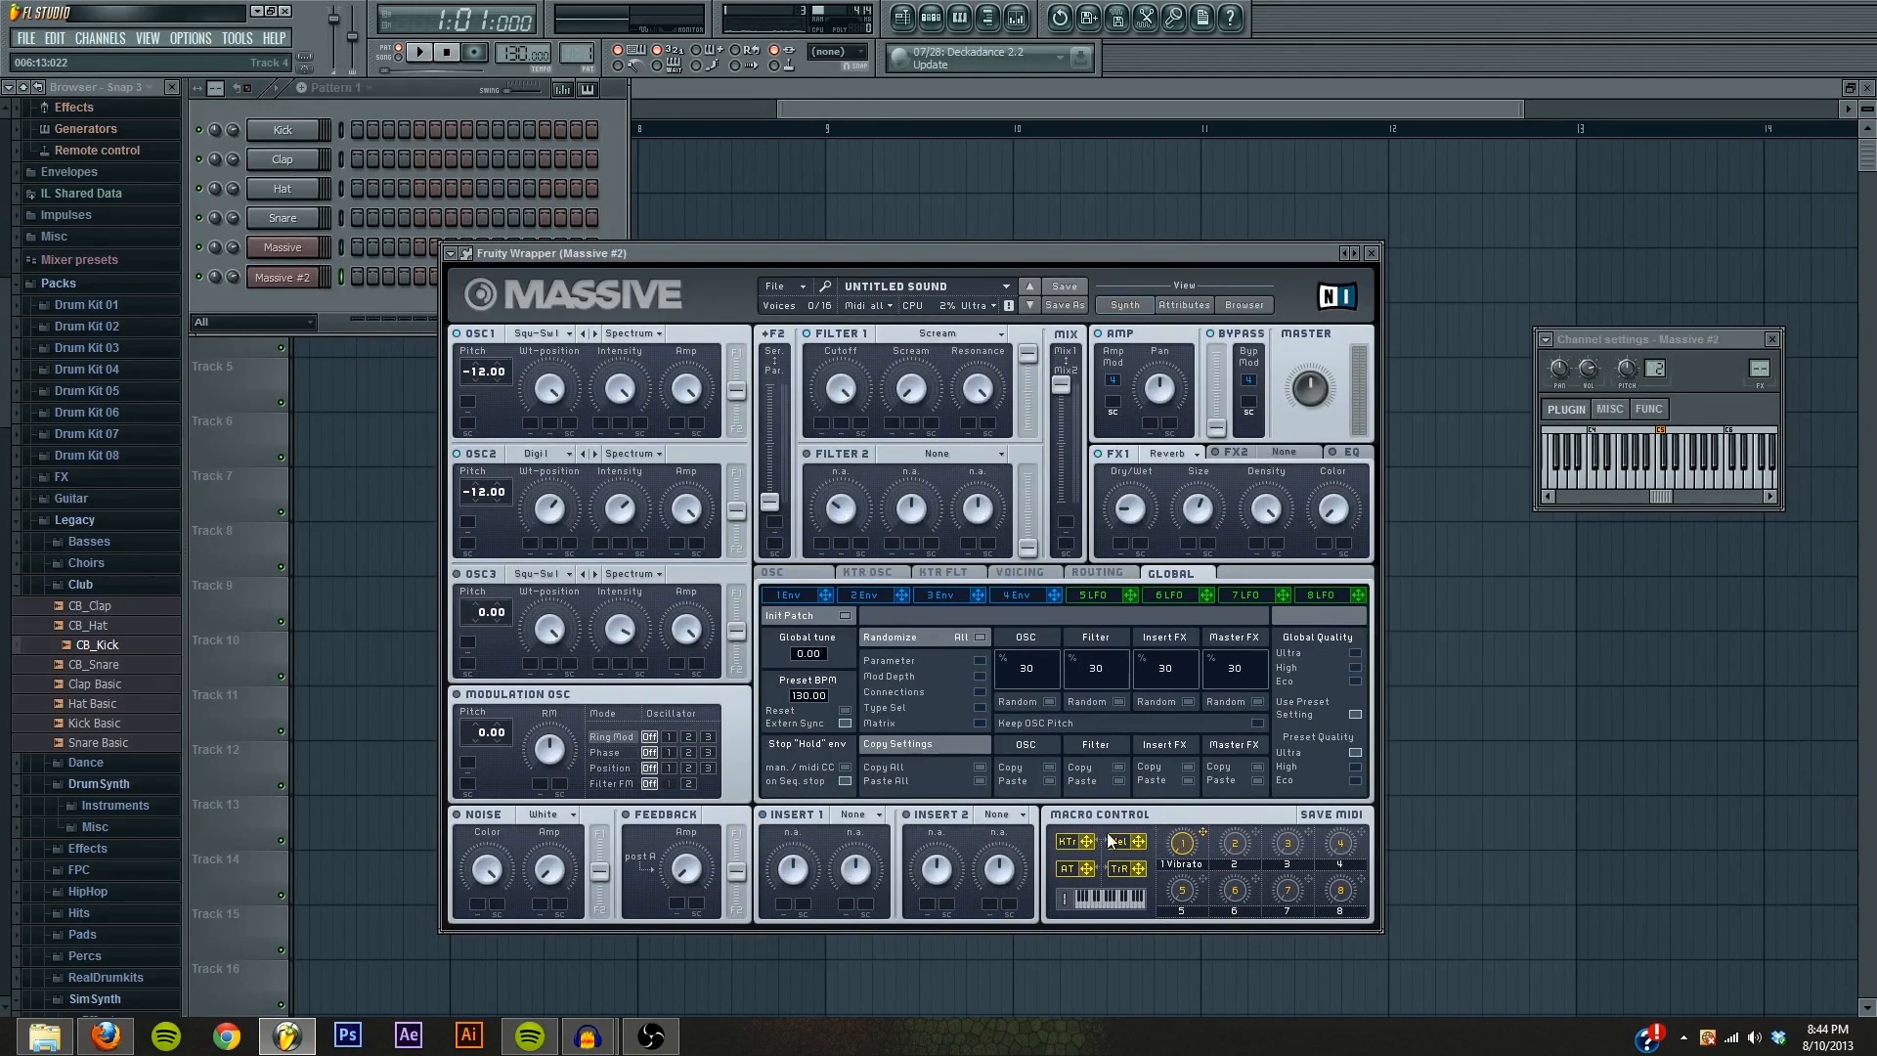
click(870, 813)
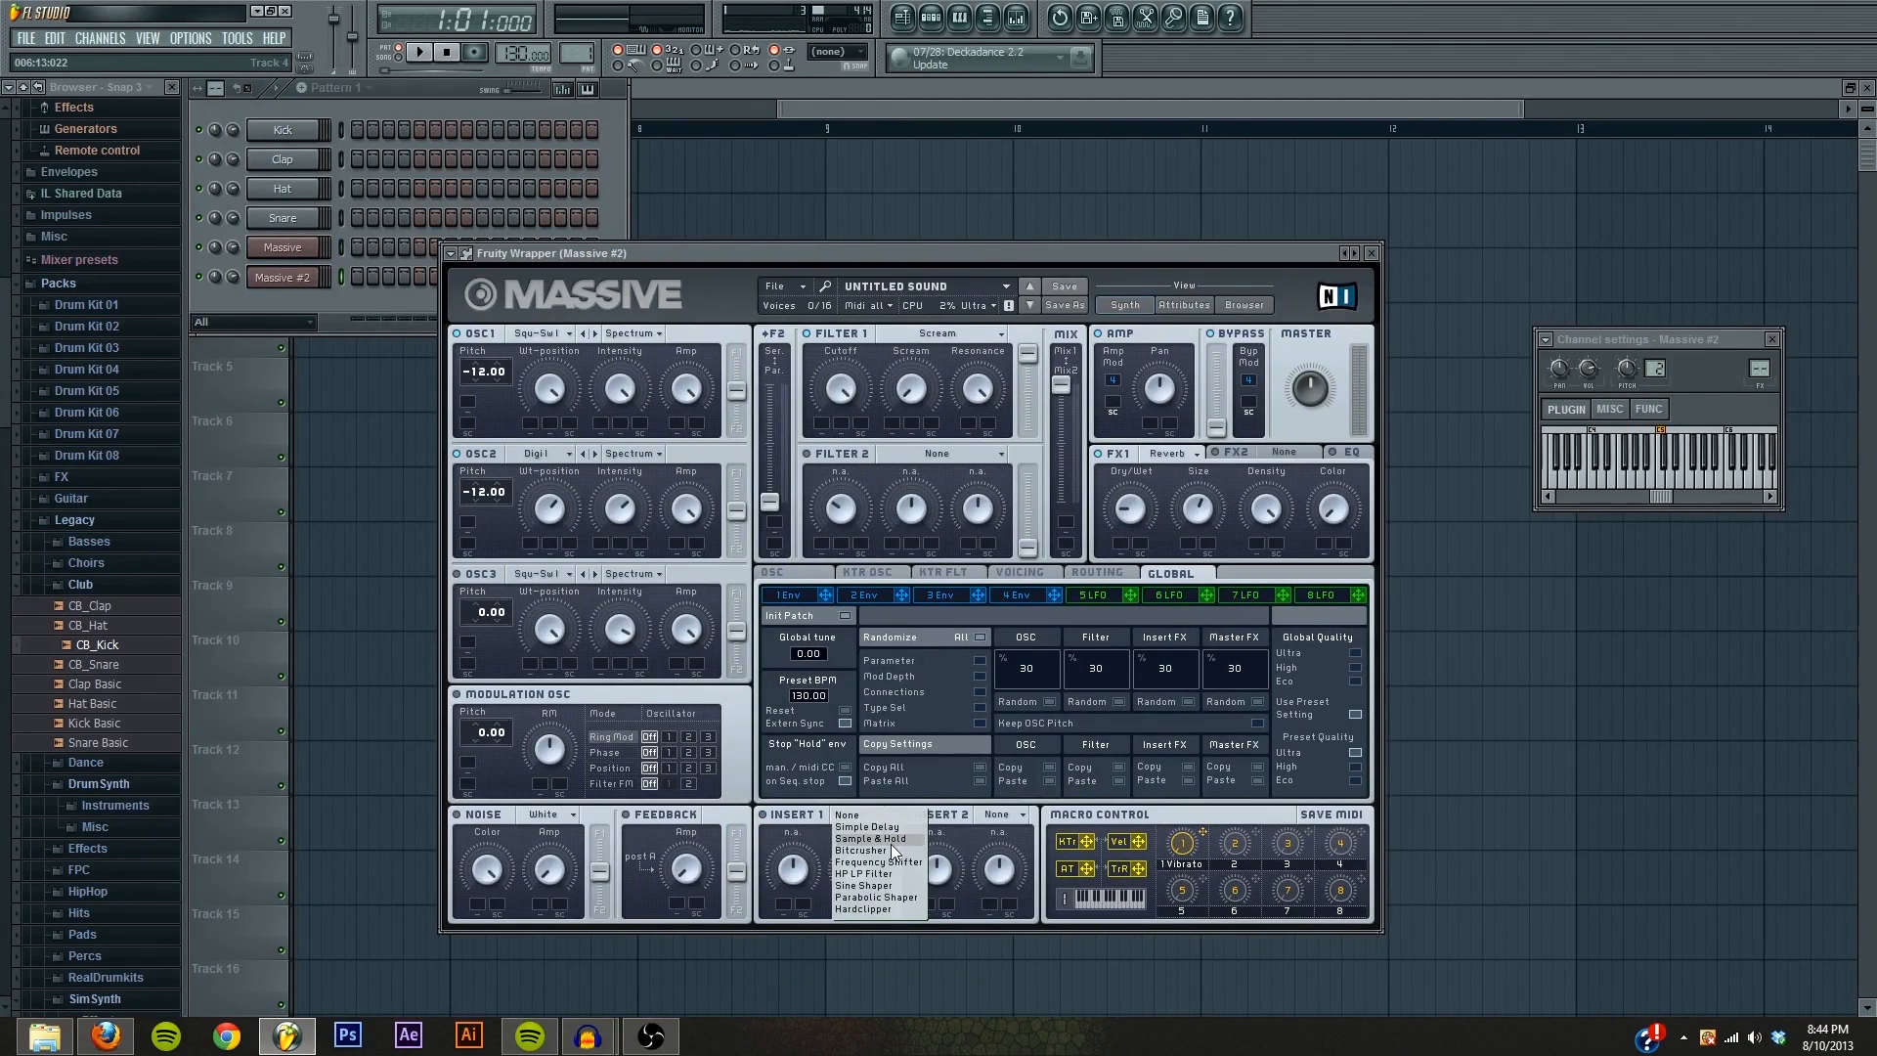
mouse_move(876, 862)
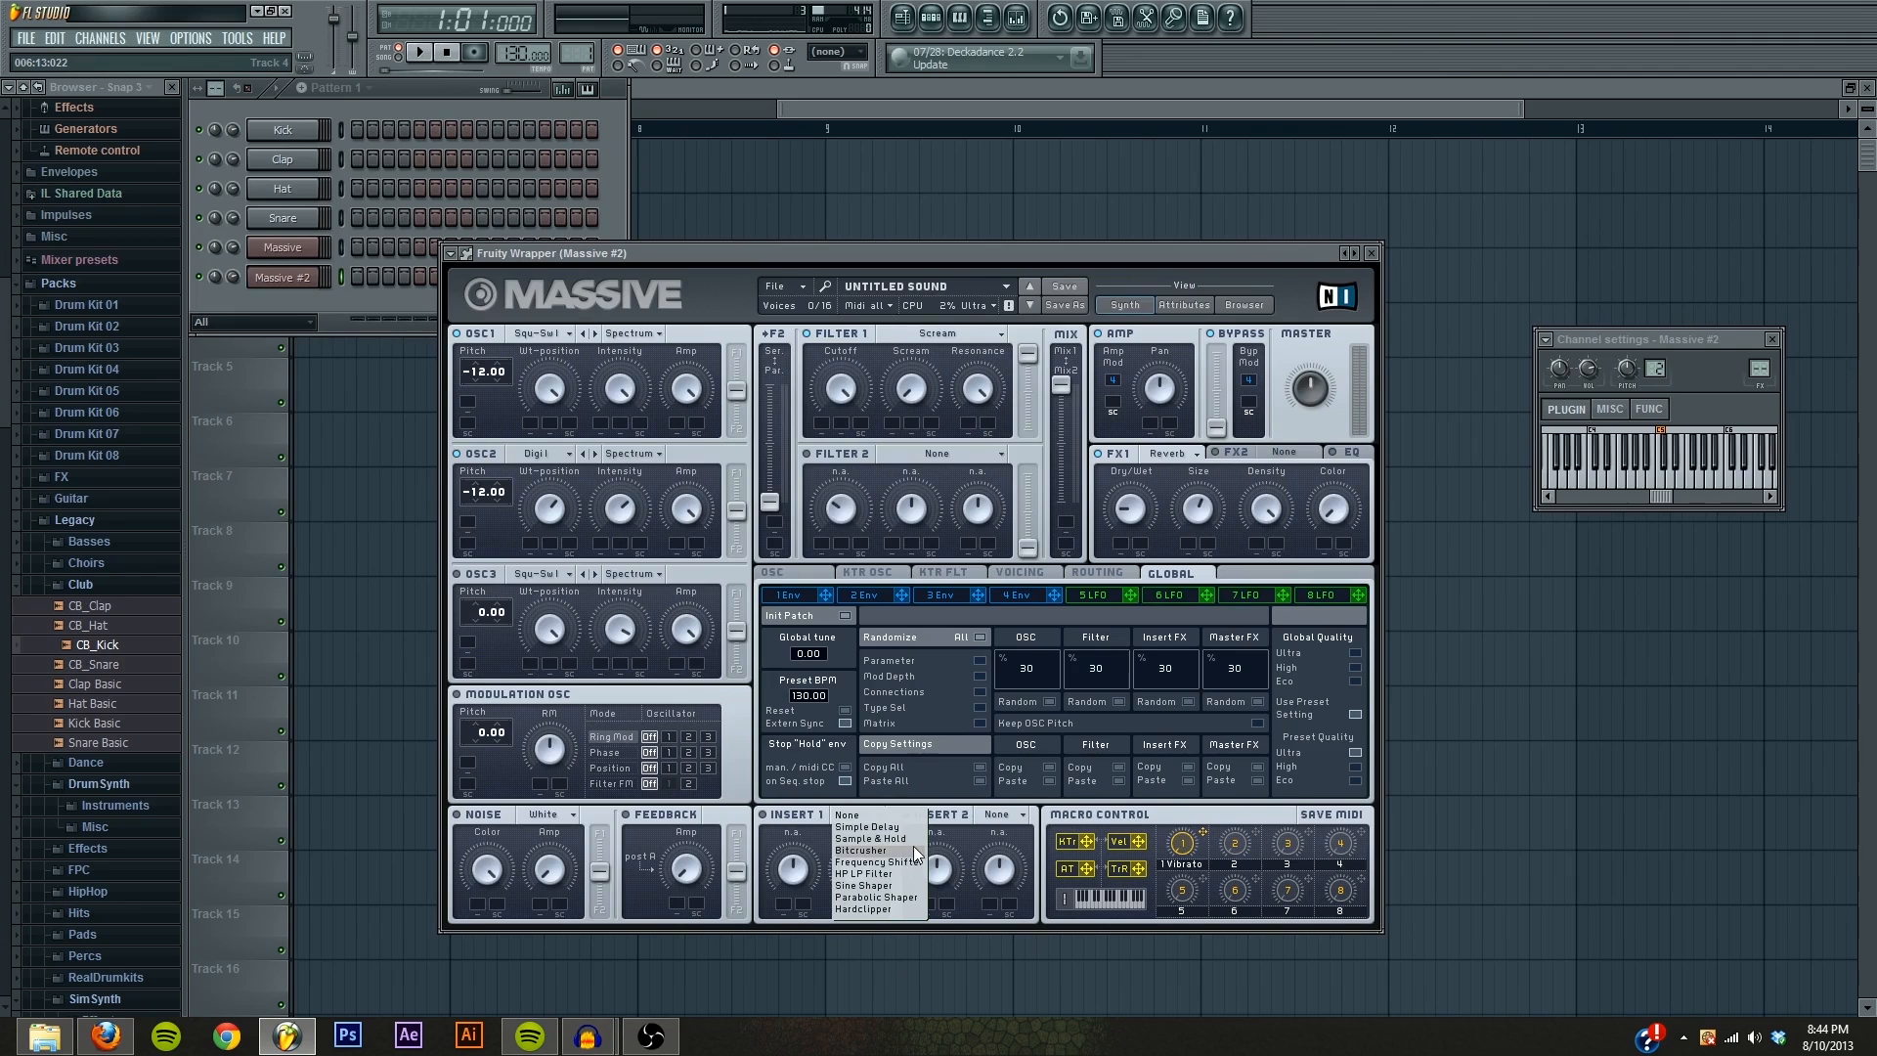
mouse_move(881, 873)
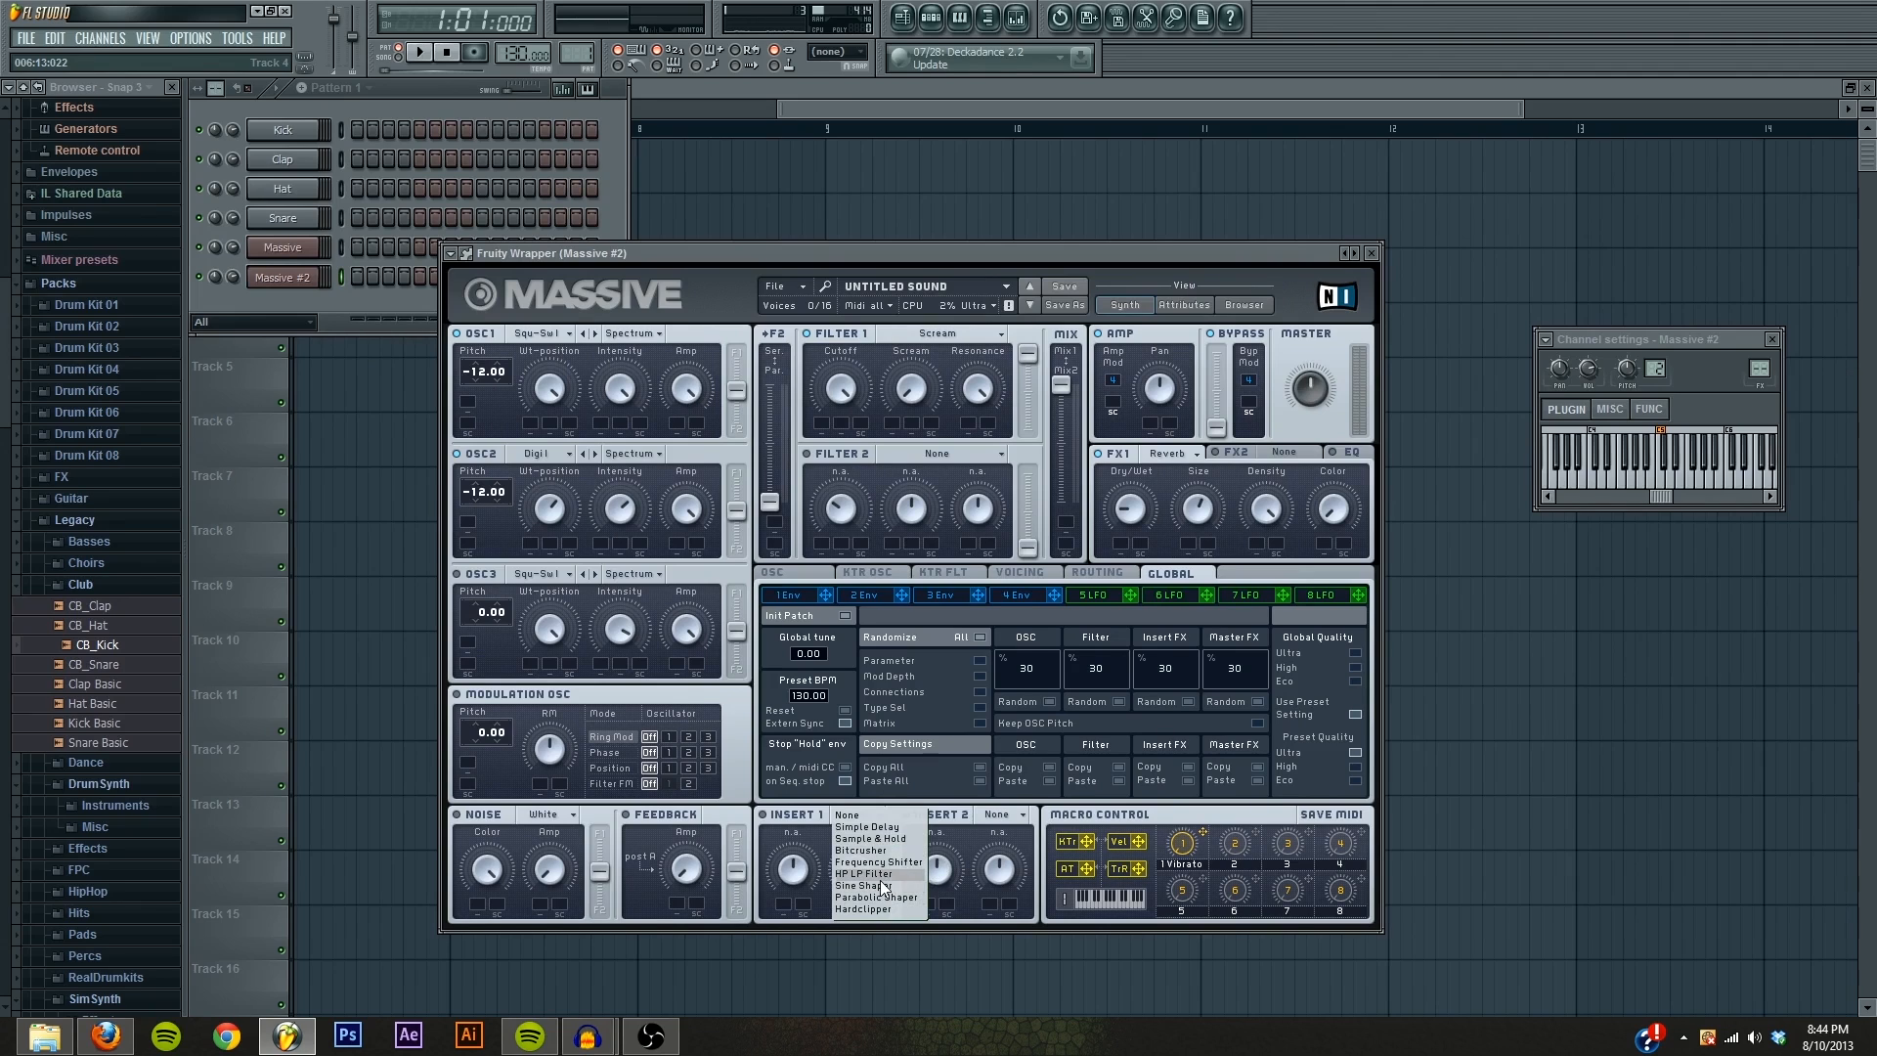
click(872, 884)
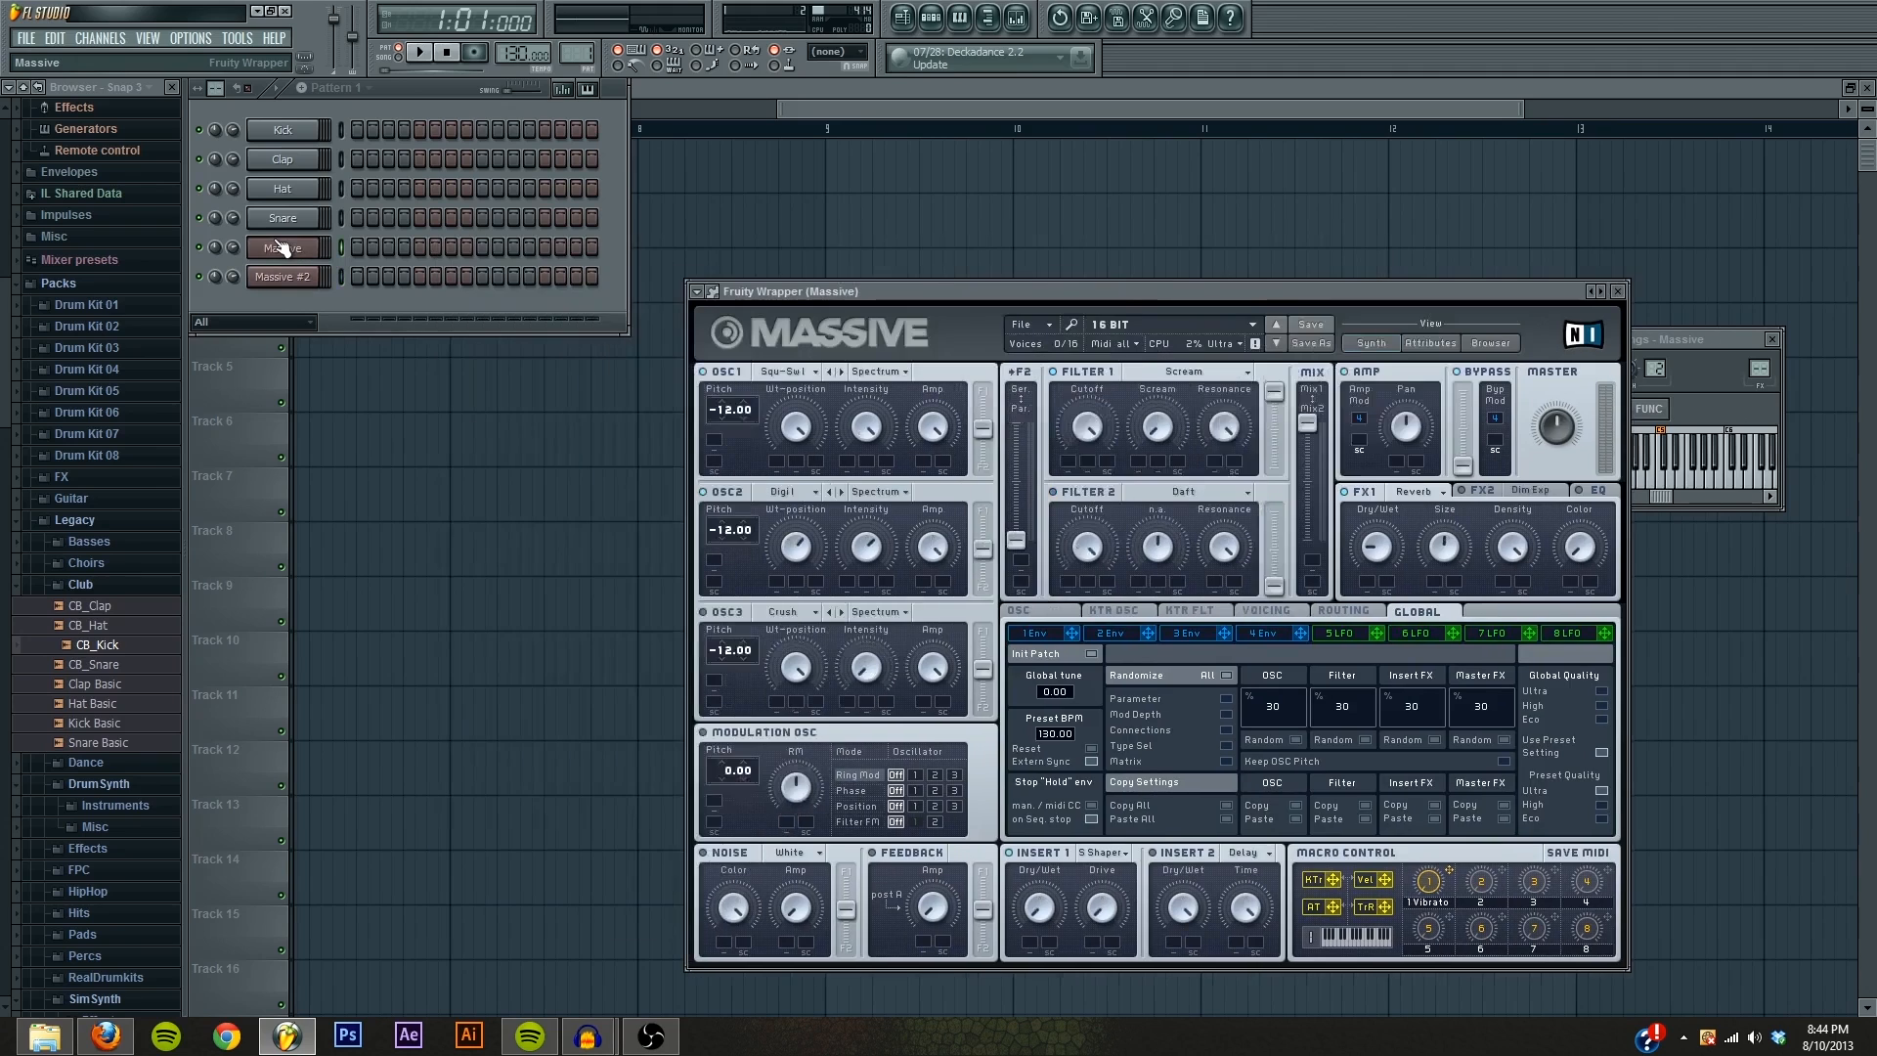
click(288, 248)
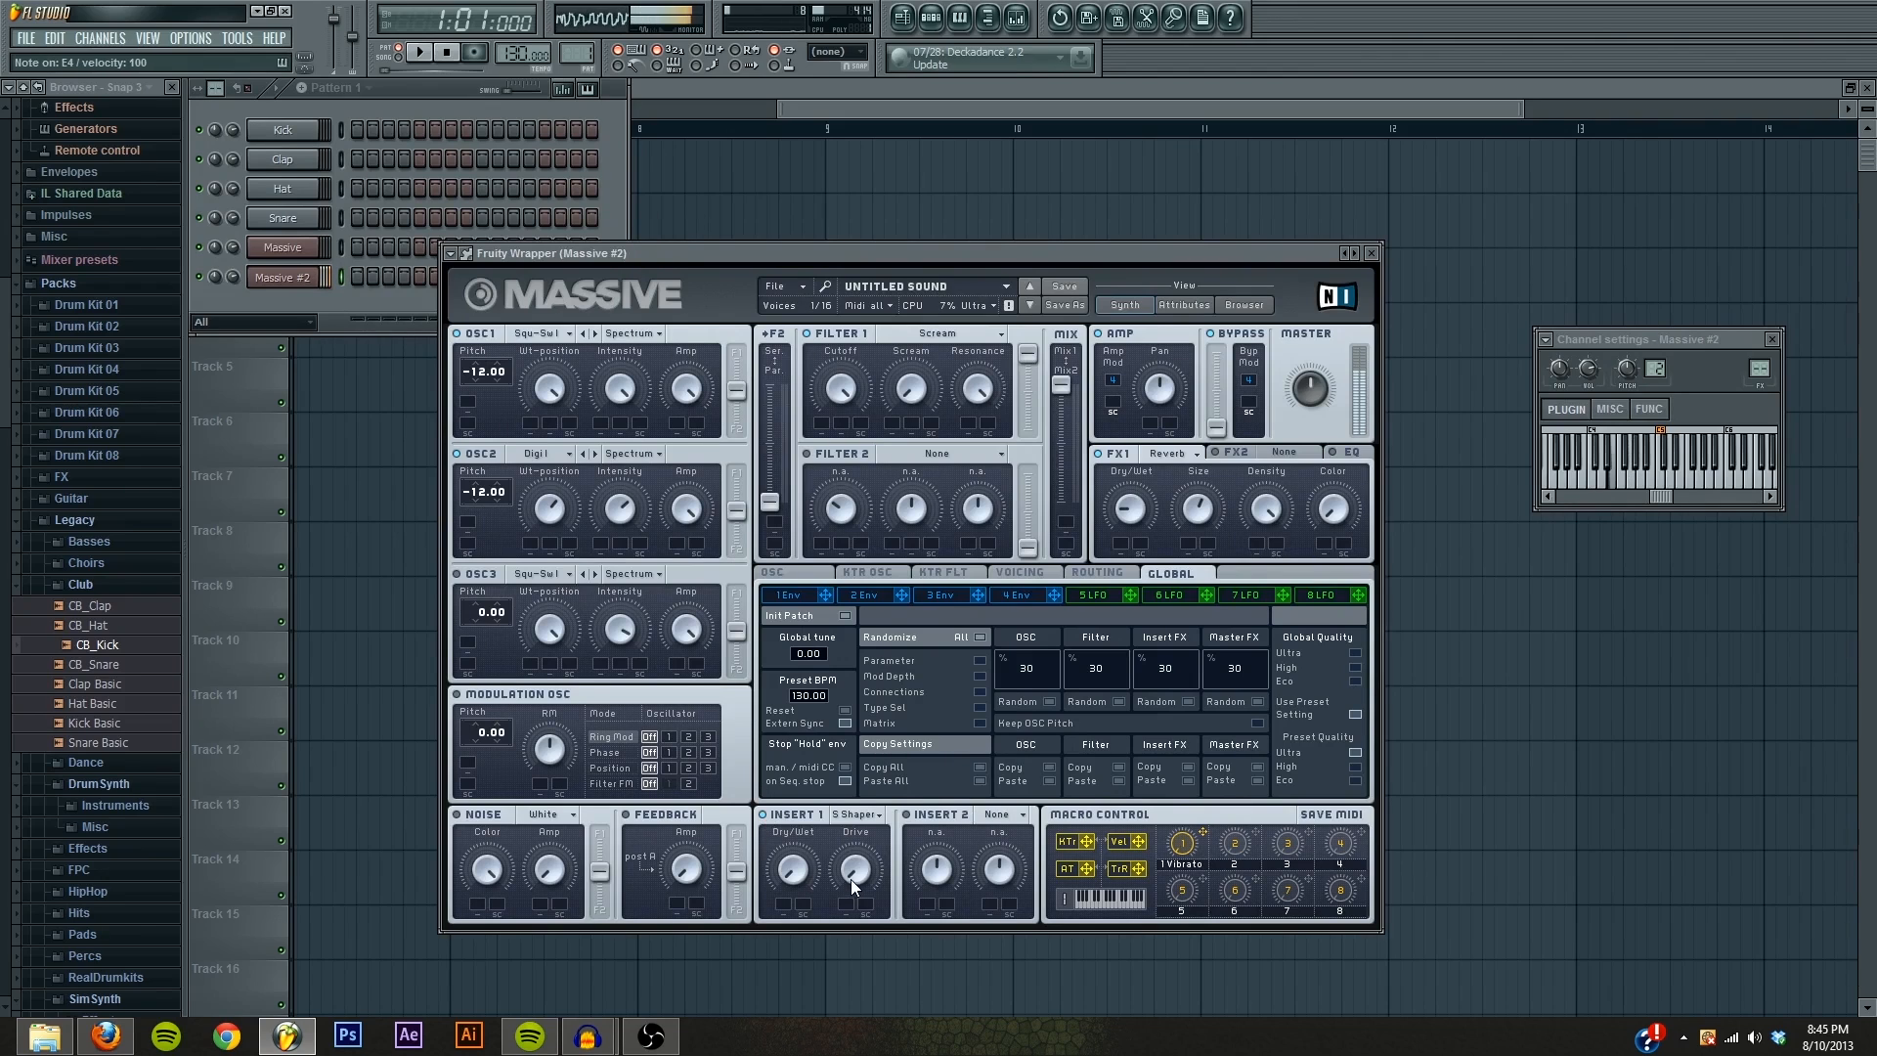
mouse_move(767, 831)
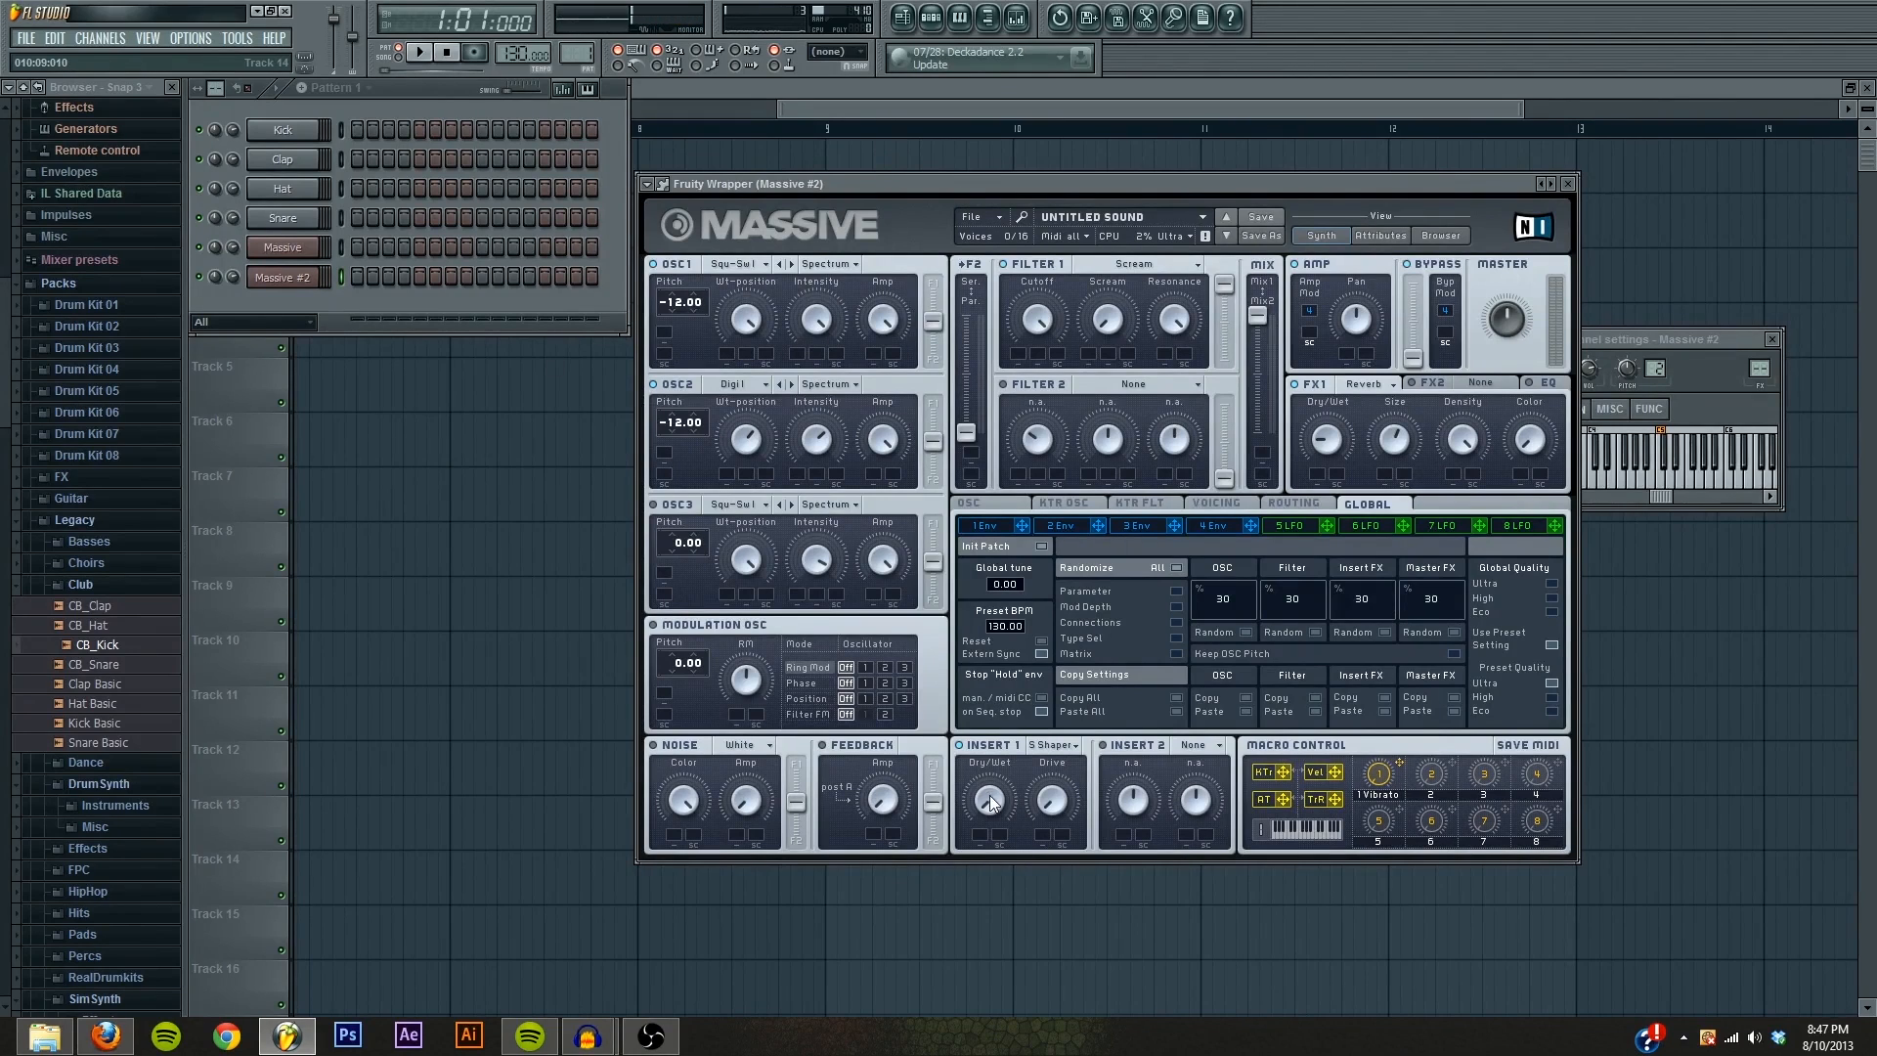
mouse_move(1026, 721)
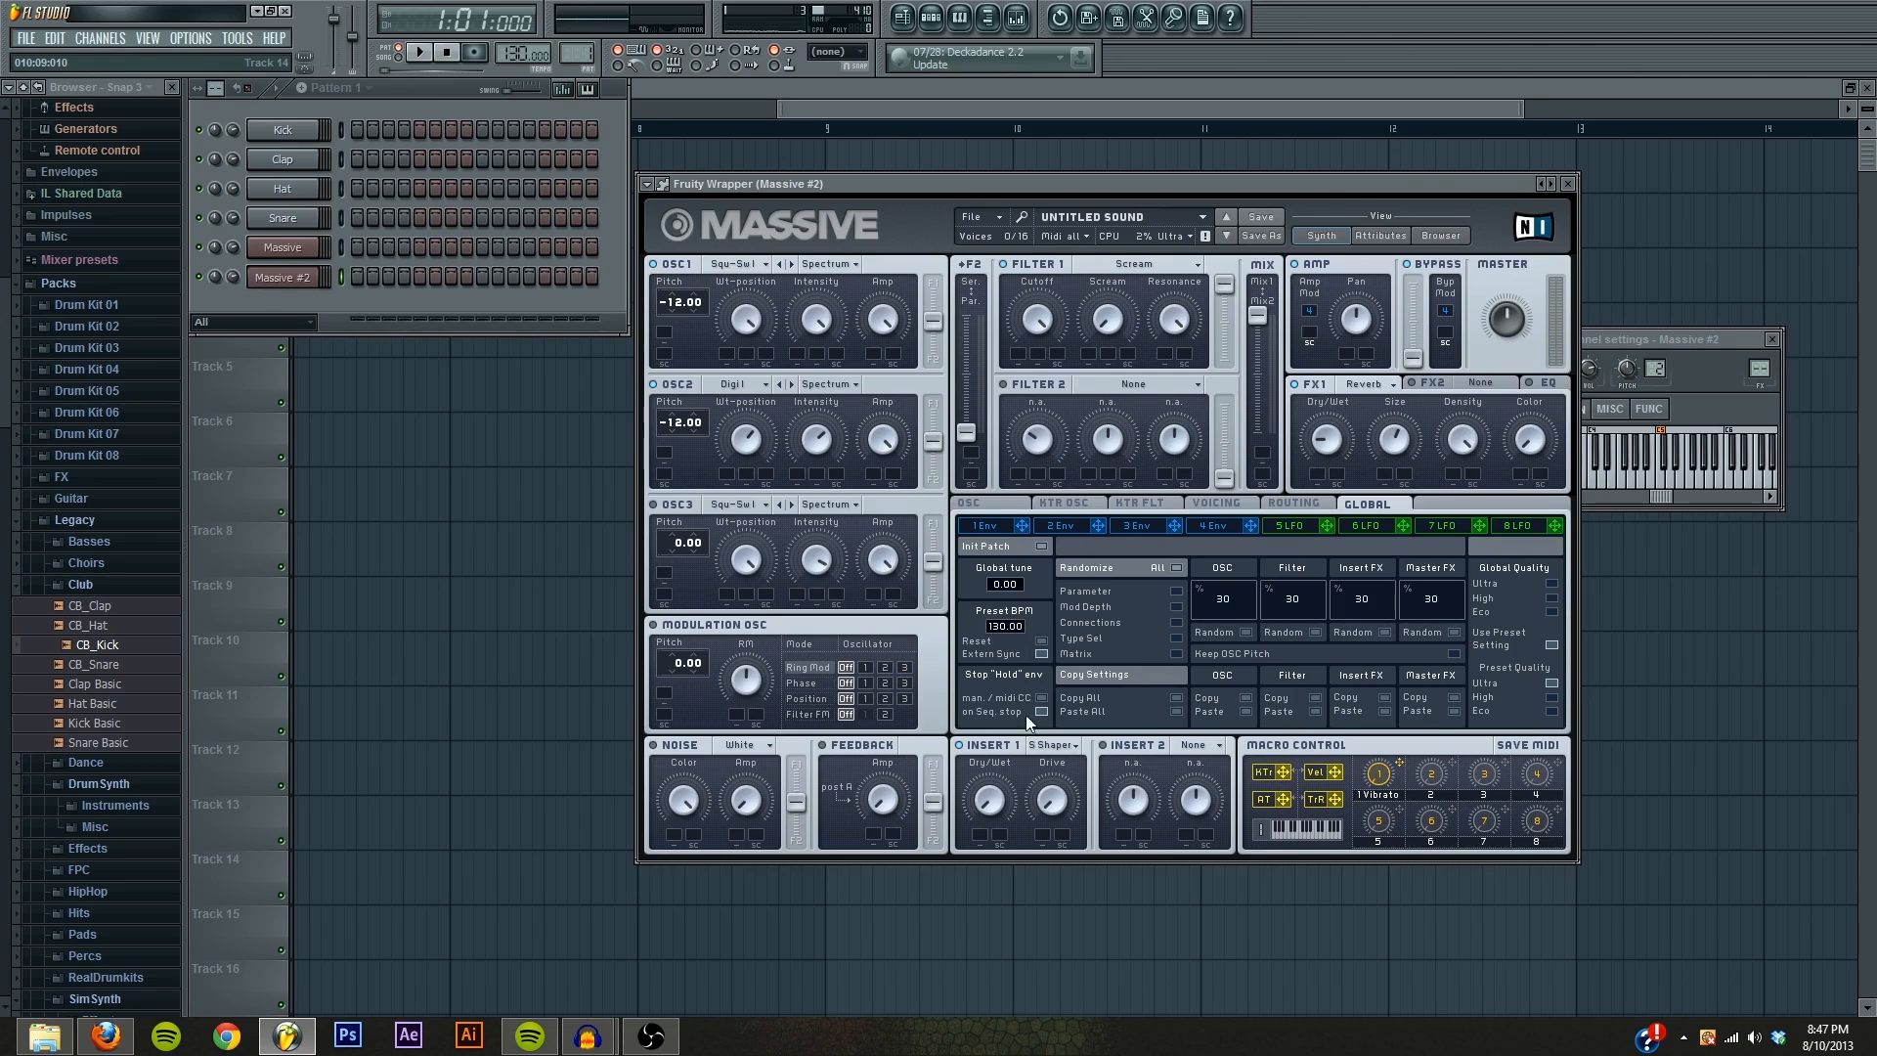